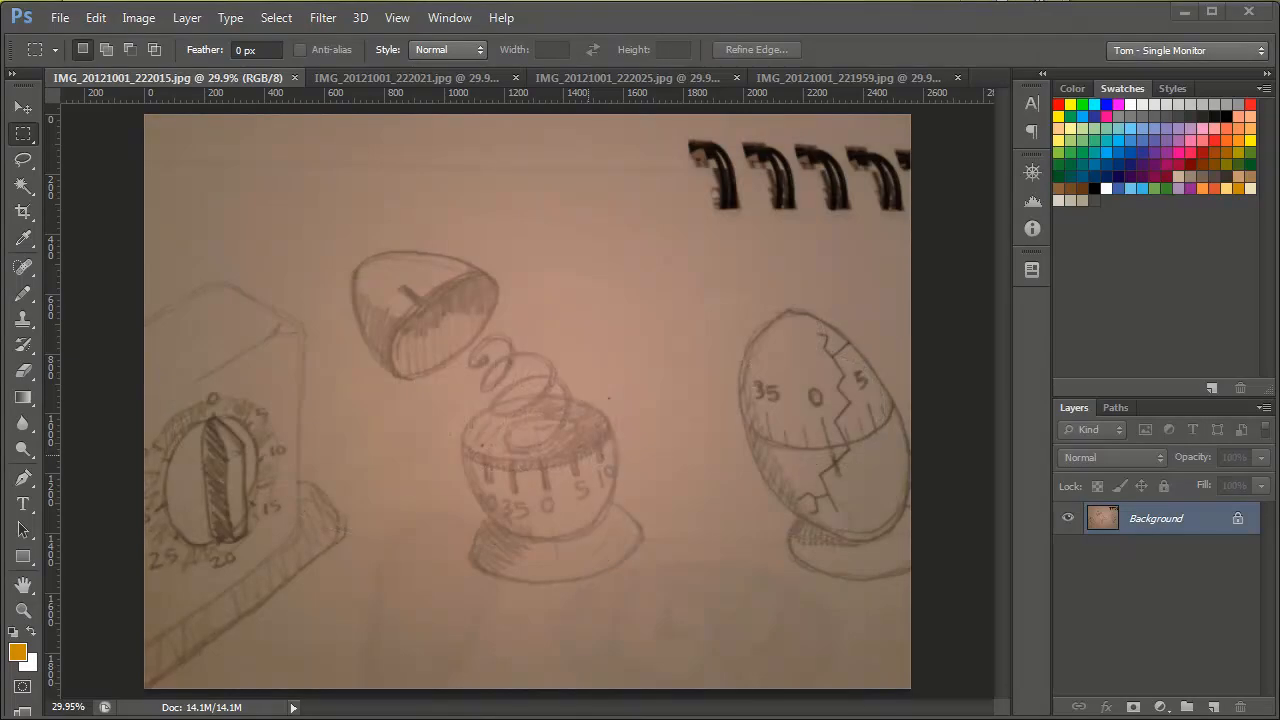
mouse_move(960, 274)
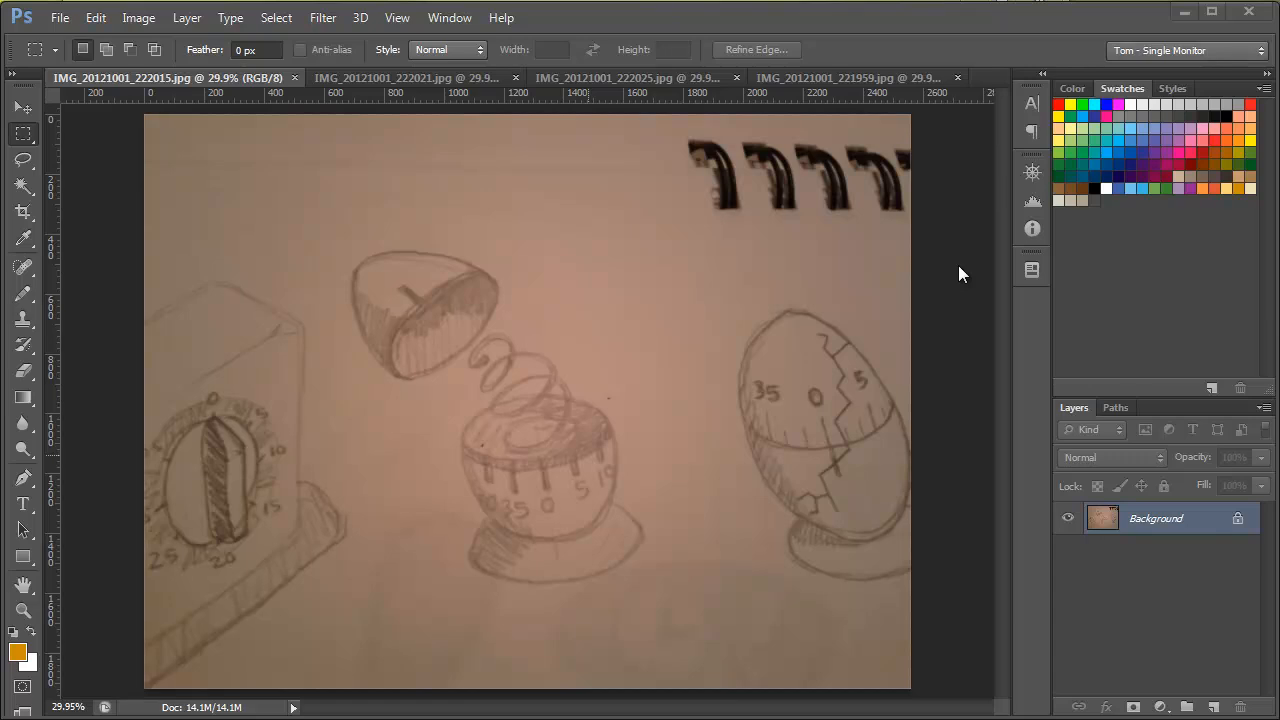
mouse_move(693, 223)
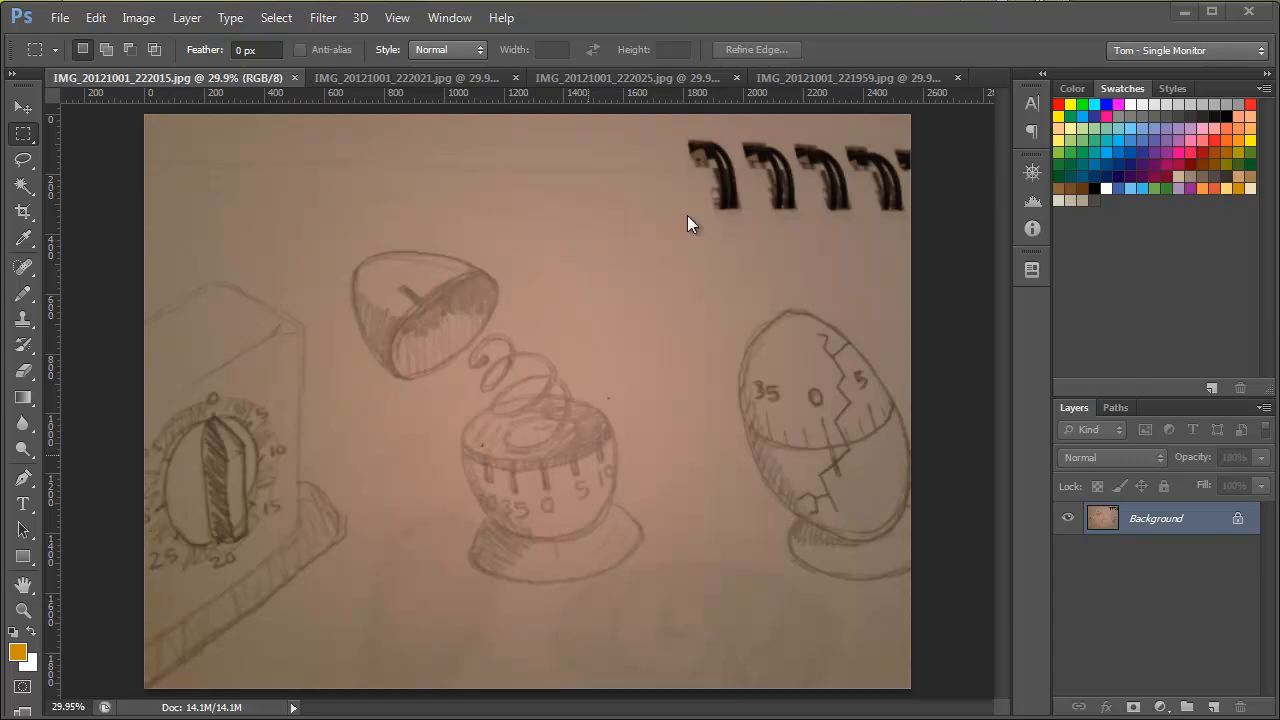
View the second, third and fourth sketch photos, ending on the blurry fourth one.
click(390, 78)
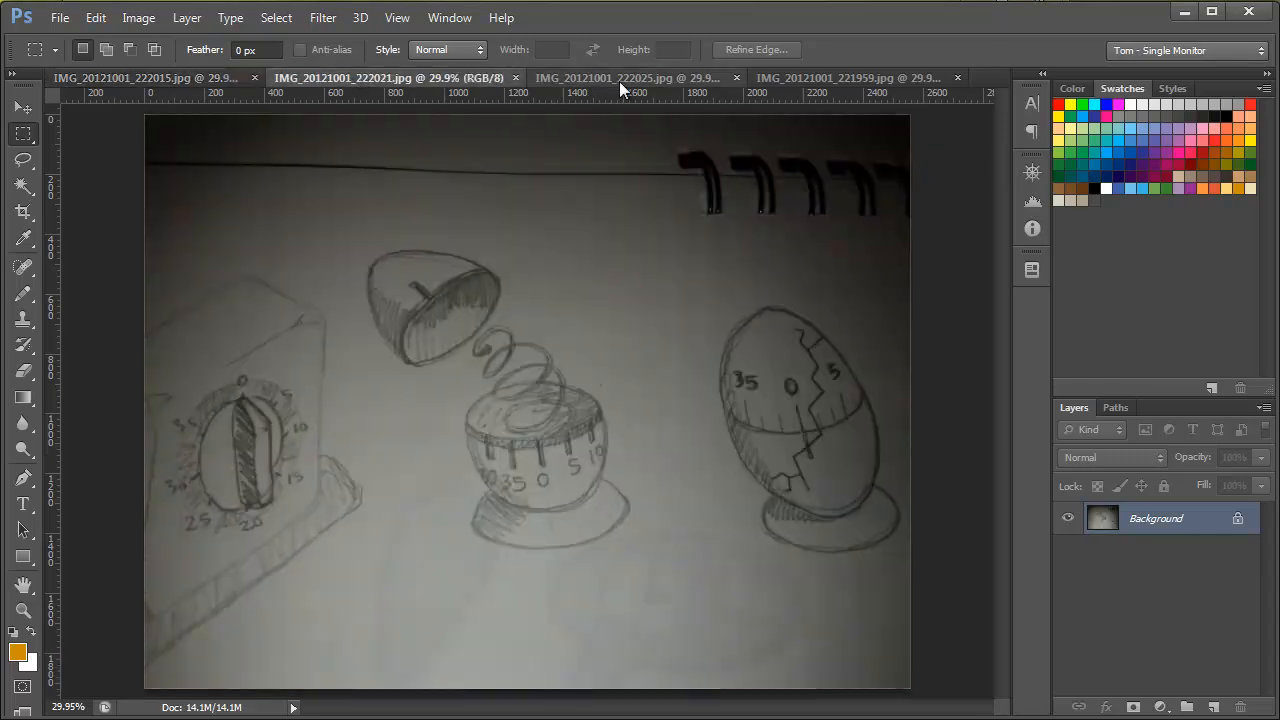
mouse_move(625, 78)
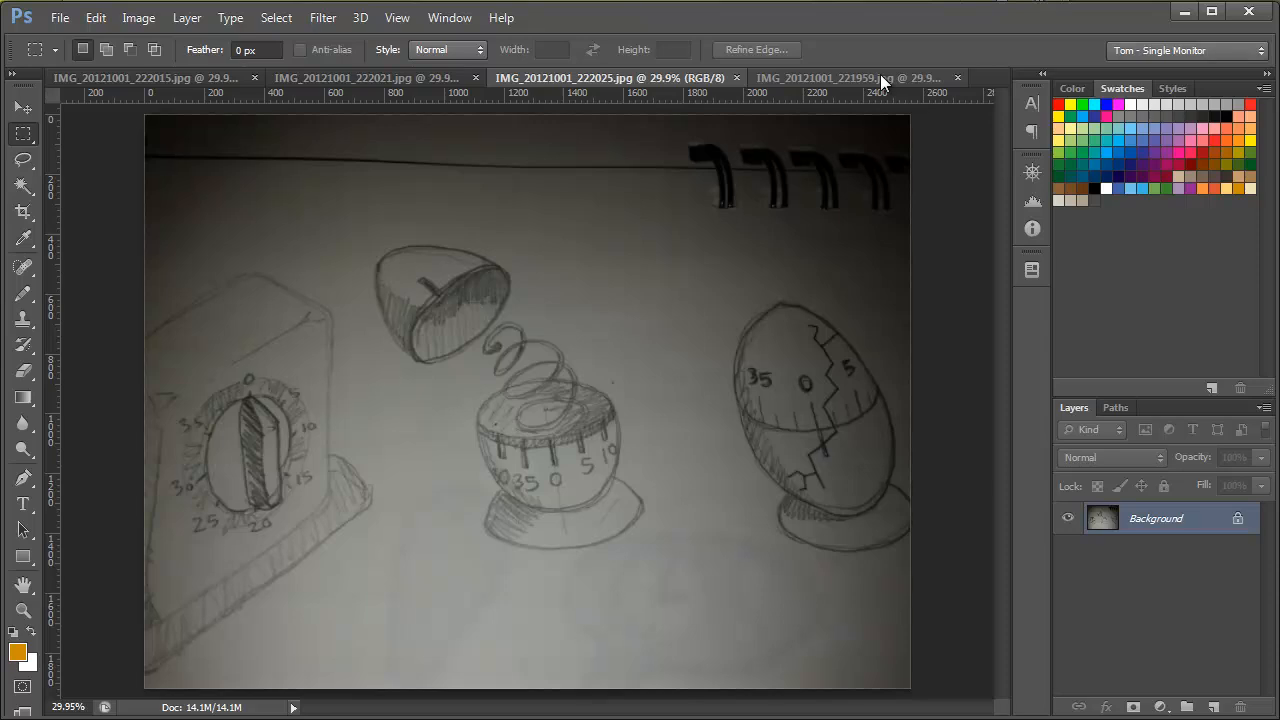
click(590, 78)
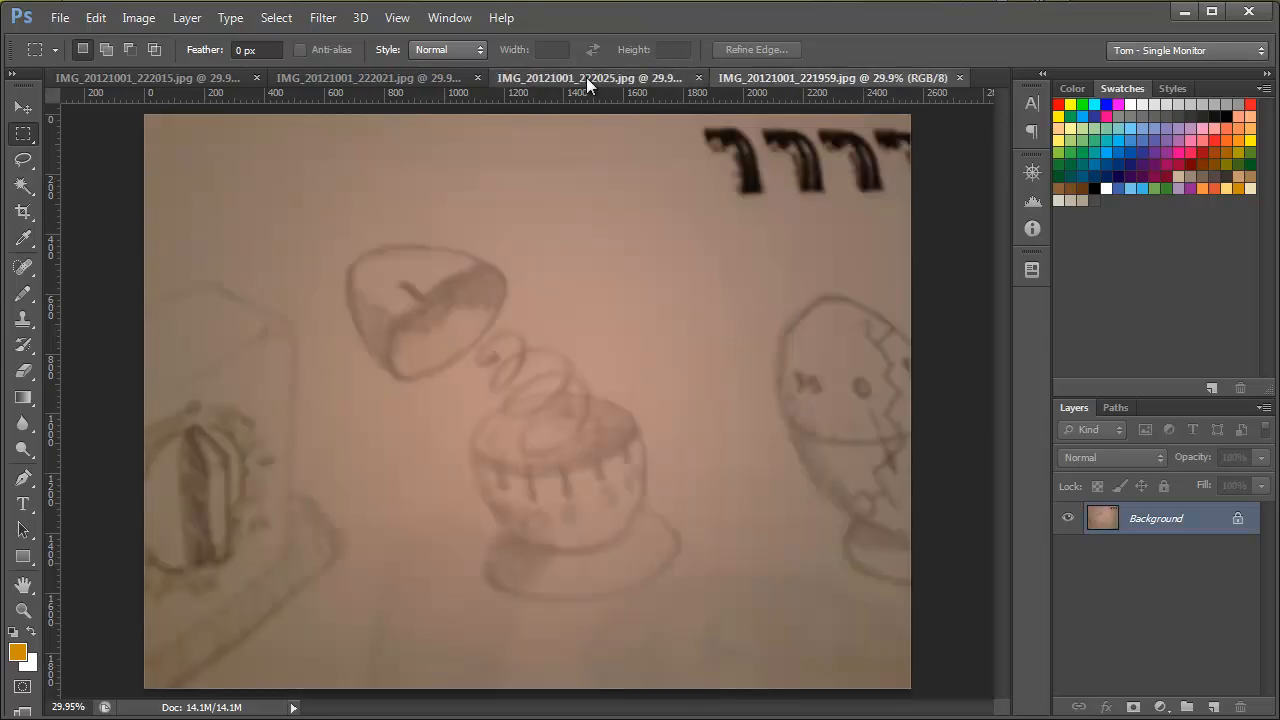
click(832, 78)
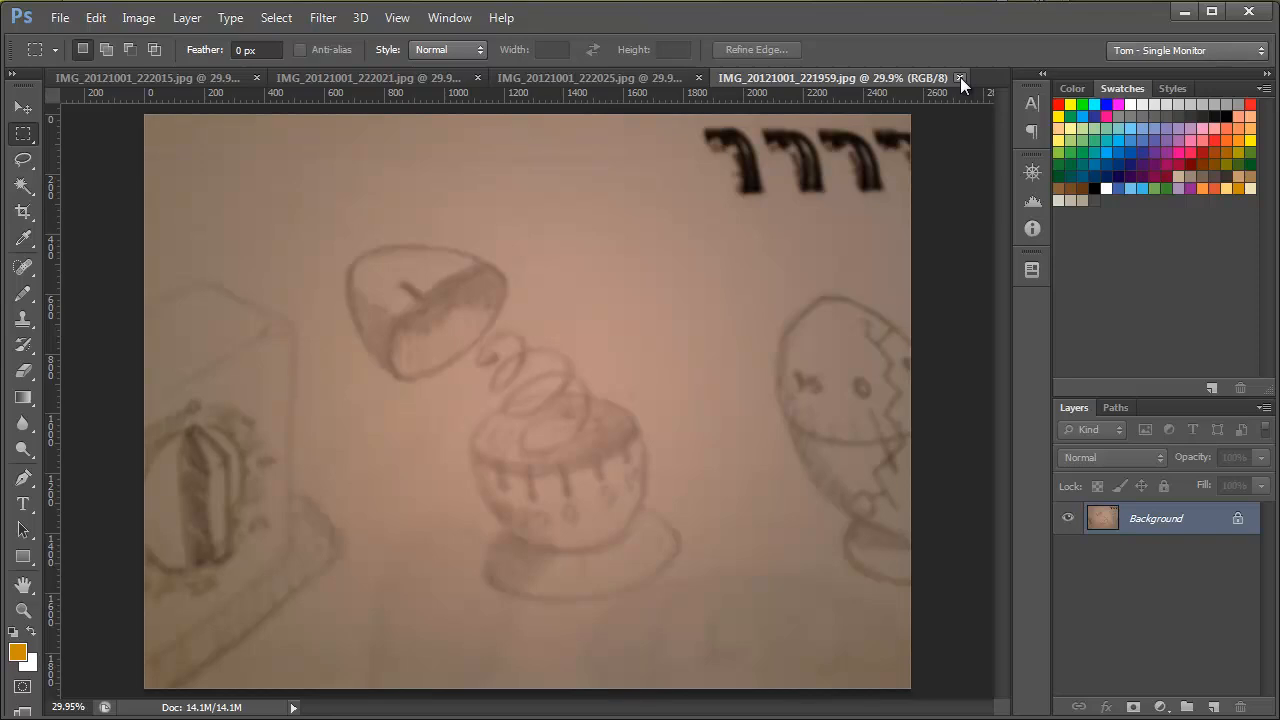
mouse_move(958, 77)
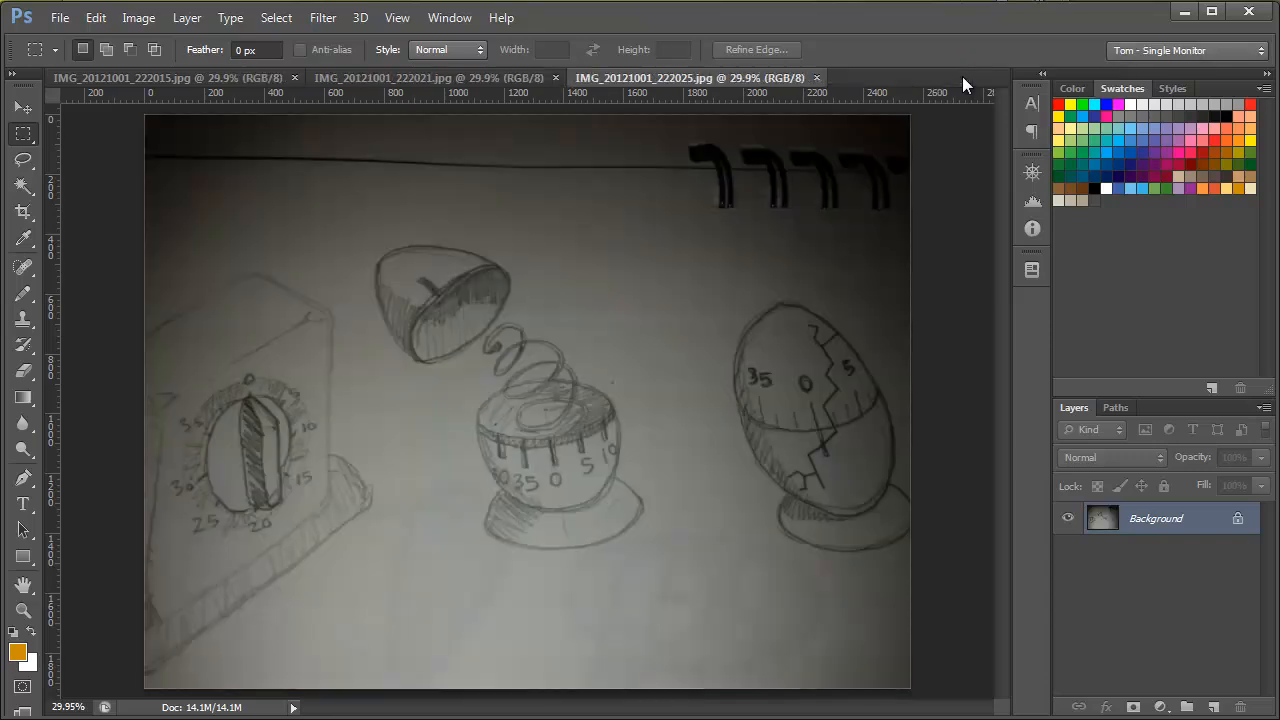
Compare the first and second photos, select the Move tool, and finish on IMG_20121001_222021.jpg.
click(160, 77)
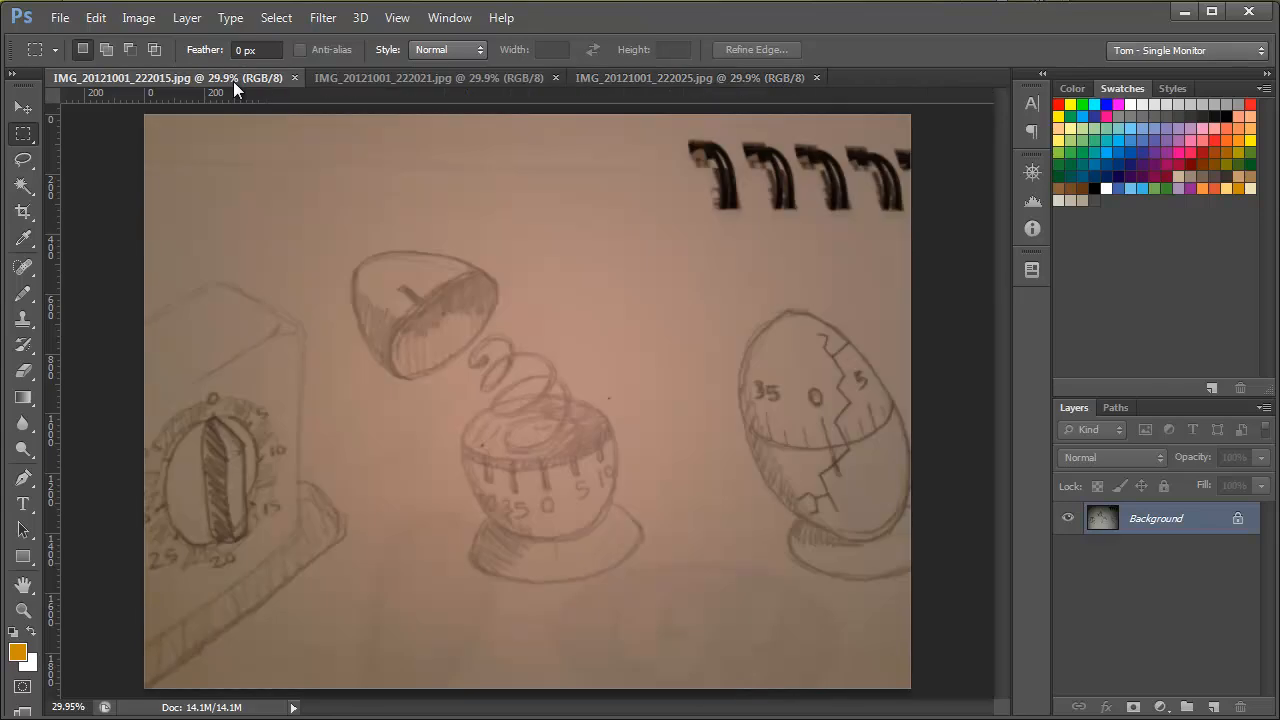
click(430, 77)
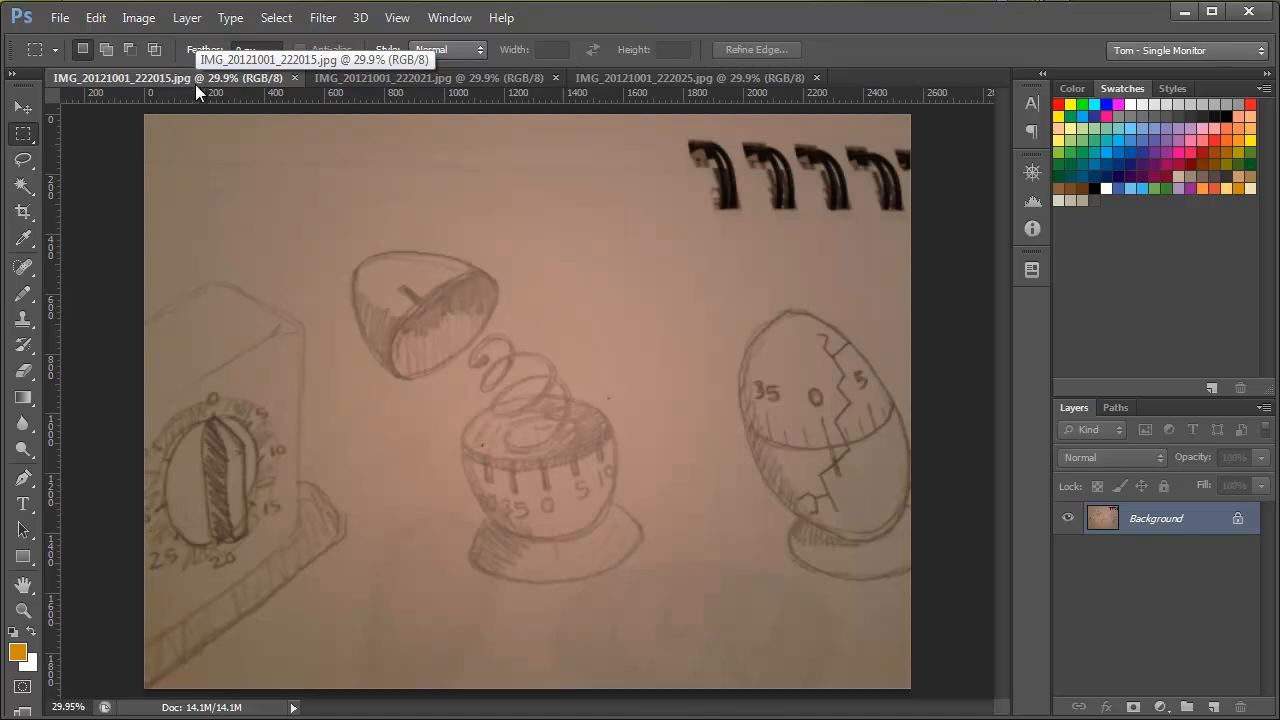
mouse_move(286, 150)
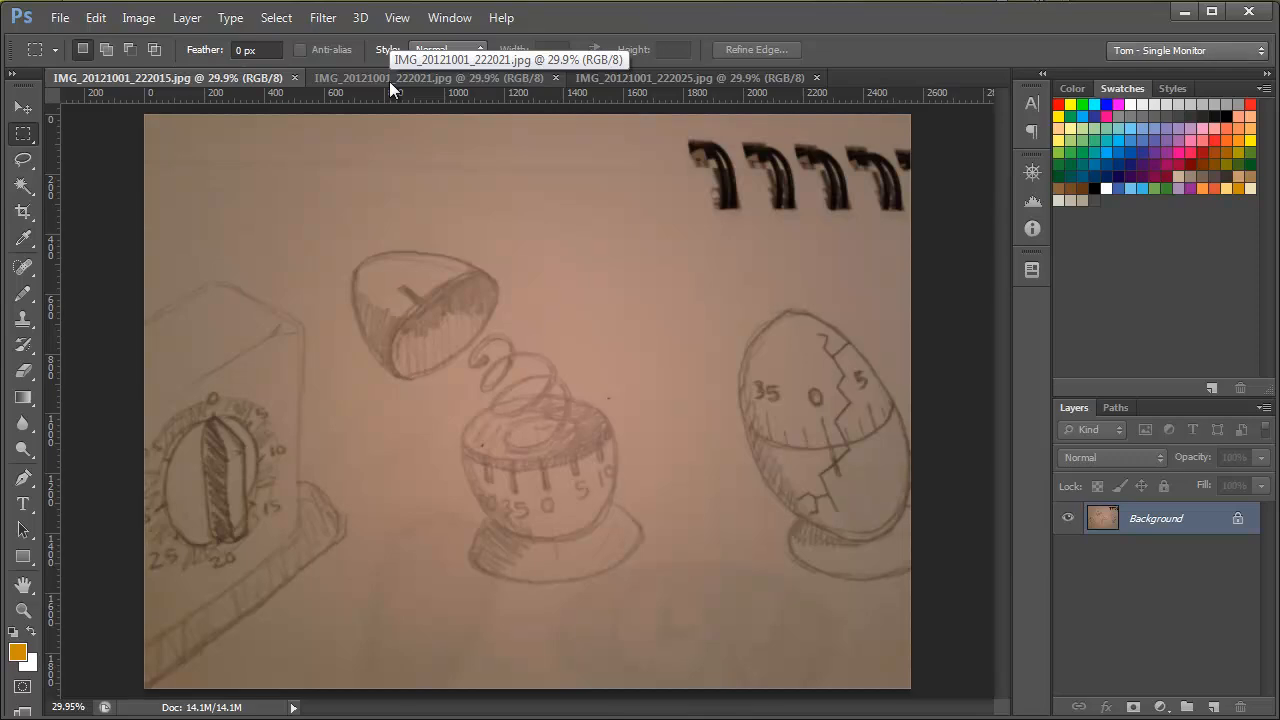
click(430, 77)
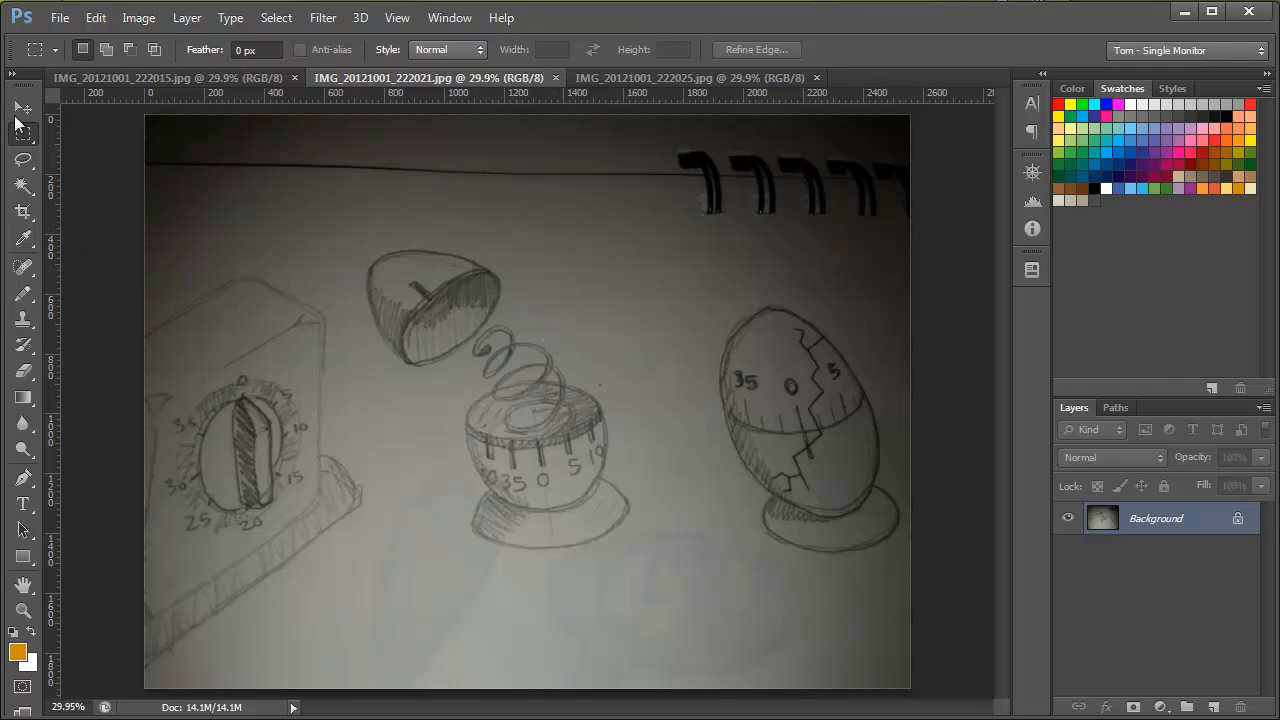
click(24, 108)
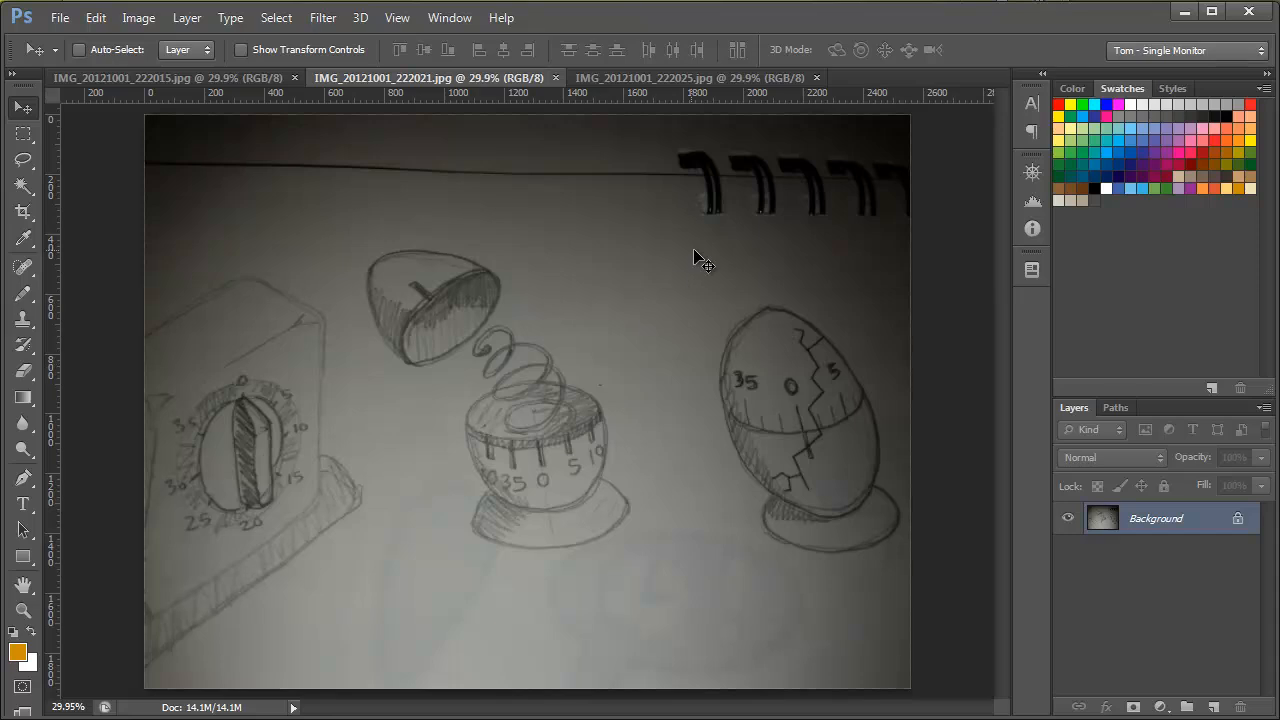
mouse_move(240, 360)
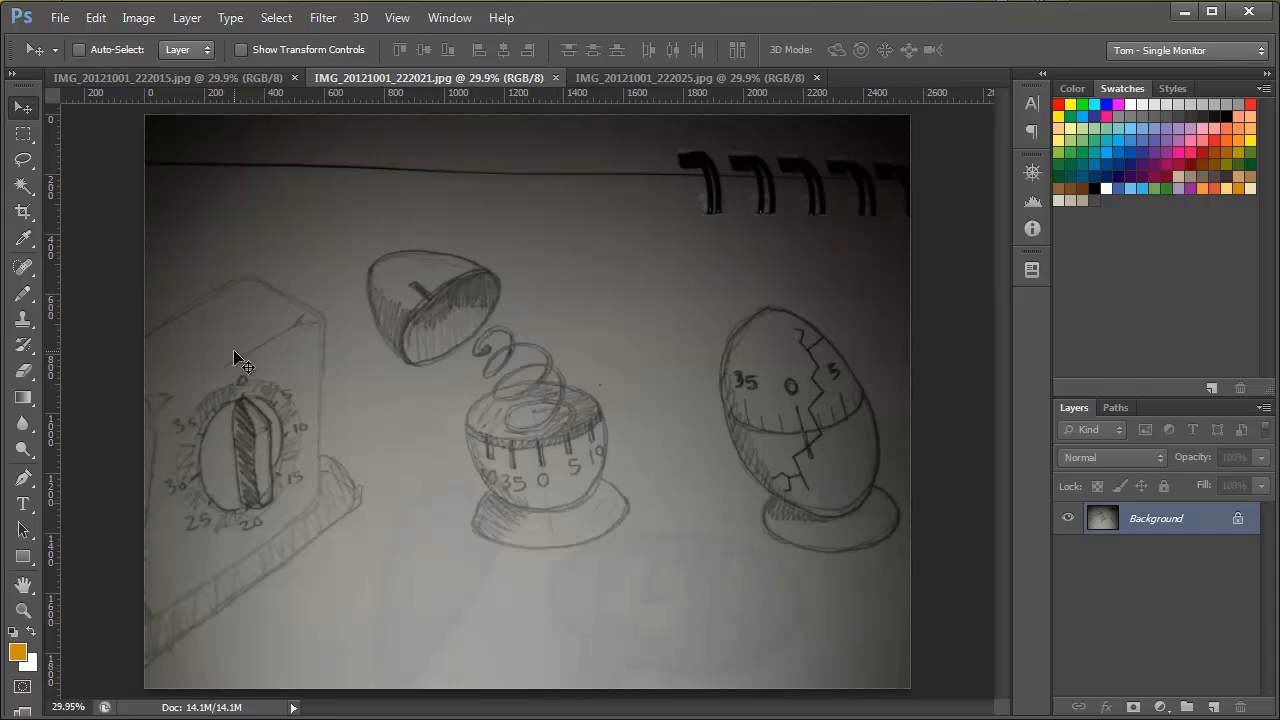
mouse_move(380, 215)
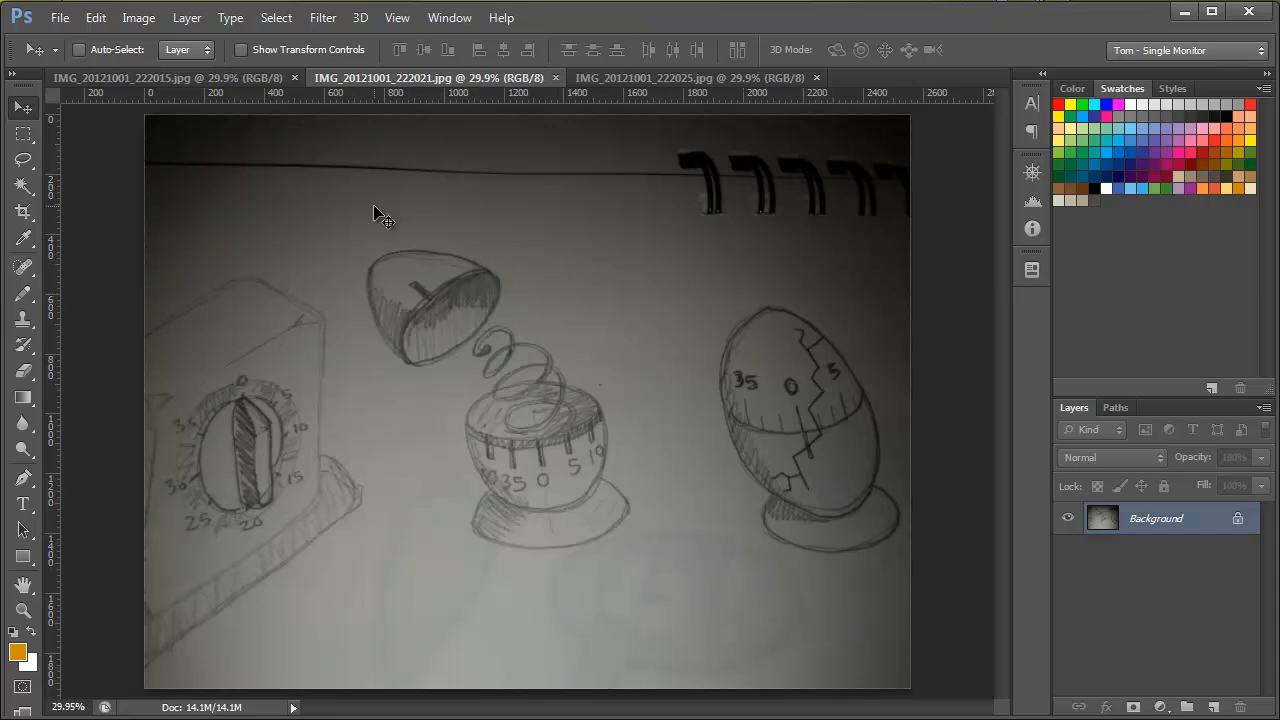
mouse_move(451, 557)
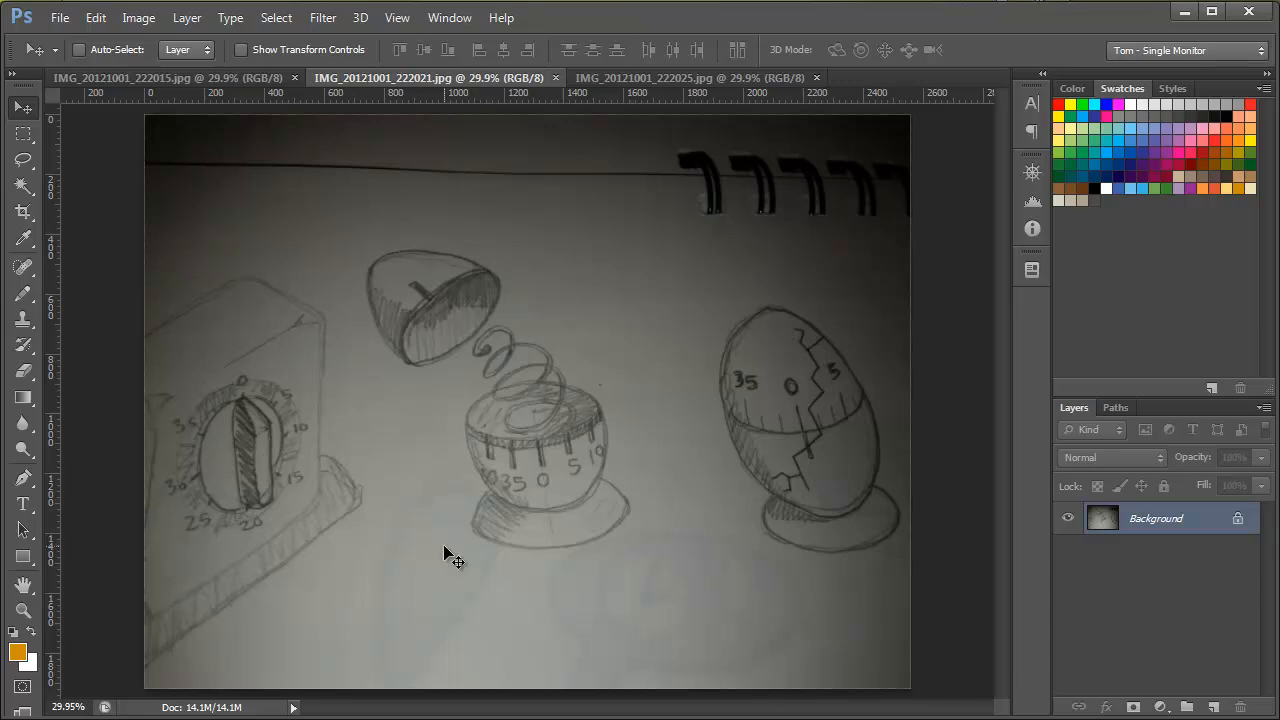
mouse_move(248, 428)
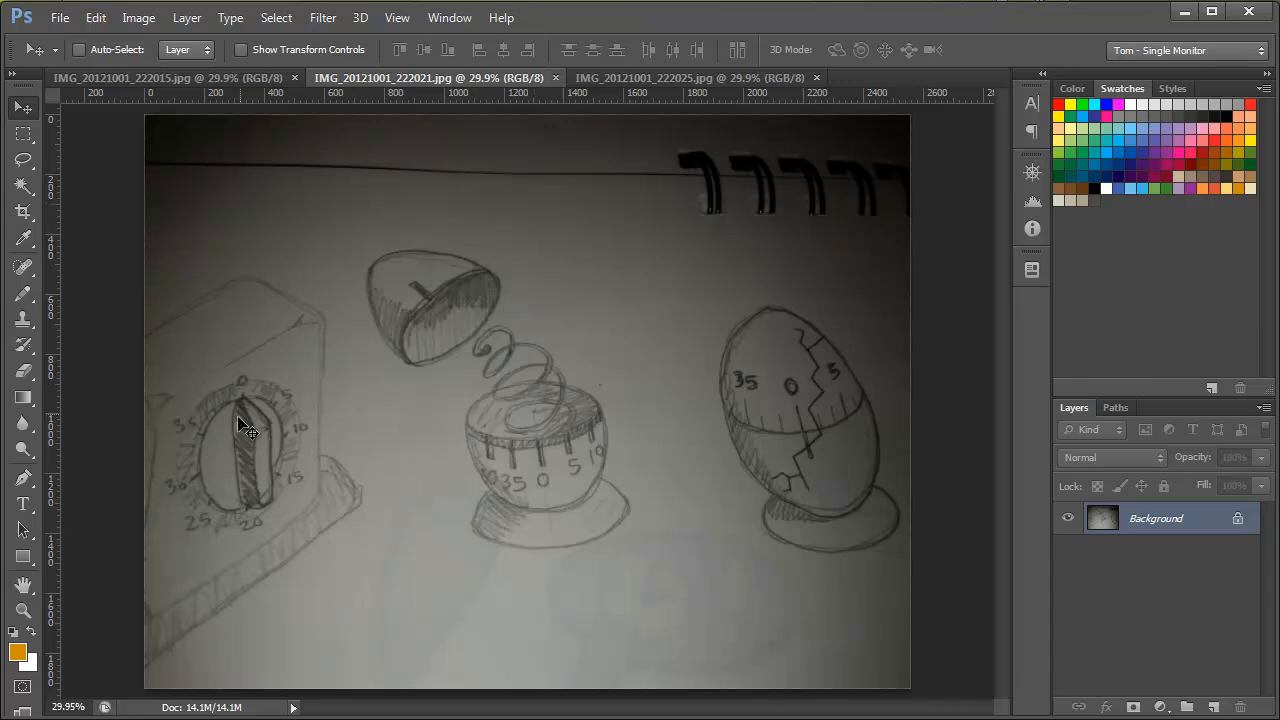
mouse_move(558, 250)
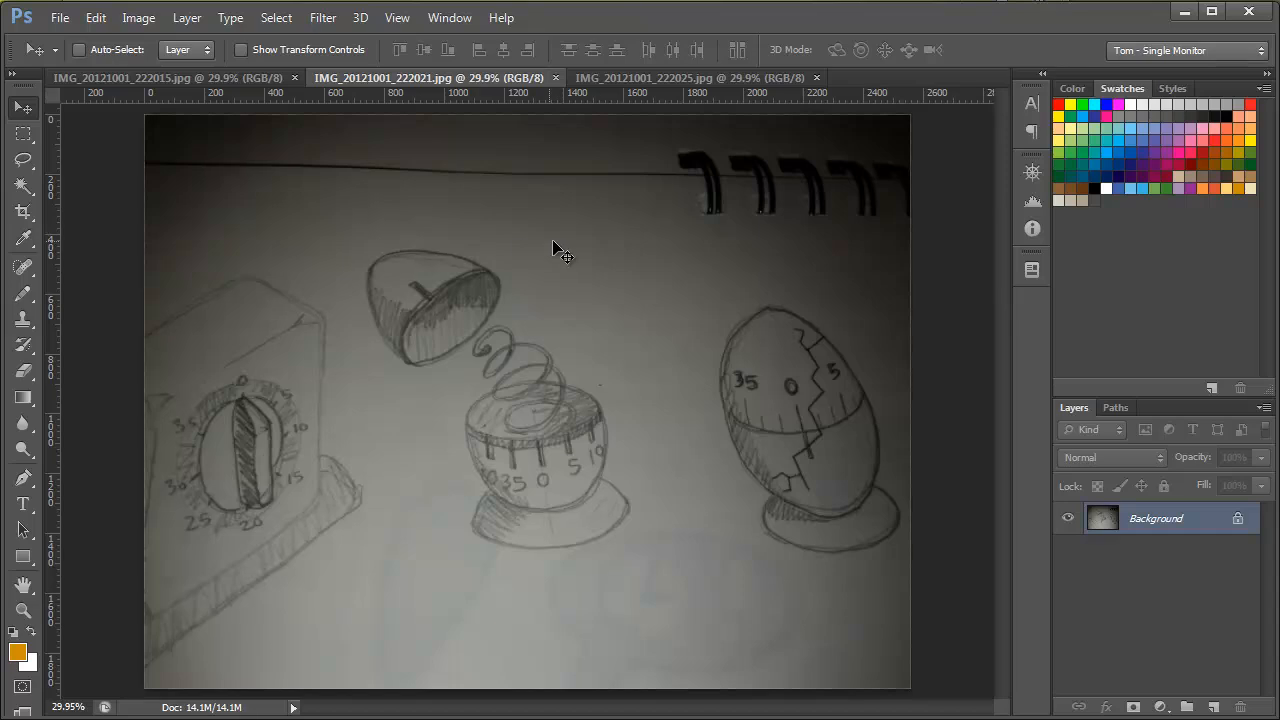
mouse_move(572, 250)
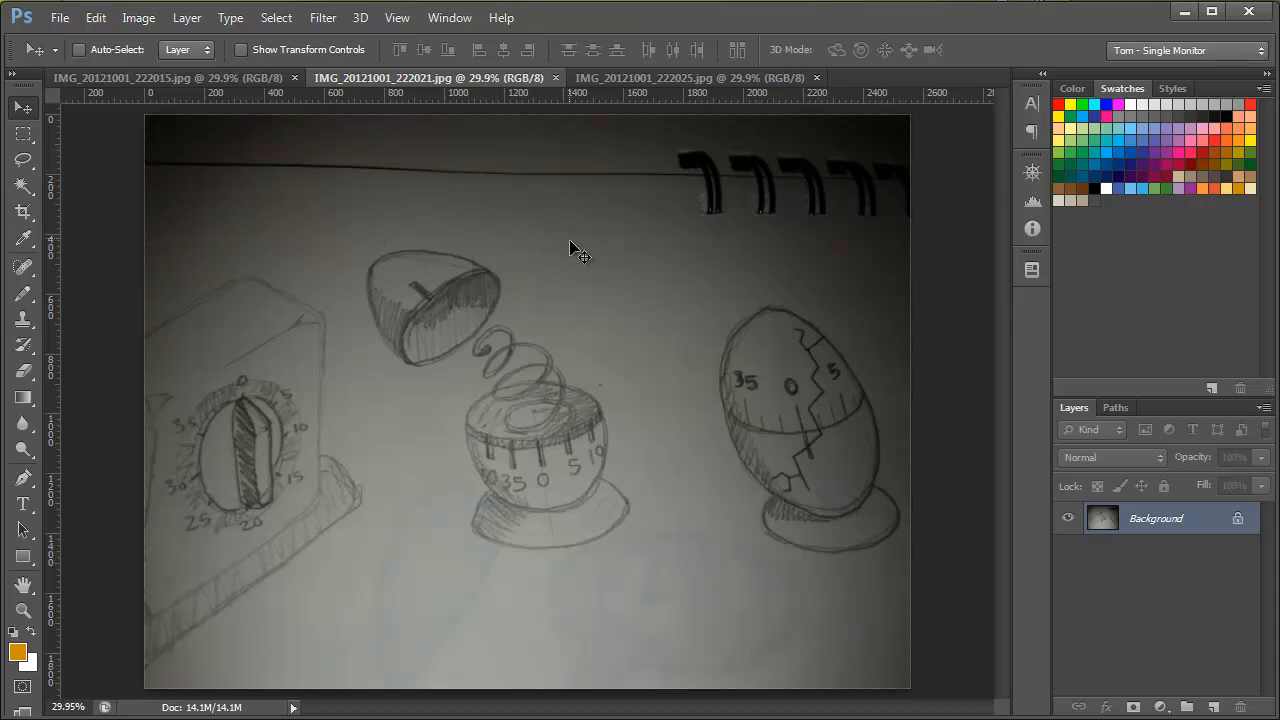
mouse_move(458, 235)
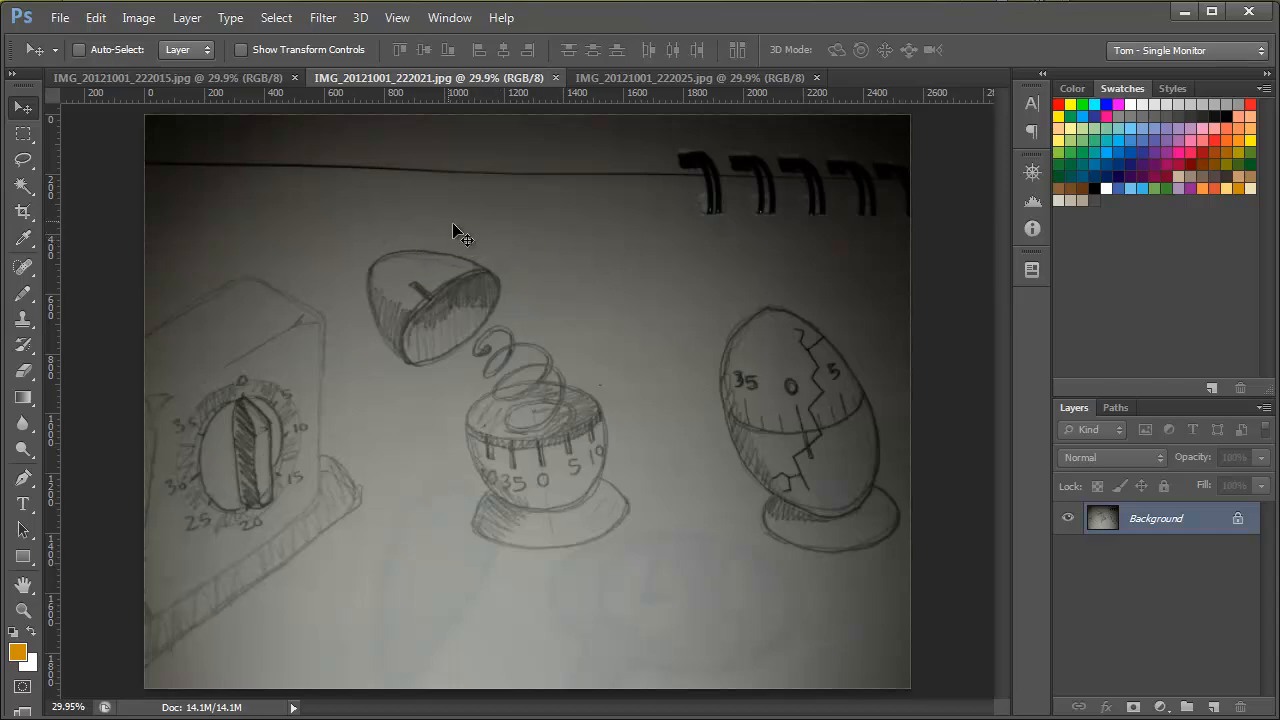
click(130, 78)
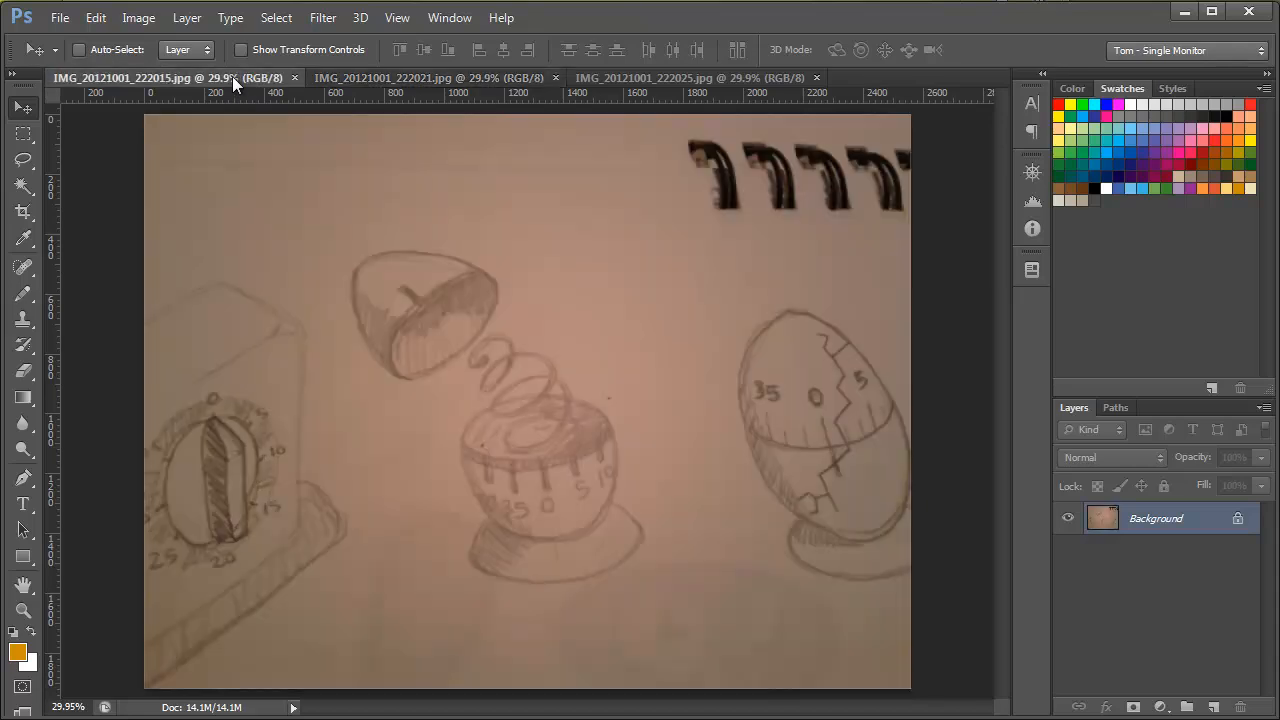
mouse_move(368, 160)
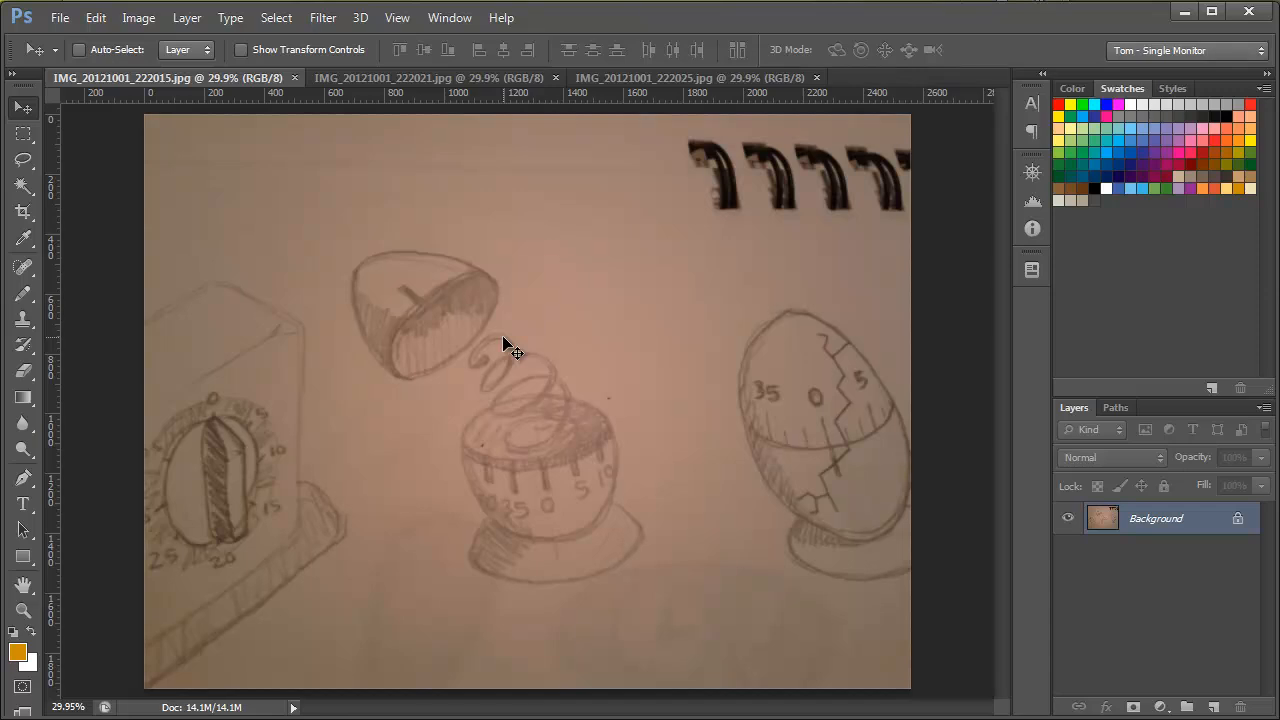
mouse_move(405, 262)
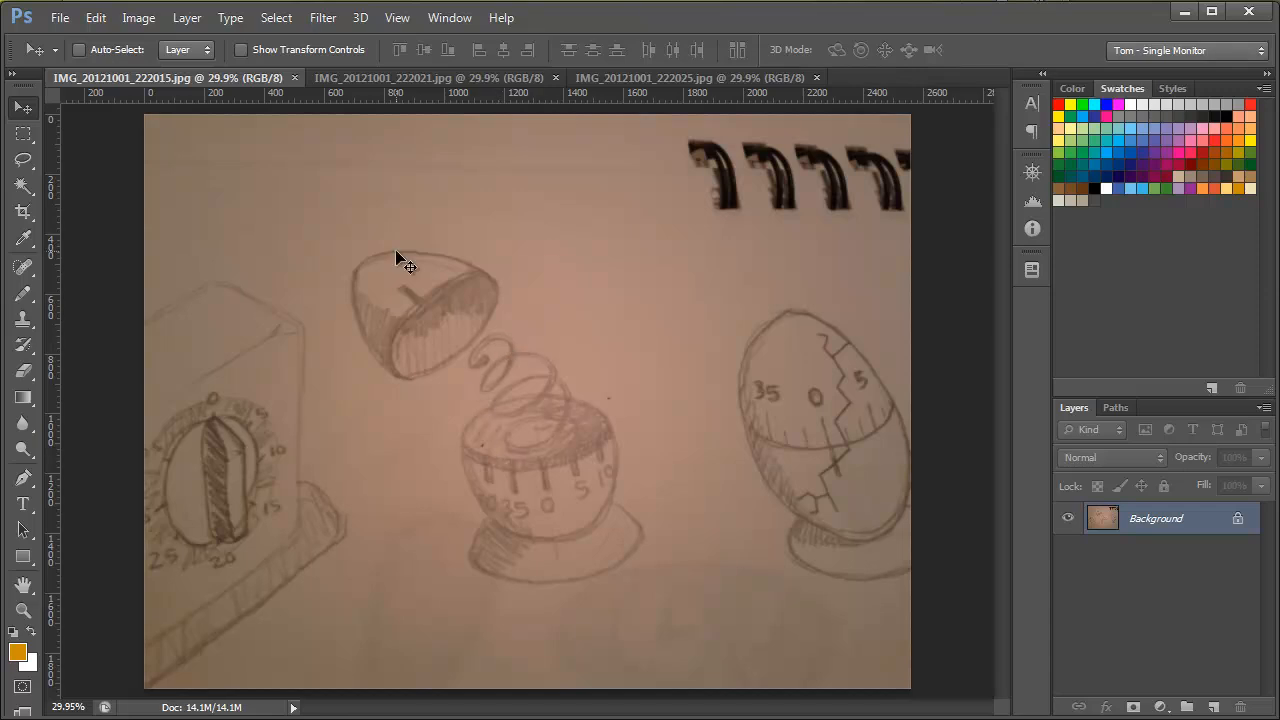
click(430, 78)
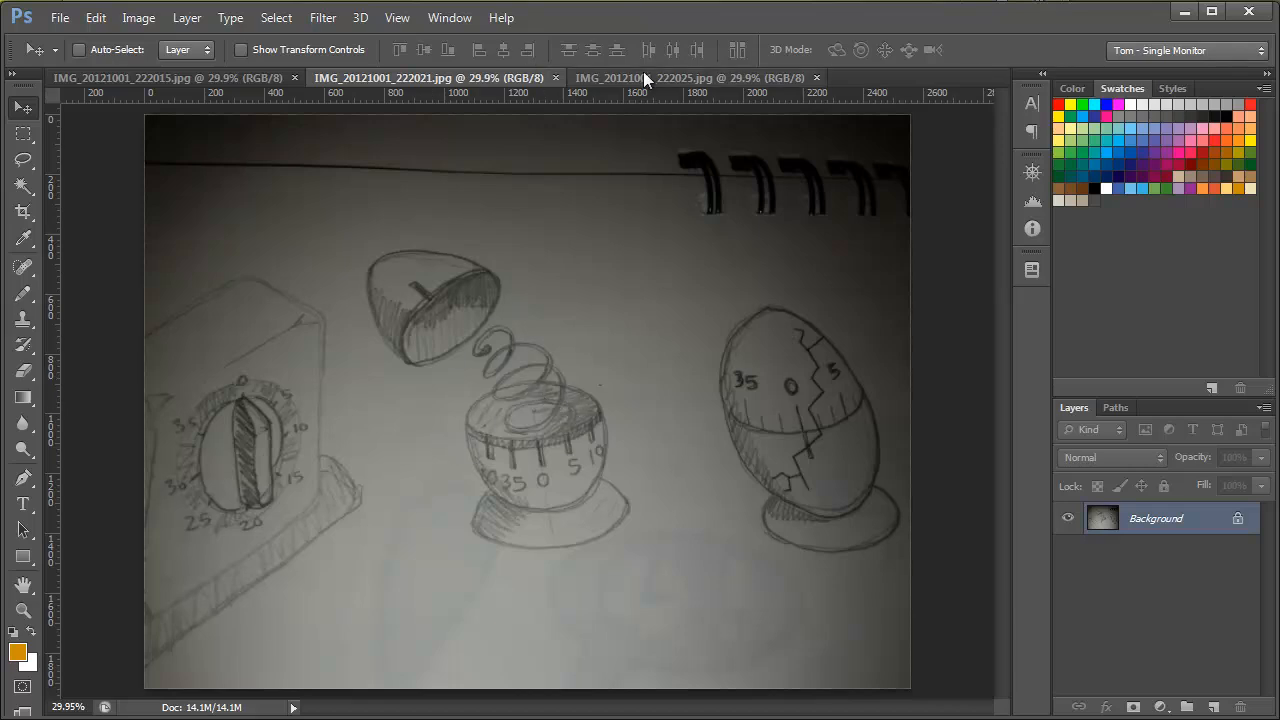
Switch to the third sketch photo, IMG_20121001_222025.jpg.
click(688, 78)
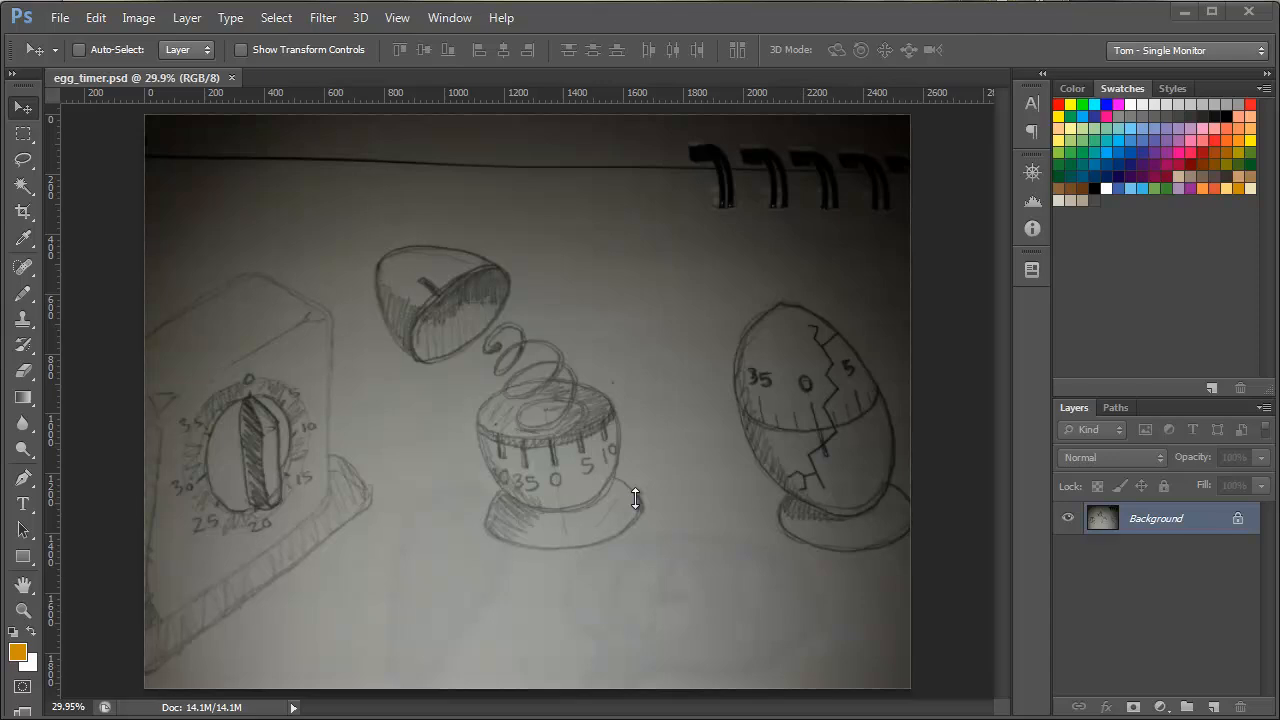
mouse_move(628, 388)
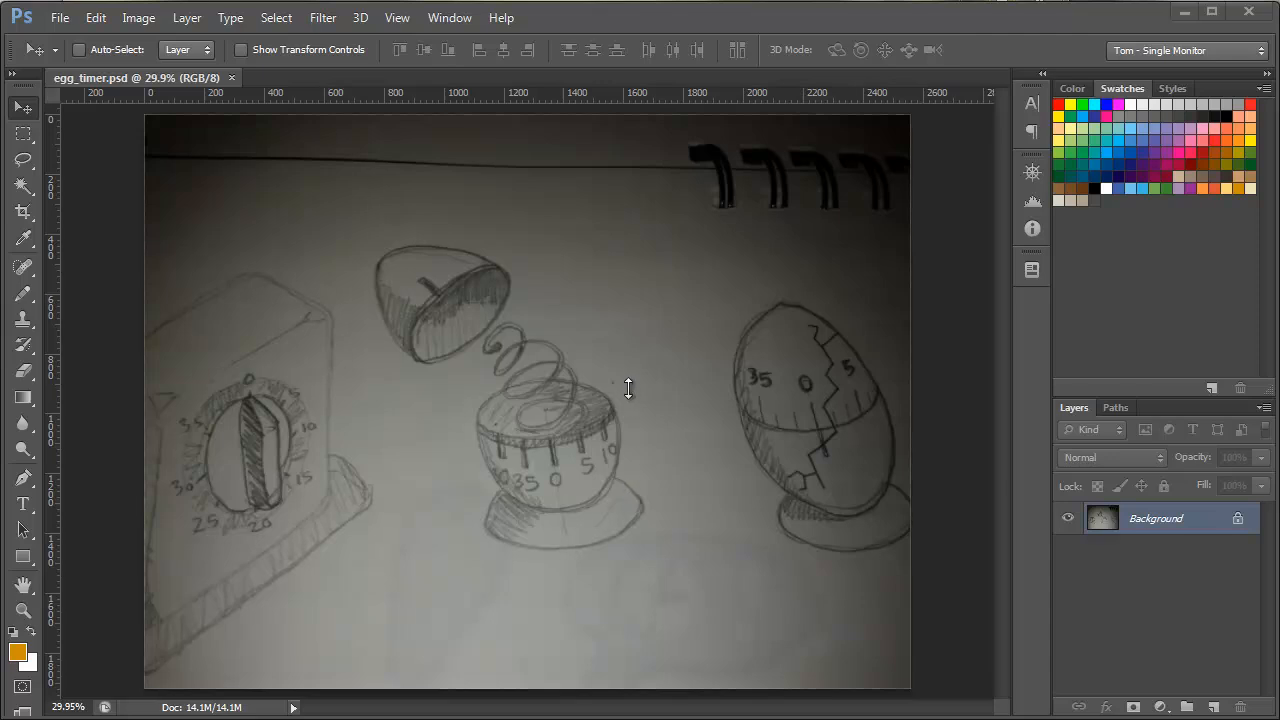
mouse_move(625, 312)
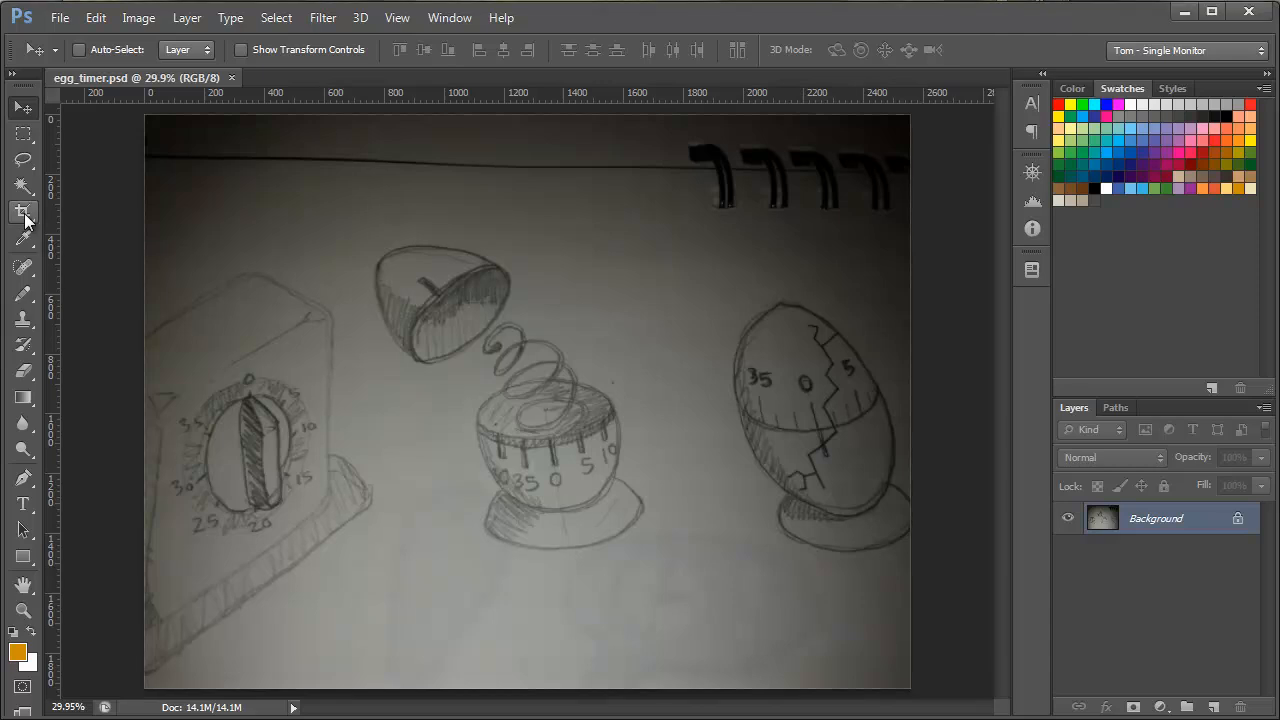
Draw and adjust a Crop tool box framing the central exploded egg-timer sketch.
click(24, 211)
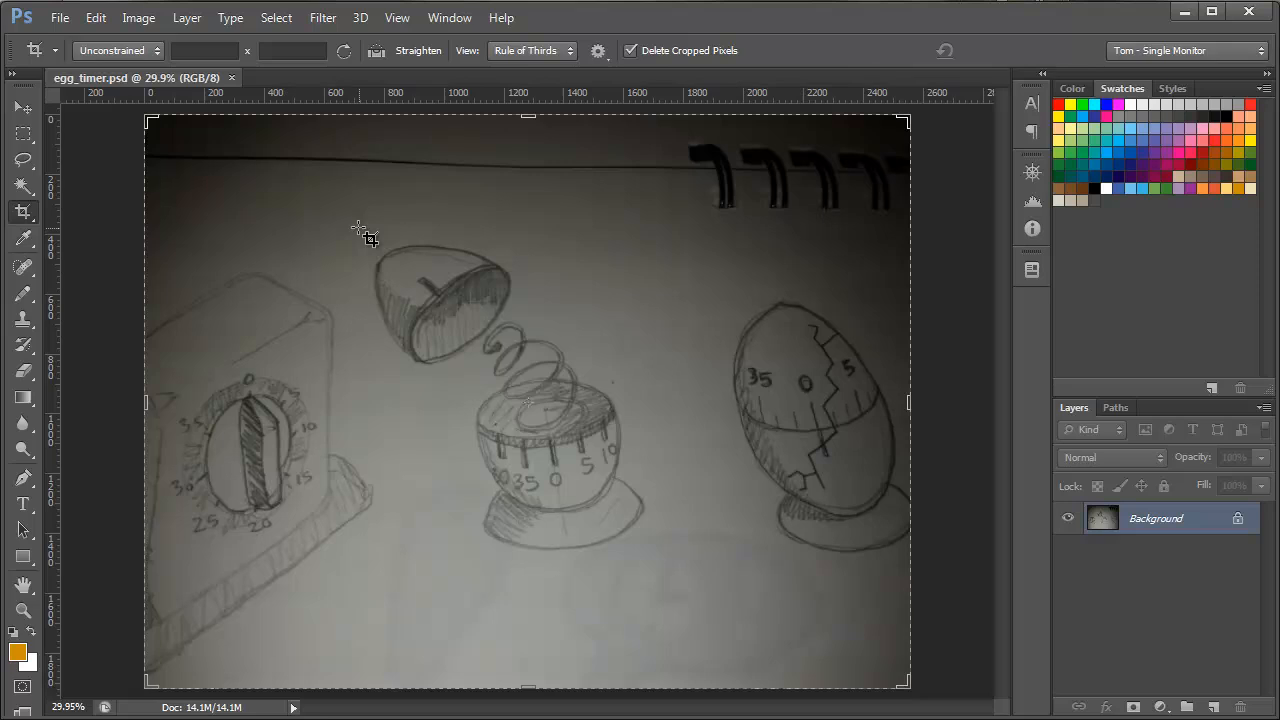
drag(360, 225, 640, 535)
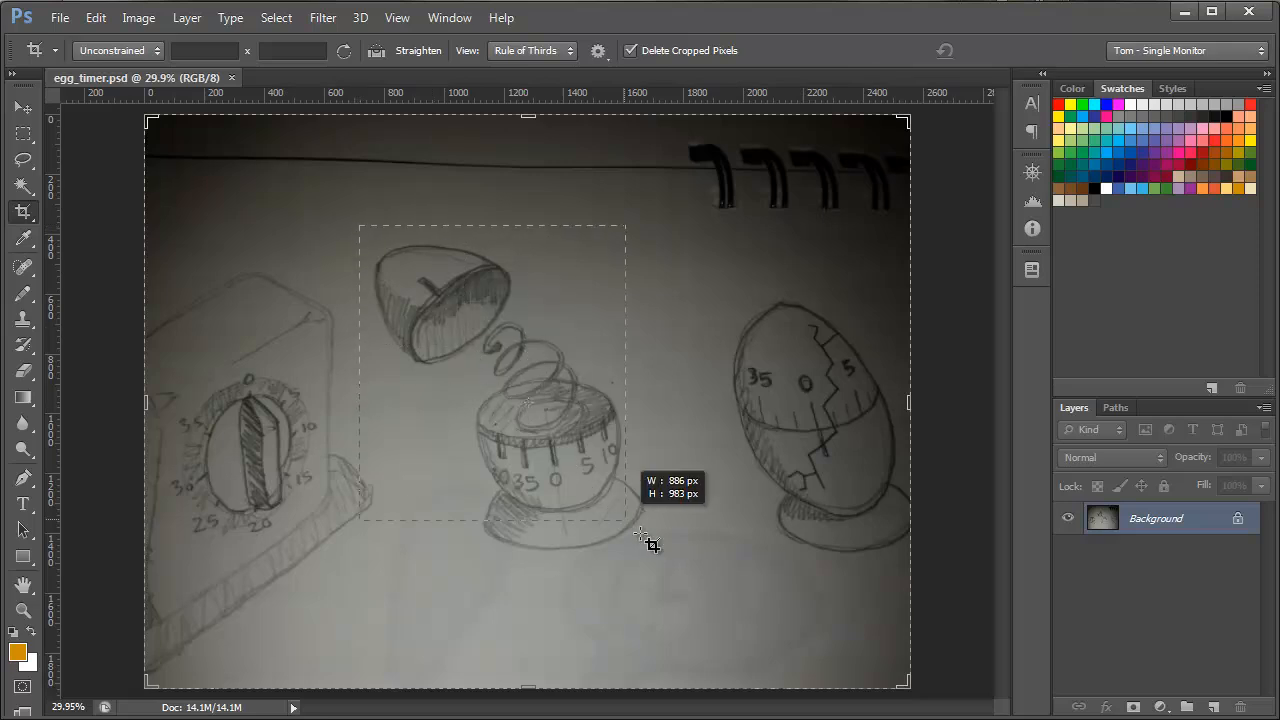
drag(640, 530, 665, 567)
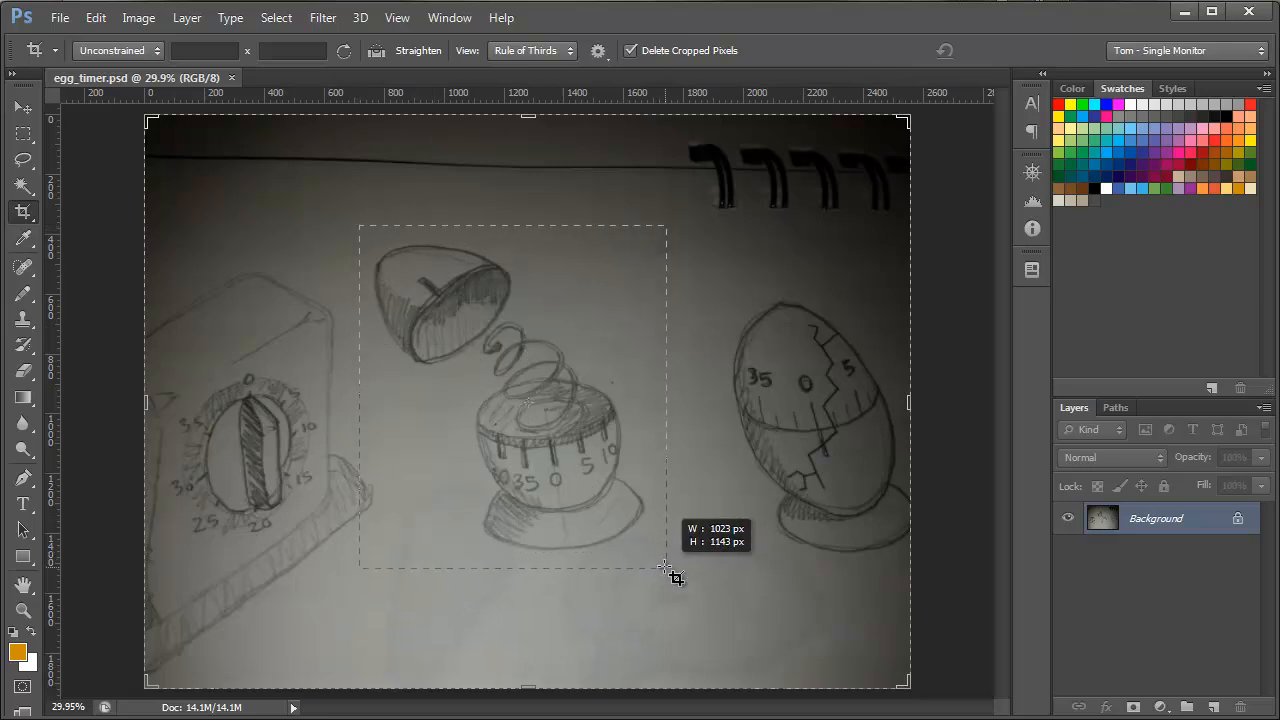
drag(665, 567, 660, 565)
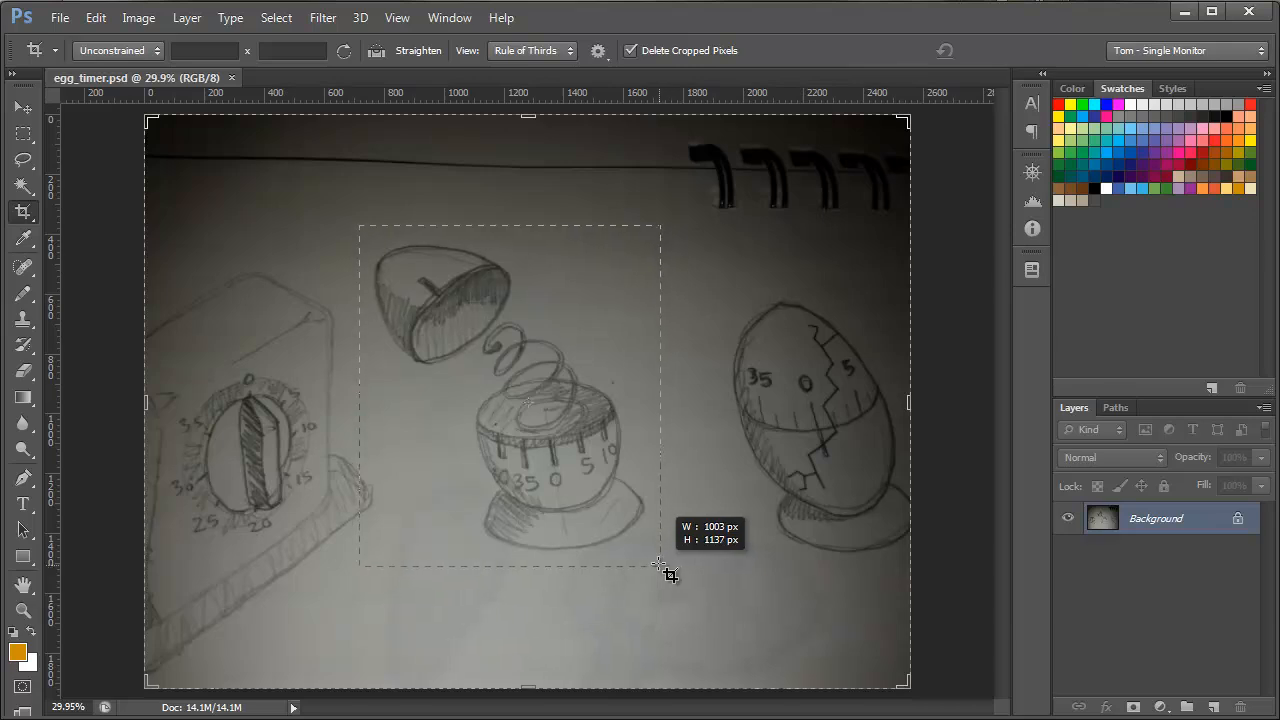
drag(658, 565, 693, 575)
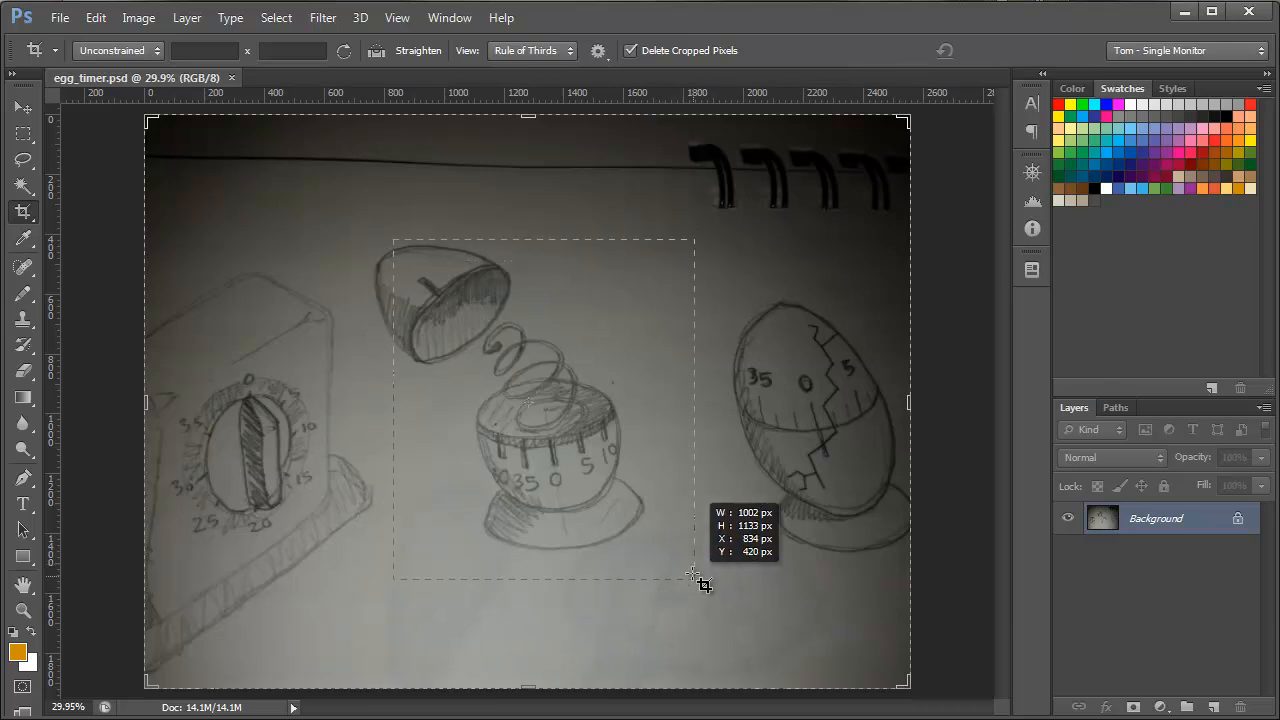
drag(695, 575, 670, 575)
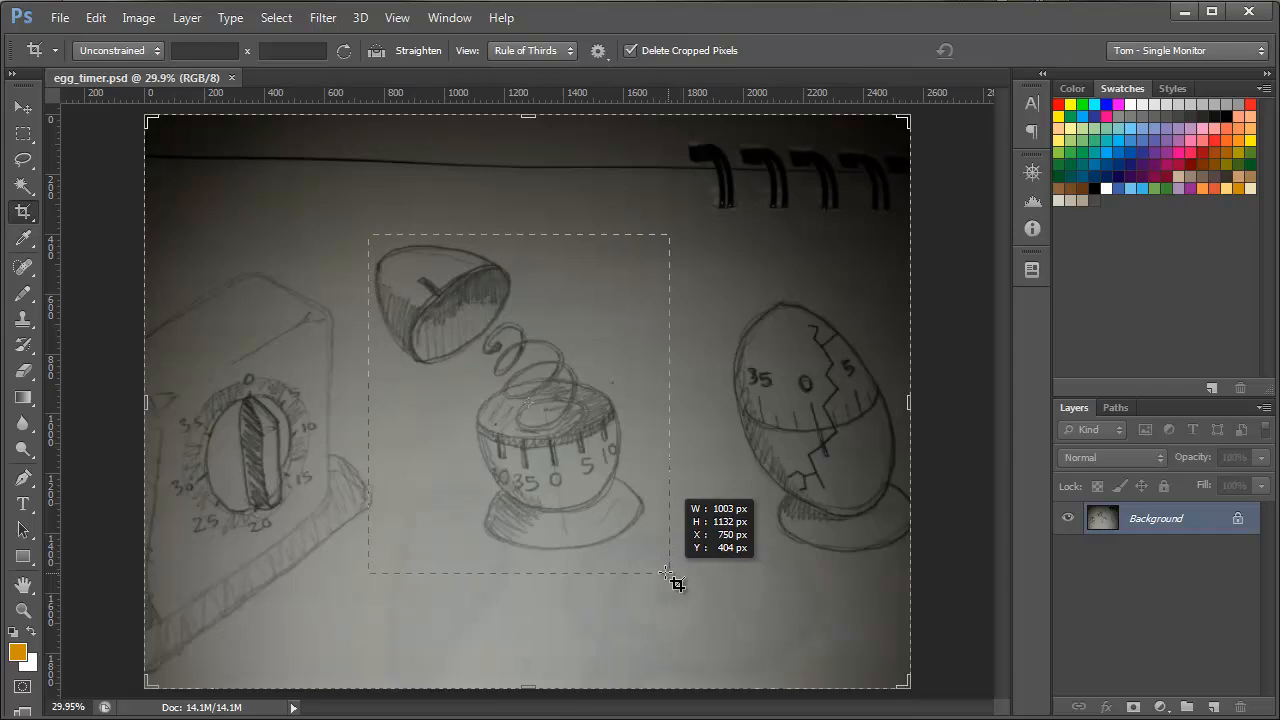
drag(668, 575, 665, 575)
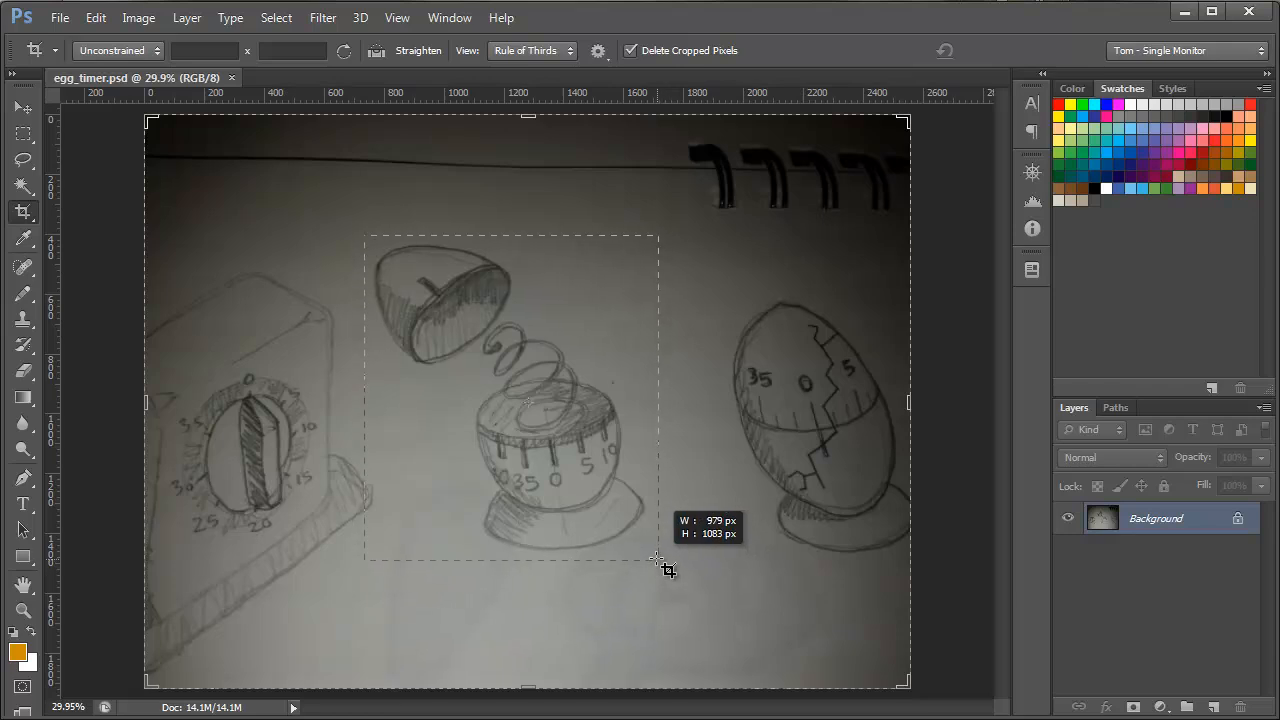
drag(660, 560, 680, 585)
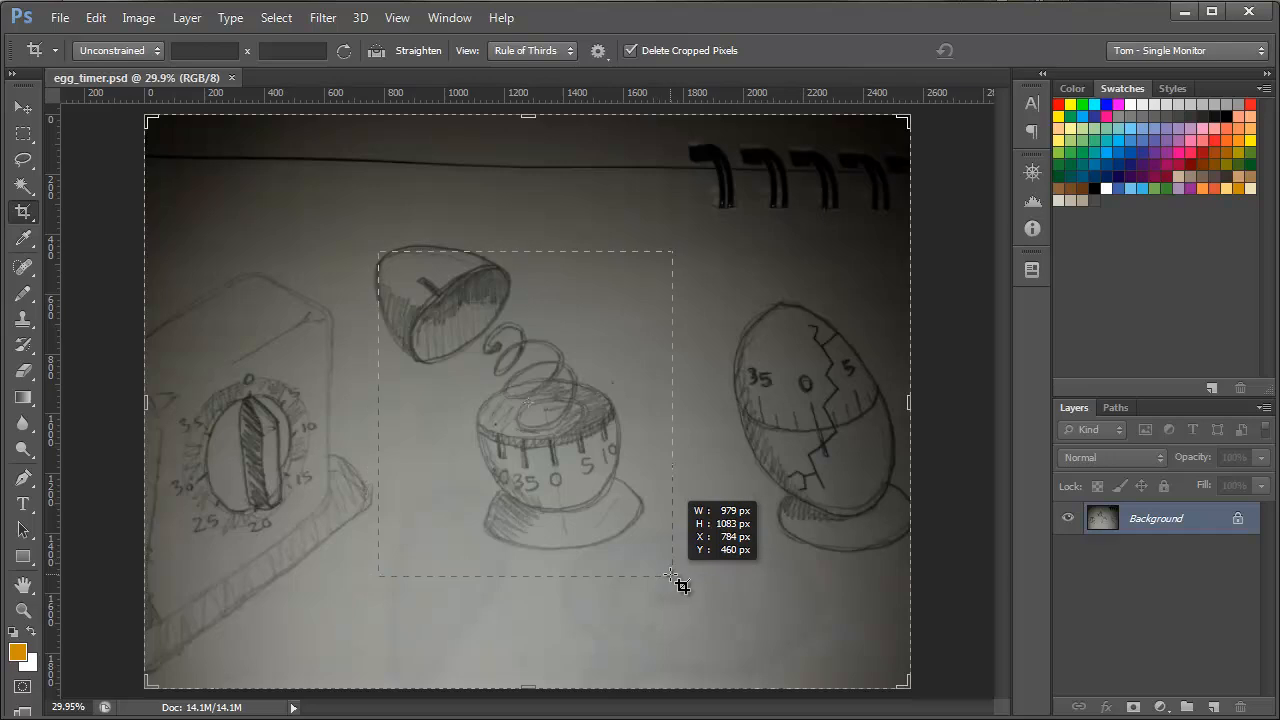
drag(675, 577, 655, 558)
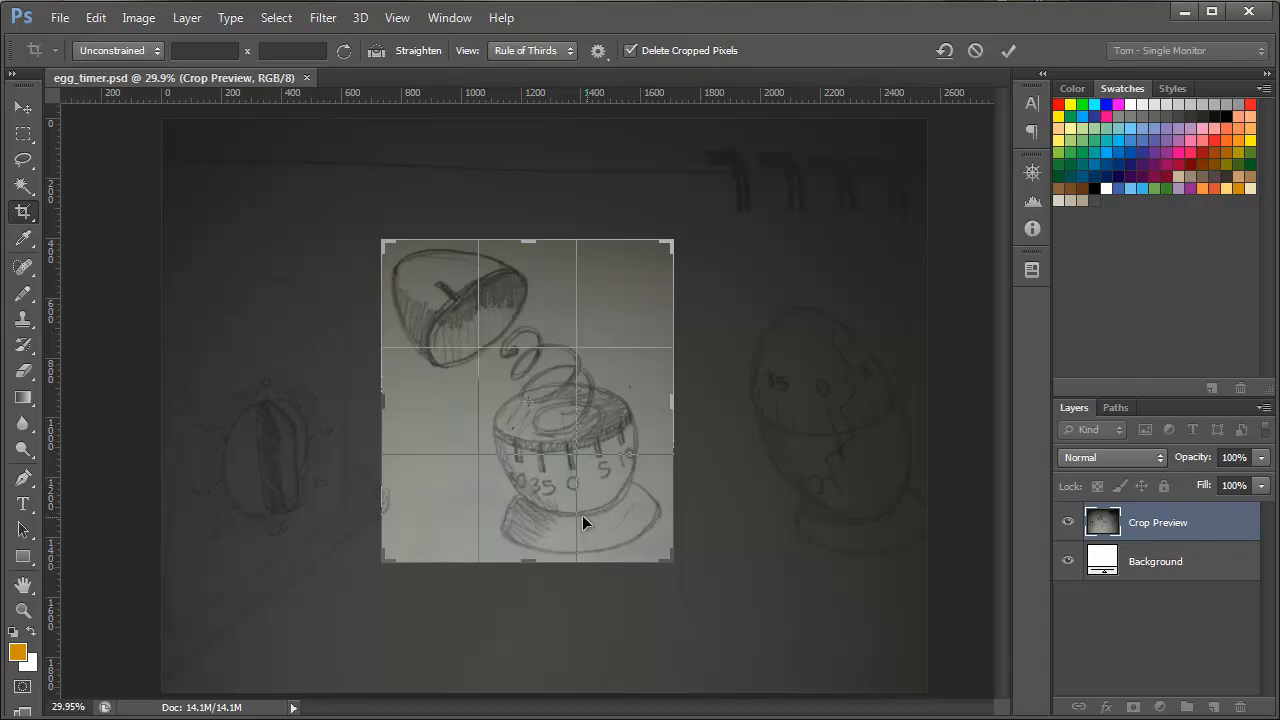
mouse_move(697, 585)
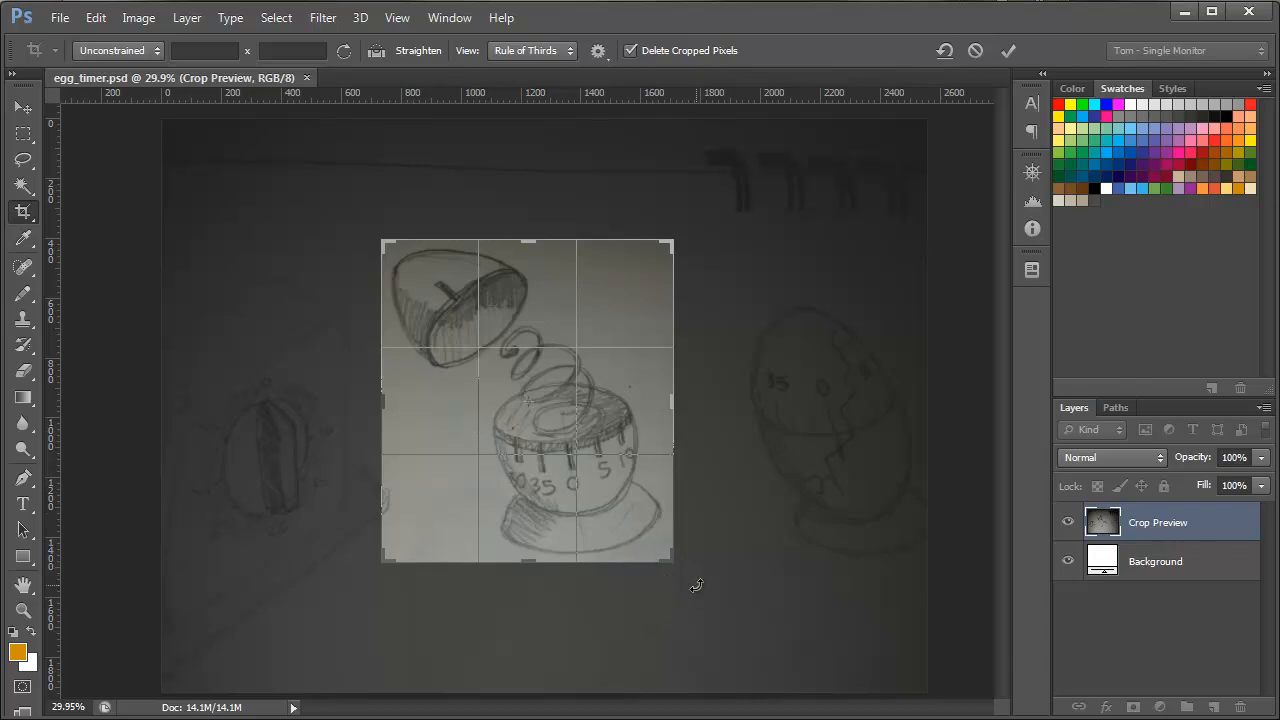
Rotate the crop box and straighten along a reference line so the sketch sits upright.
drag(697, 585, 716, 574)
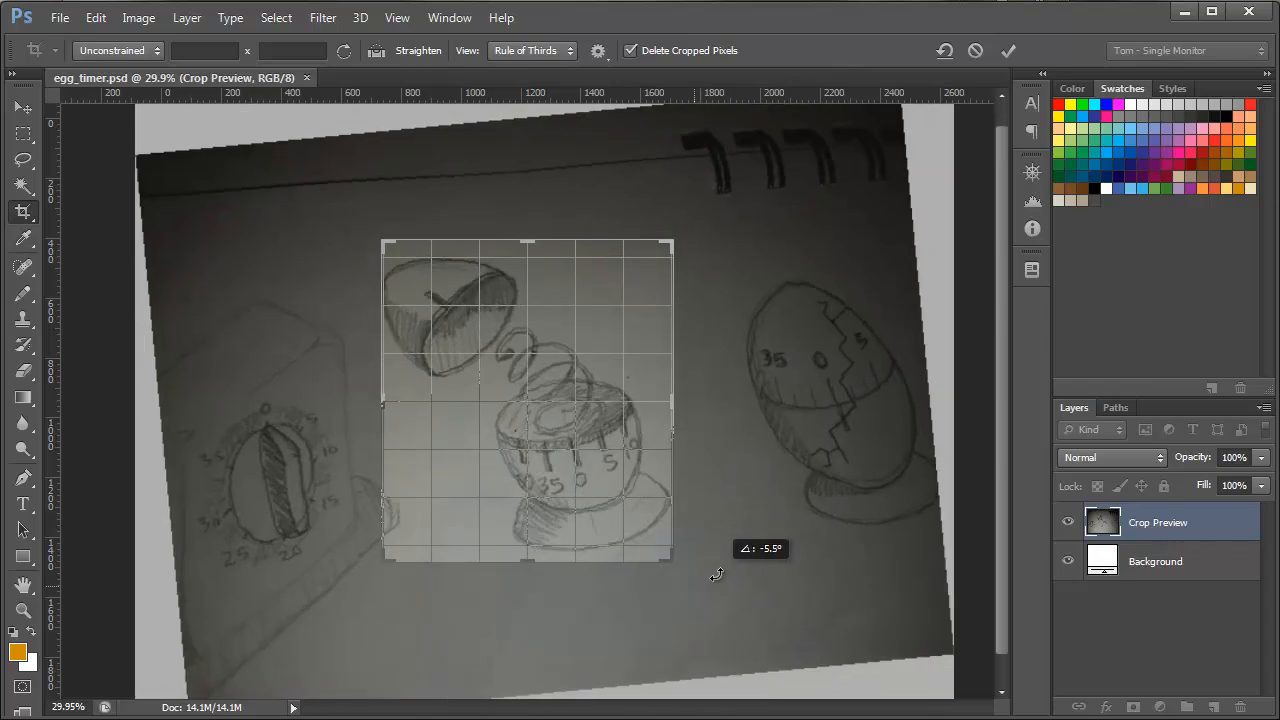
drag(715, 574, 658, 596)
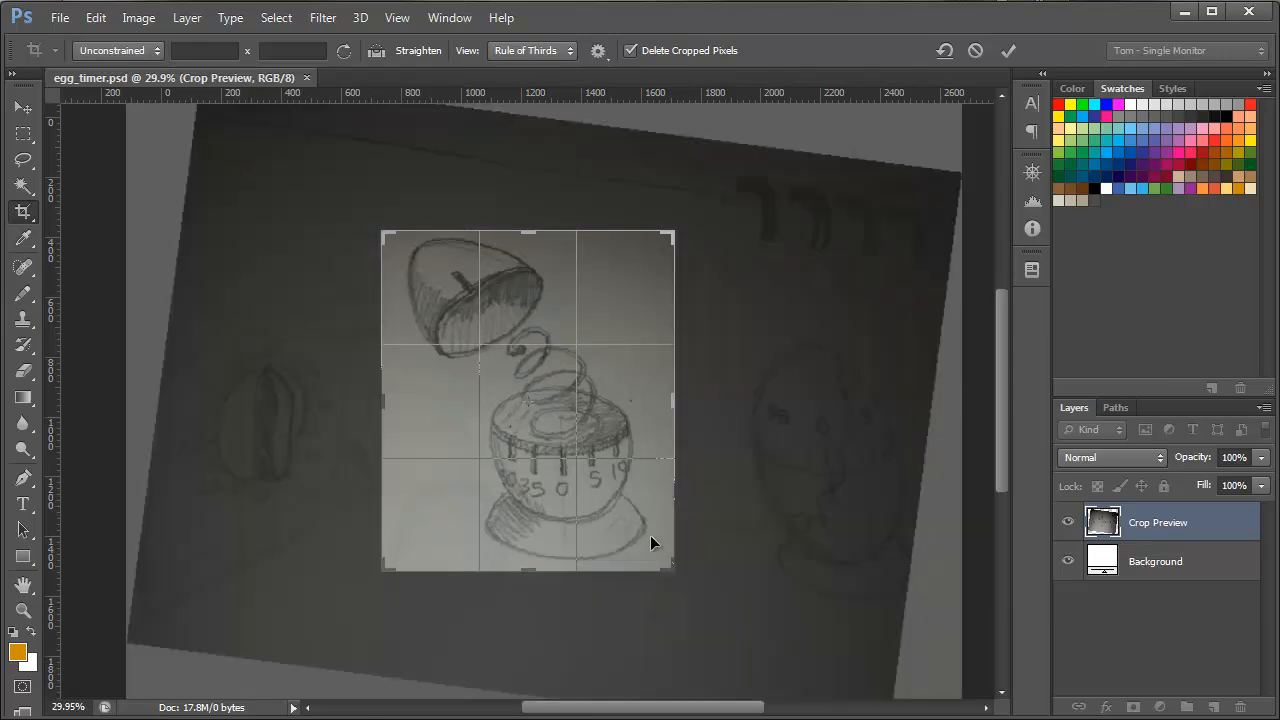
mouse_move(528, 530)
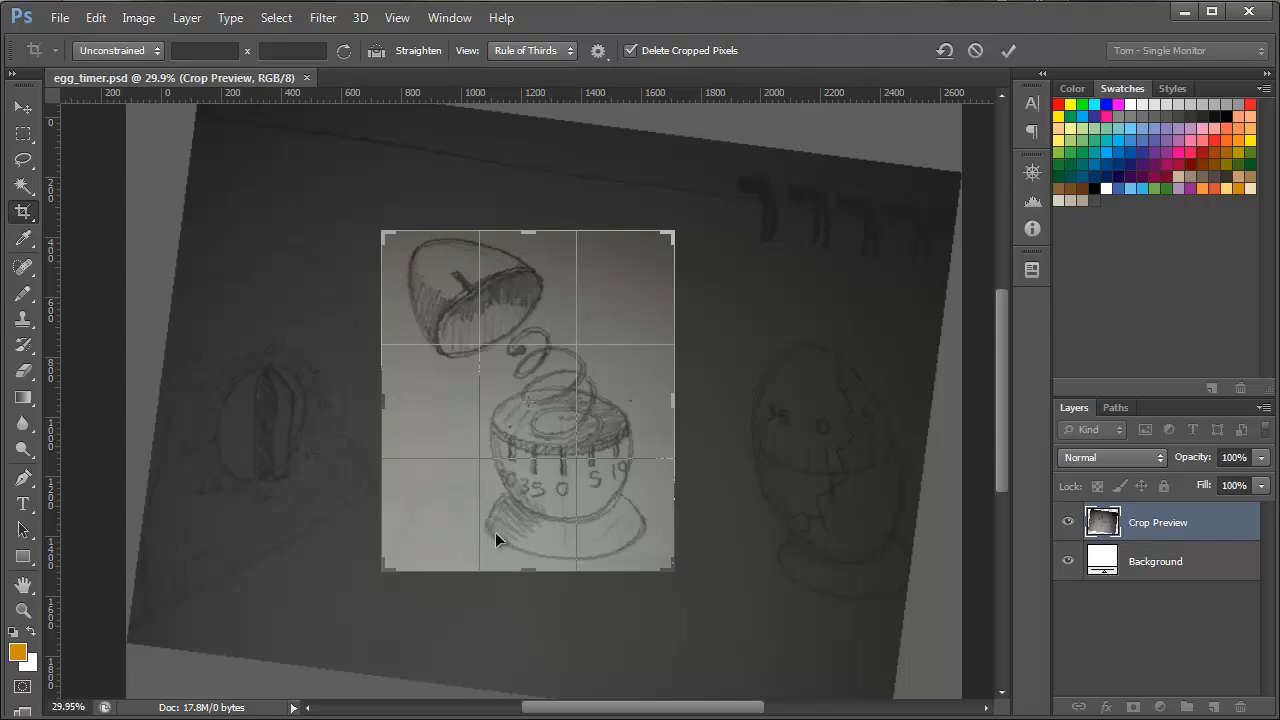
mouse_move(592, 550)
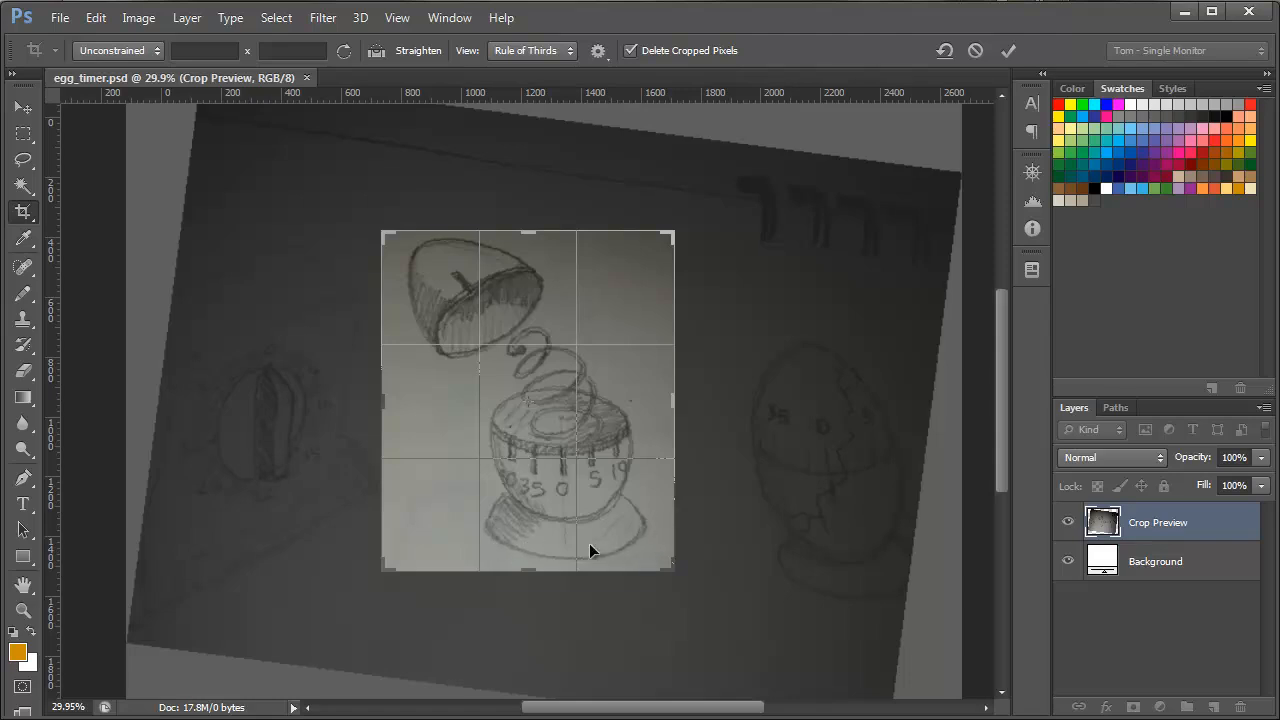
mouse_move(618, 537)
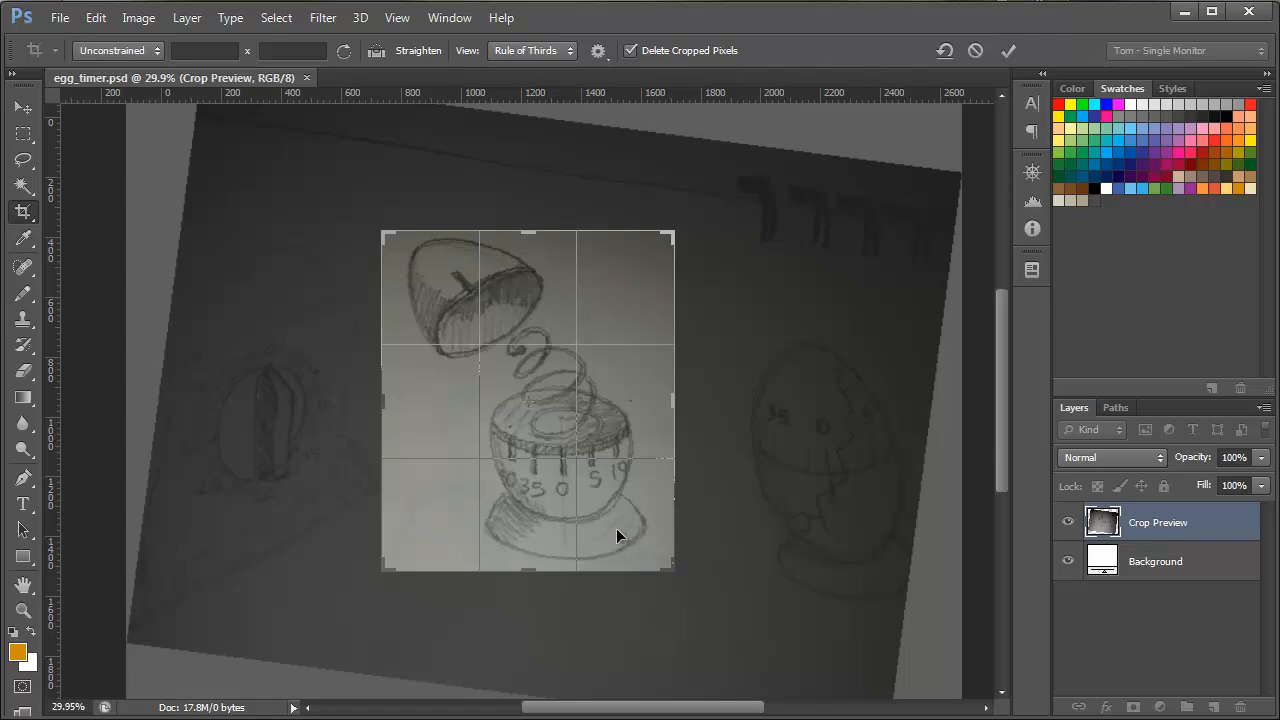
mouse_move(575, 560)
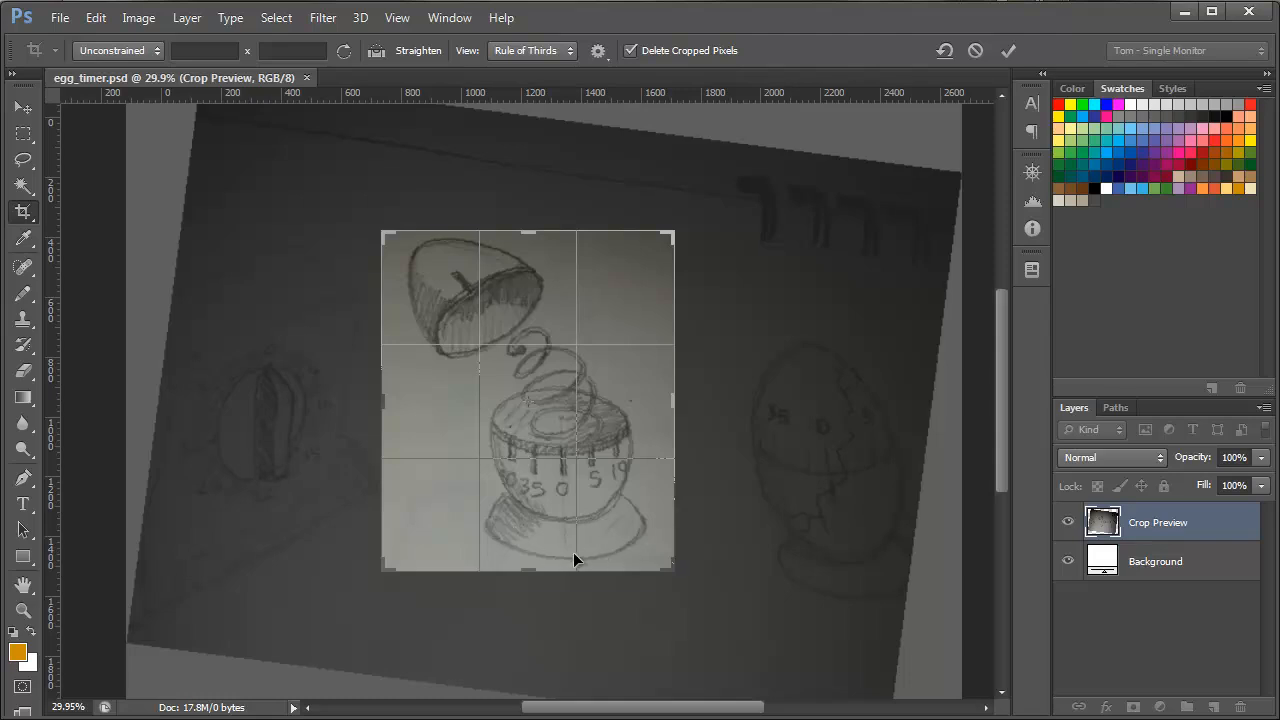
mouse_move(405, 55)
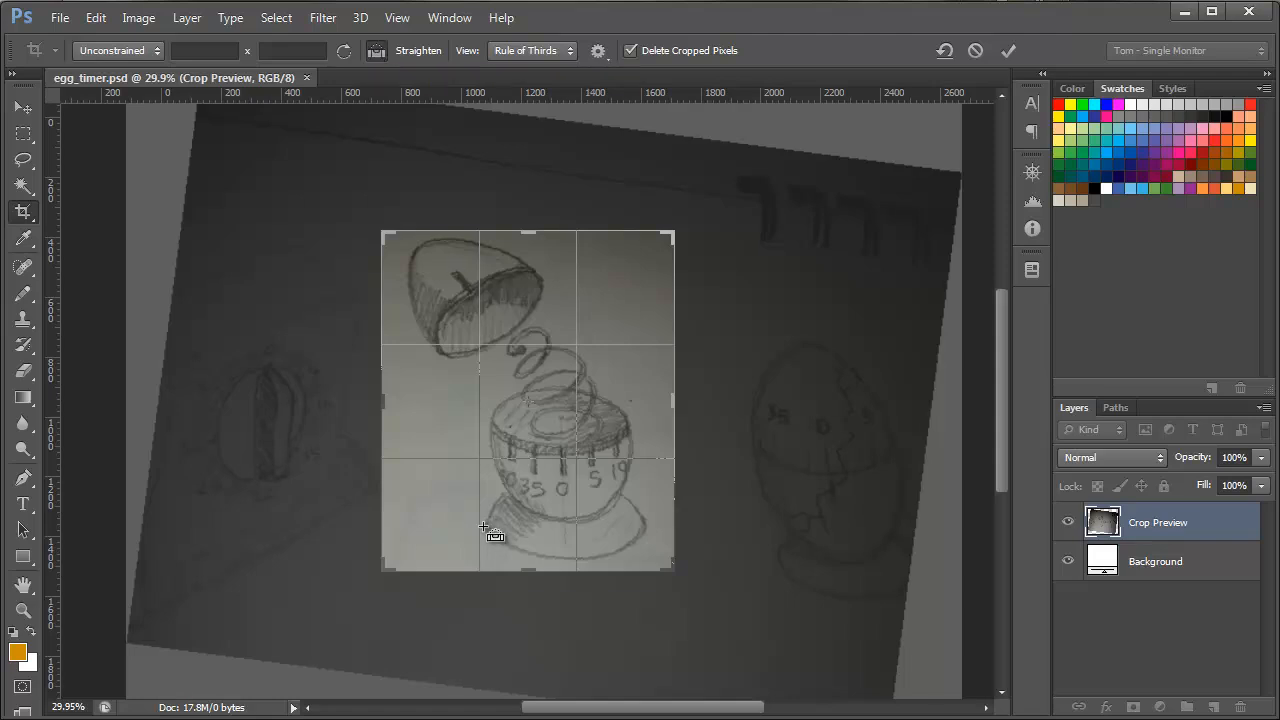
drag(530, 527, 640, 527)
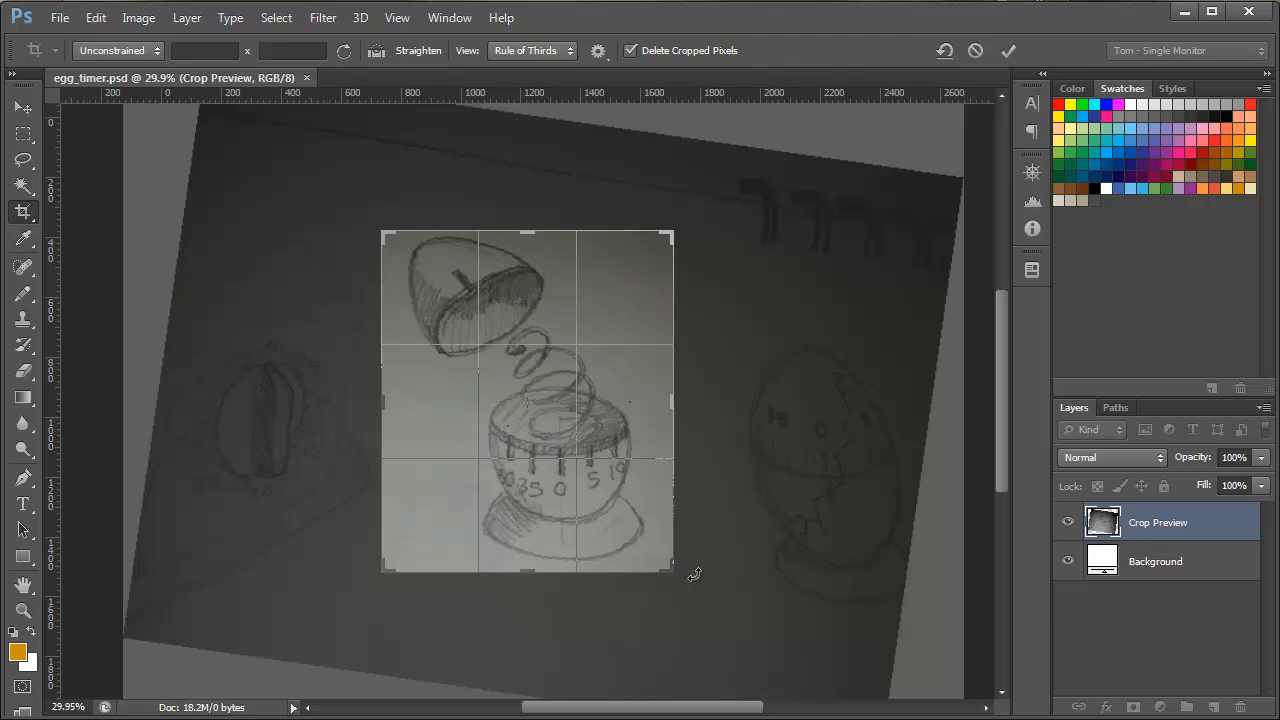
mouse_move(653, 548)
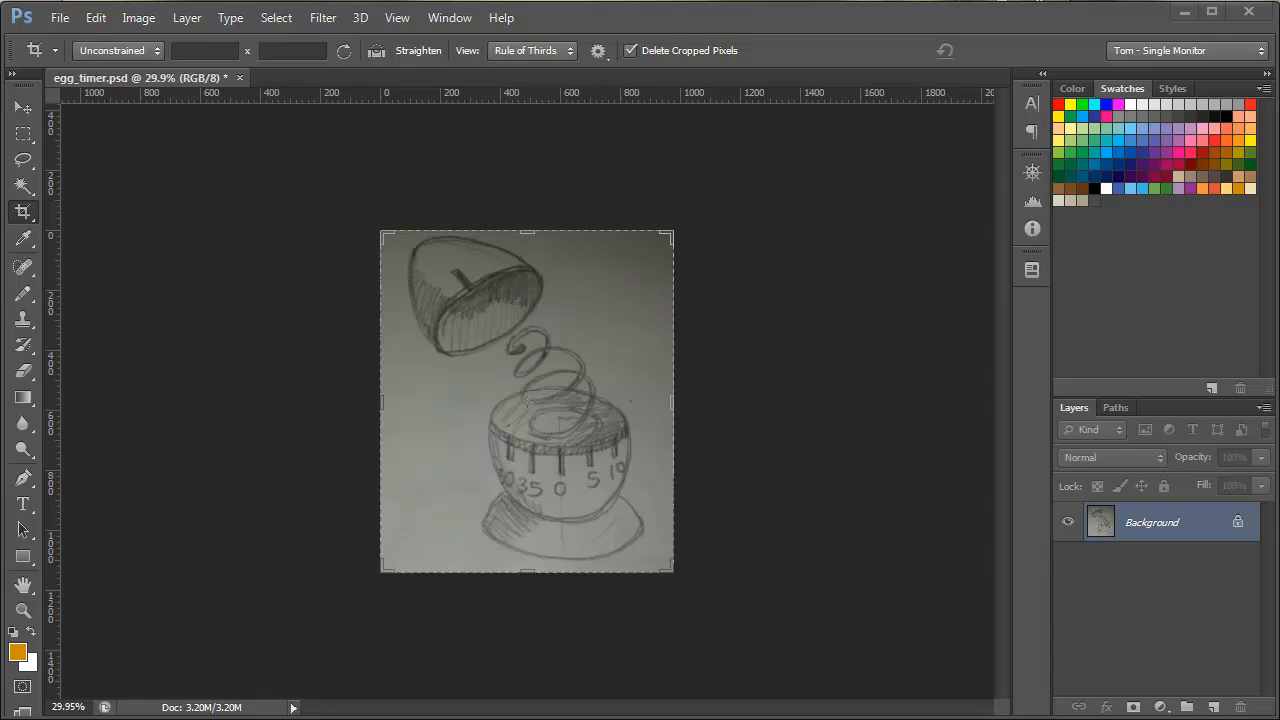
mouse_move(960, 553)
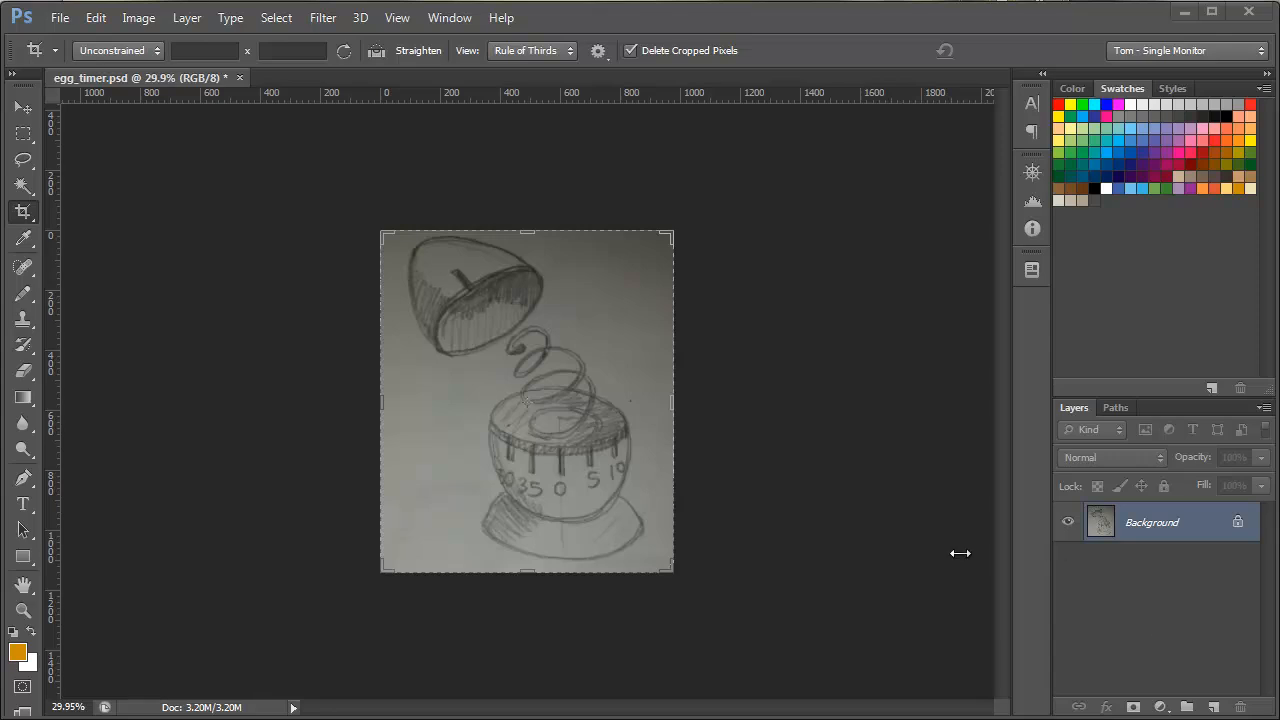
mouse_move(543, 519)
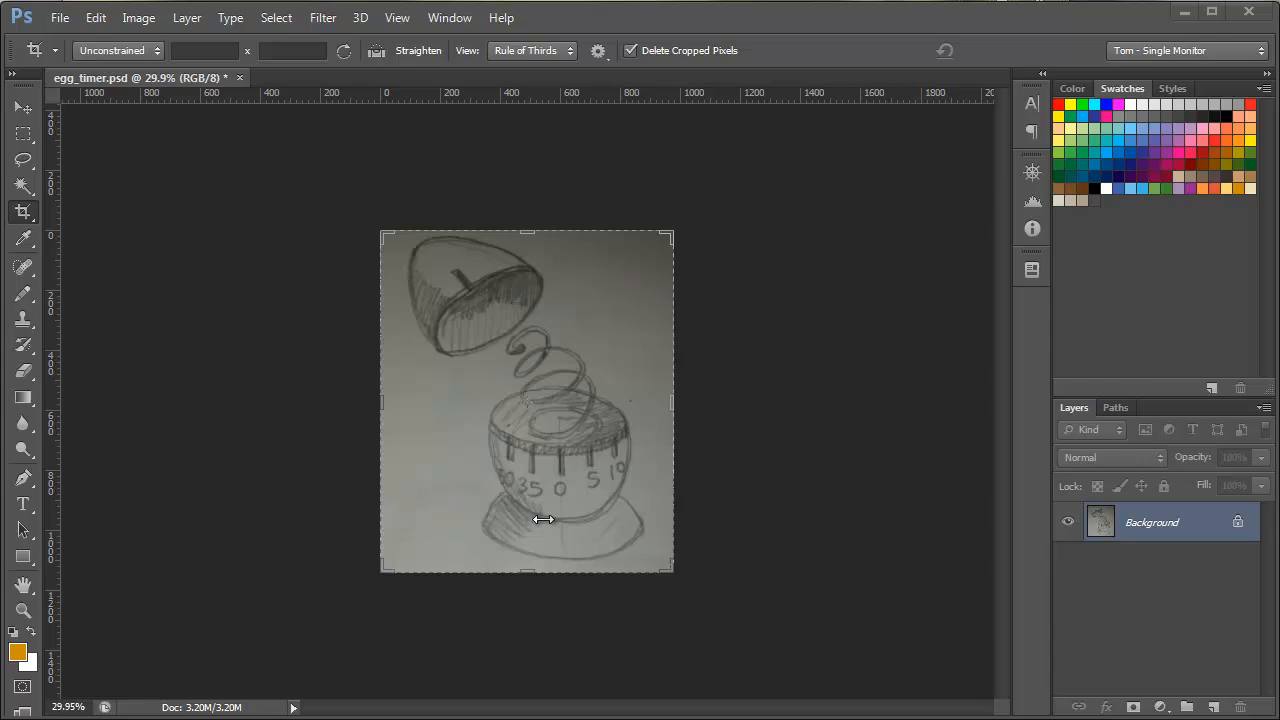
mouse_move(543, 519)
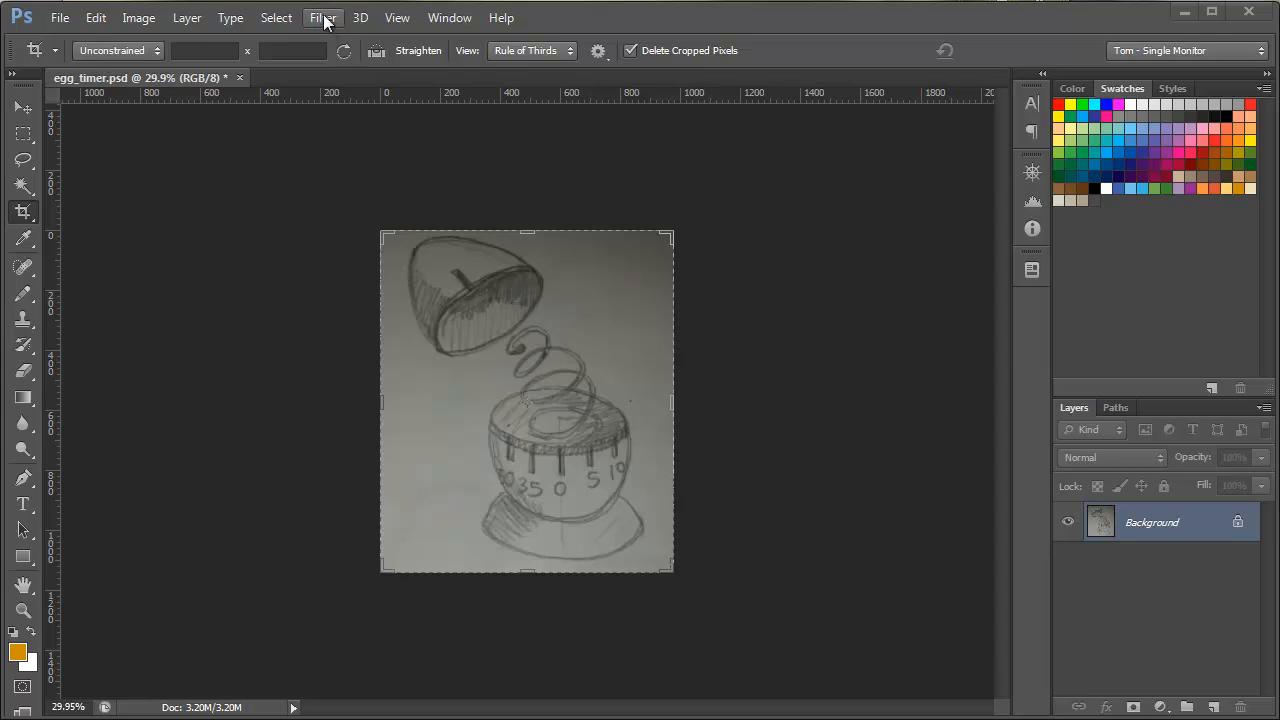
Open Filter > Lens Correction on the sketch and show its Custom settings.
click(322, 17)
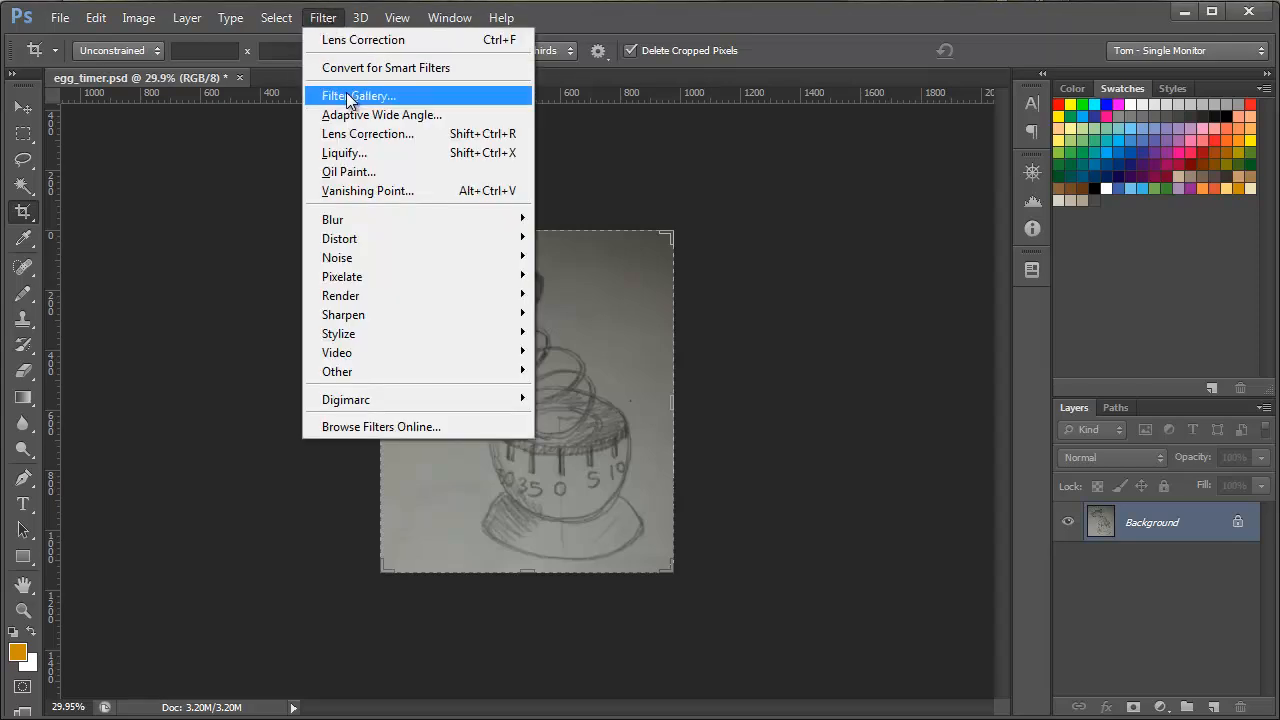
click(367, 133)
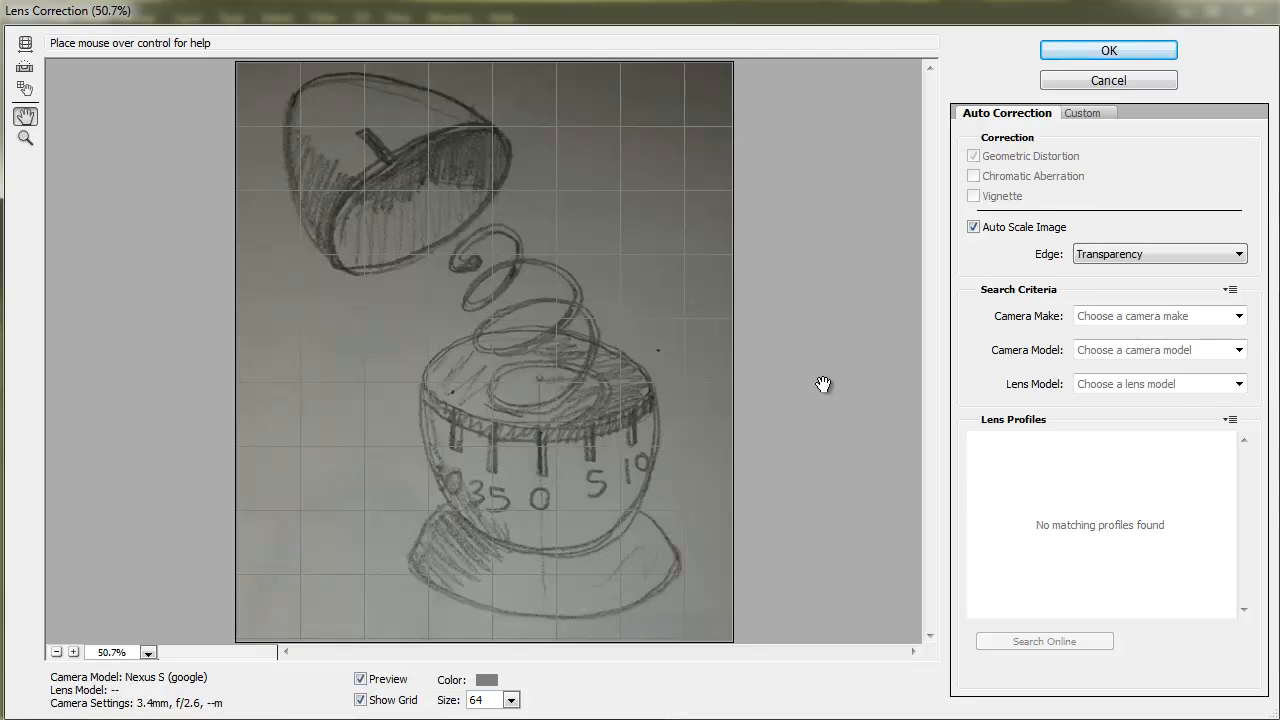
mouse_move(668, 356)
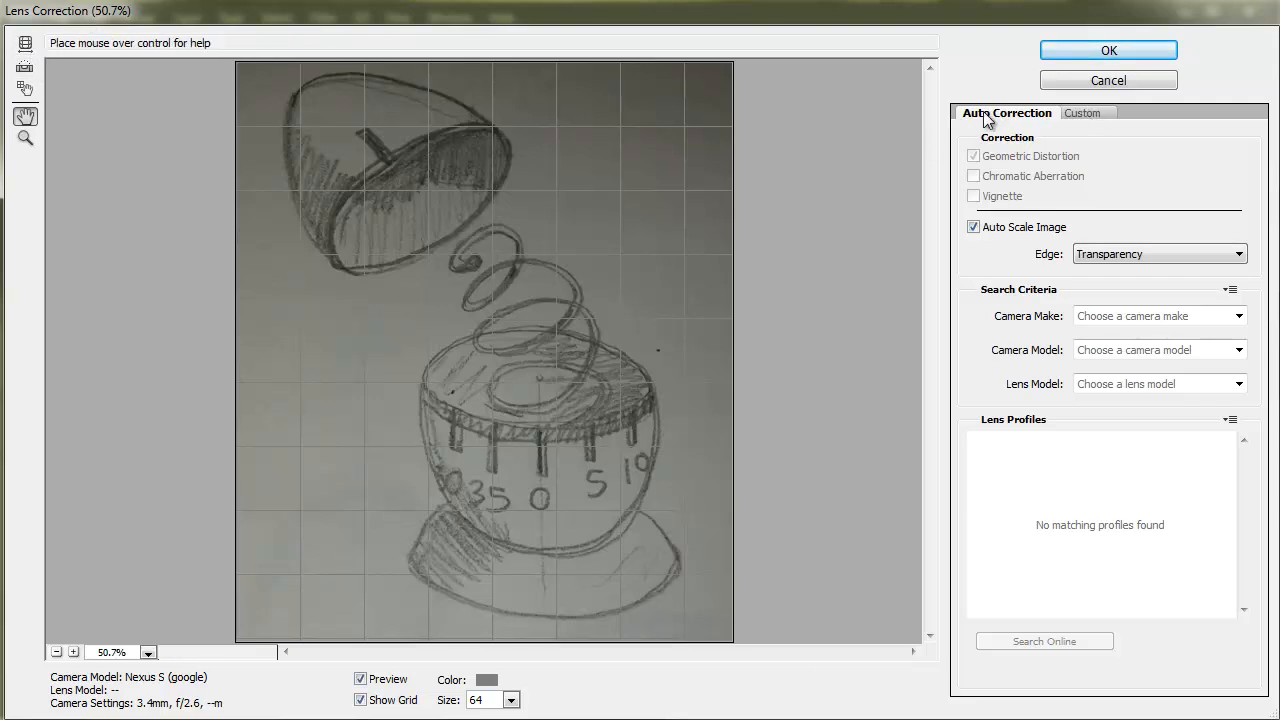
click(1085, 112)
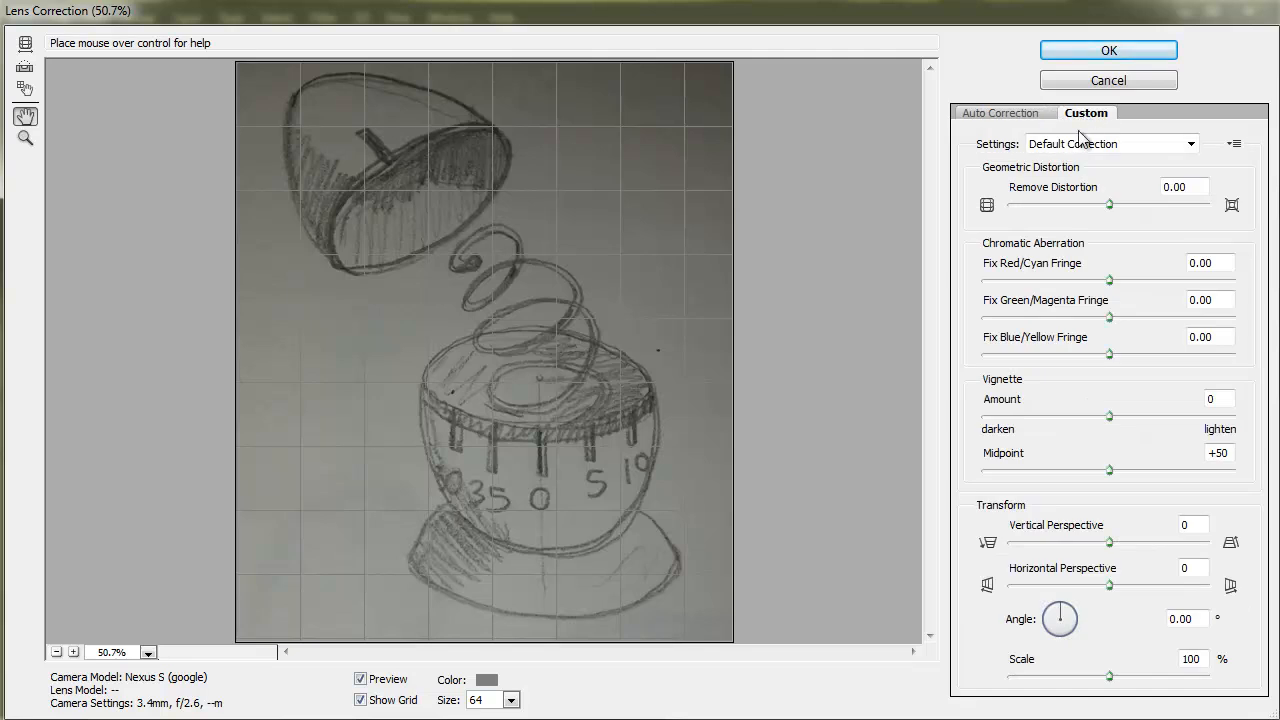
mouse_move(997, 262)
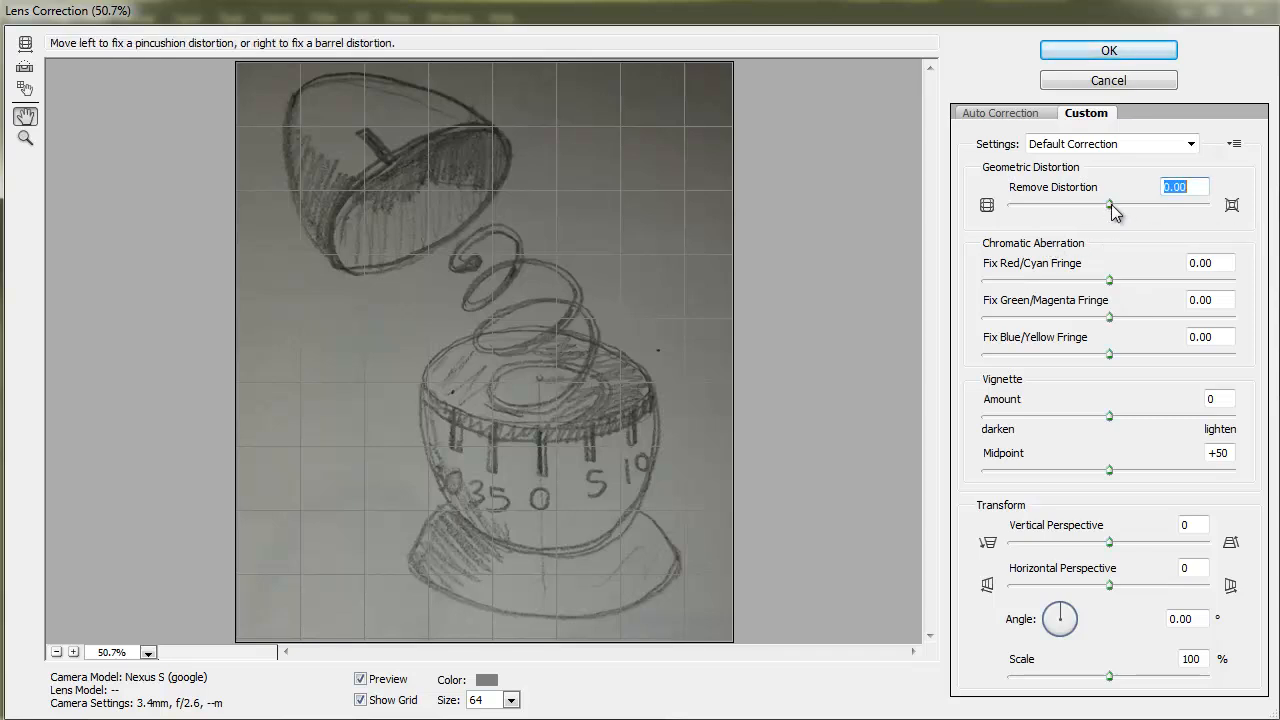
Try Remove Distortion values in both directions, settling on -2.00.
drag(1109, 213, 1115, 213)
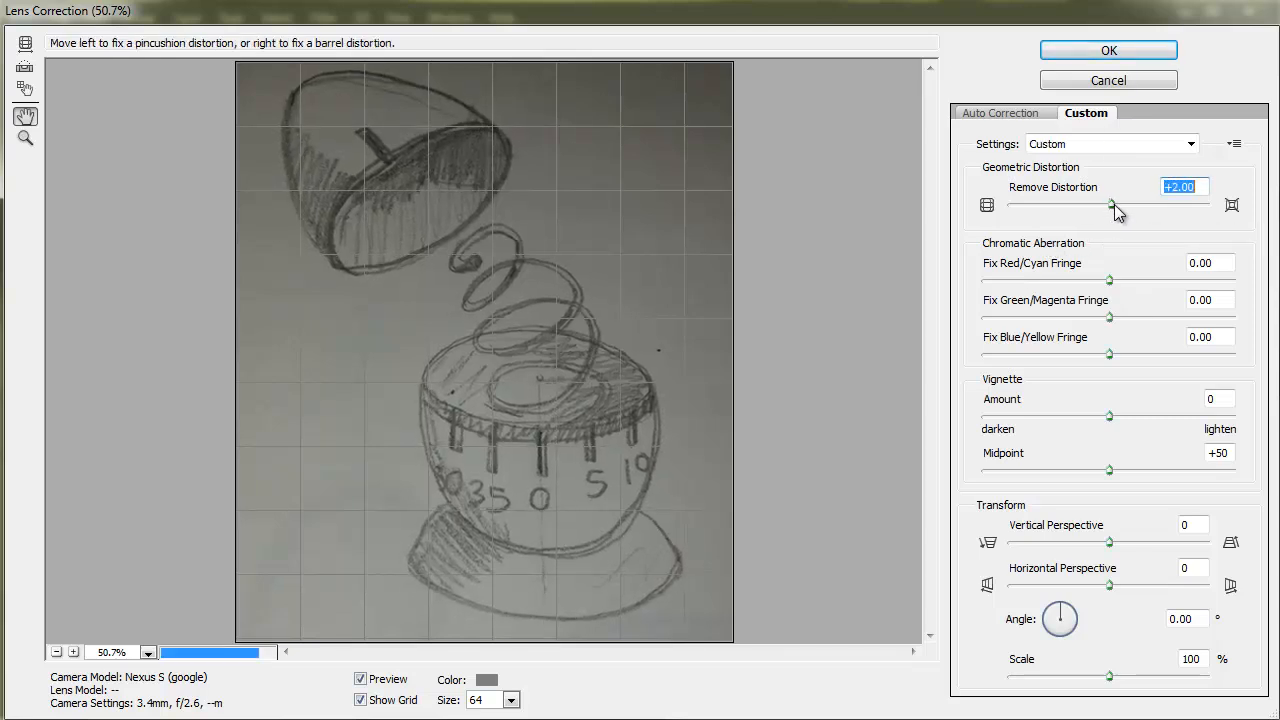
drag(1092, 204, 1117, 204)
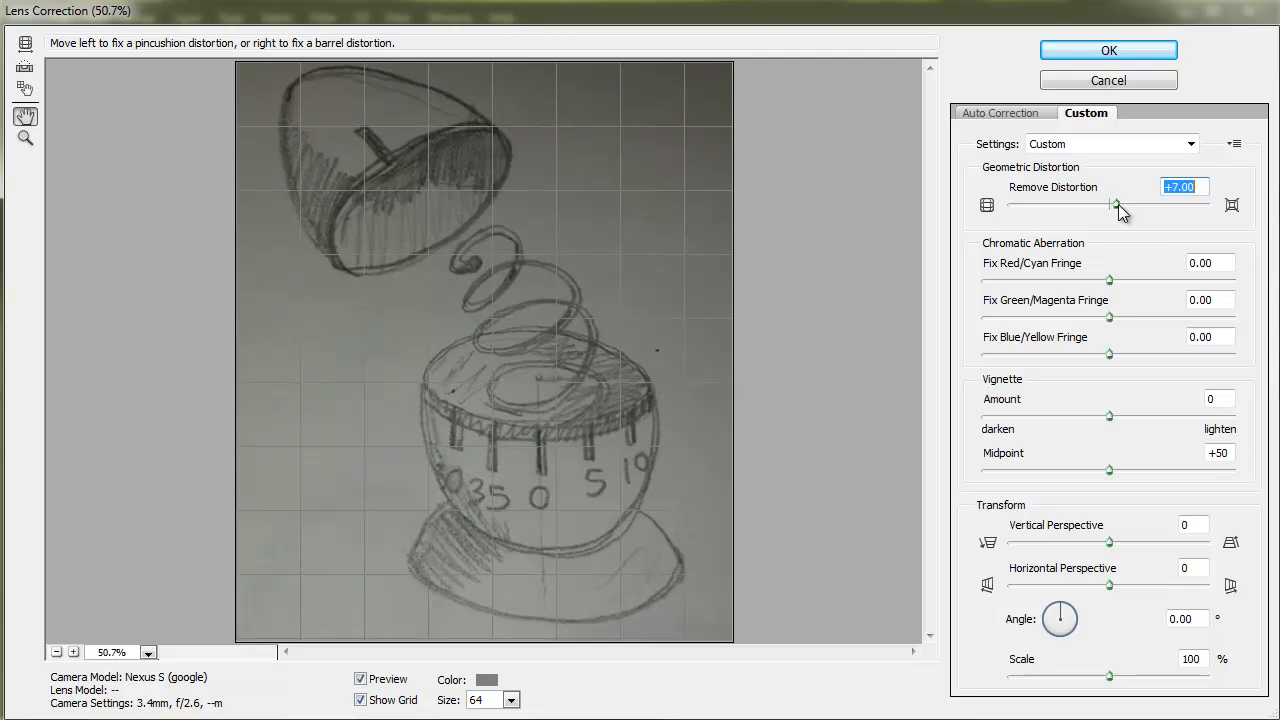
drag(1118, 204, 1103, 204)
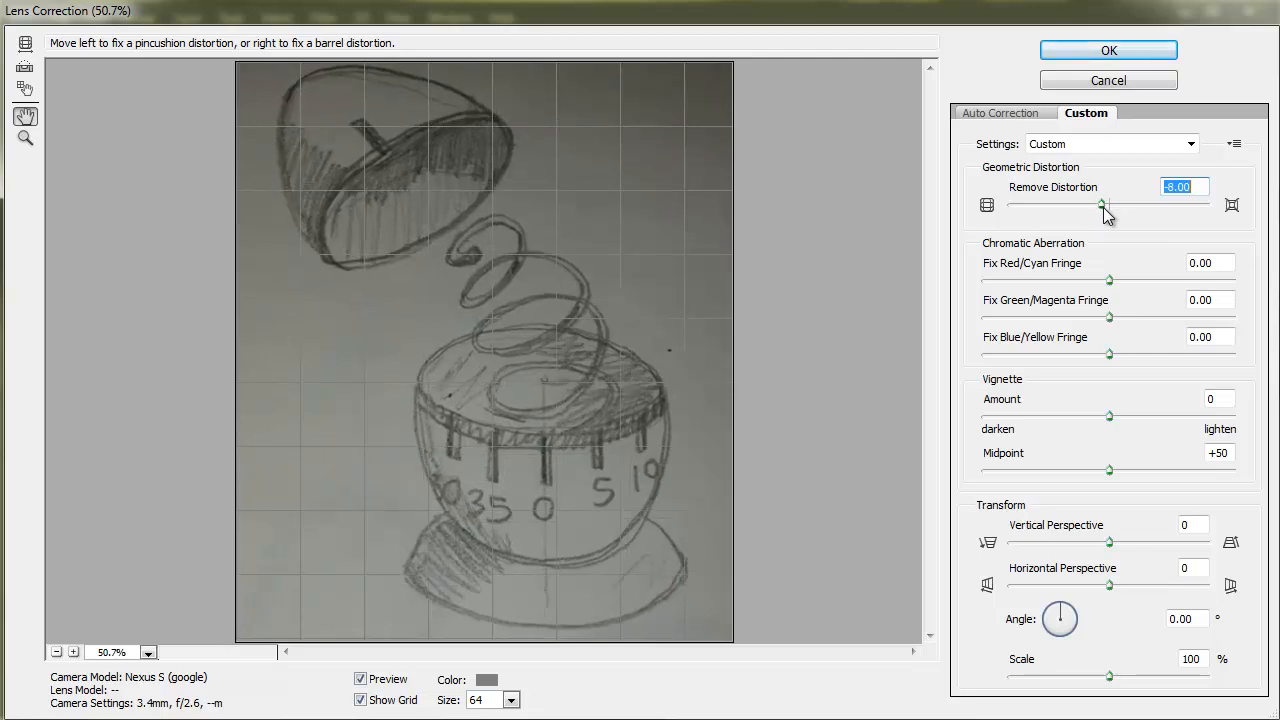
drag(1103, 205, 1092, 205)
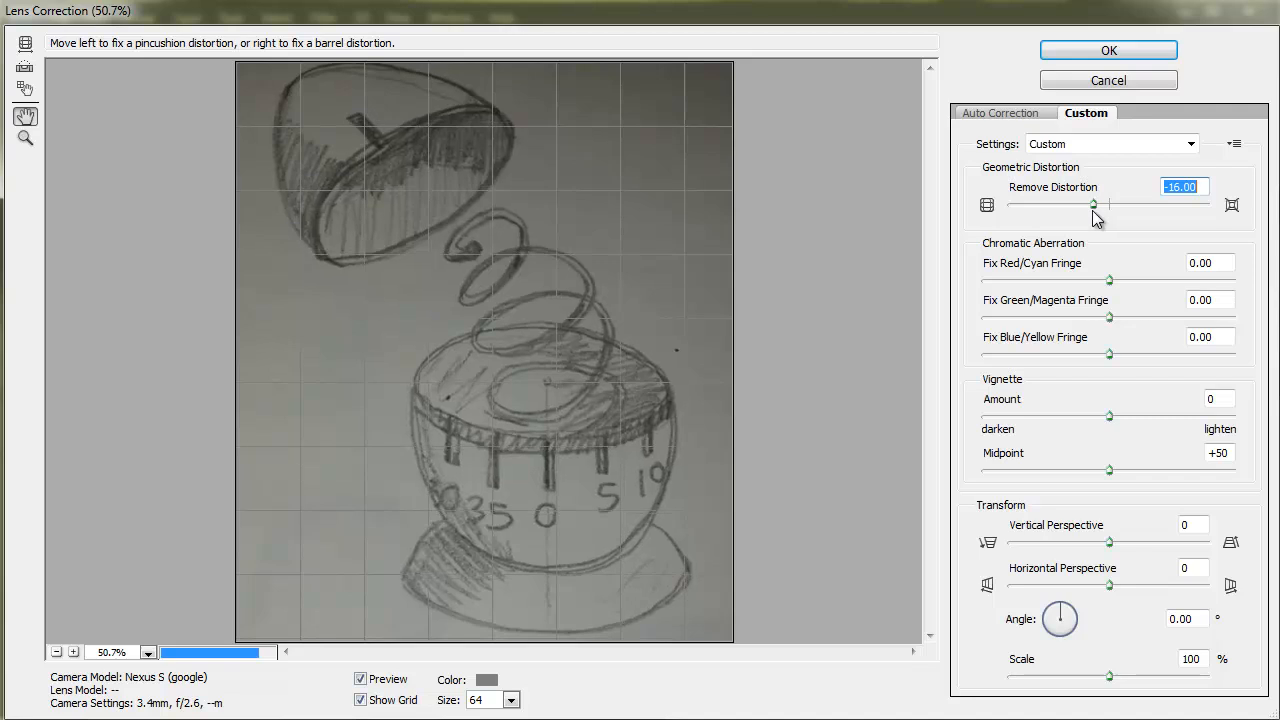
drag(1093, 204, 1069, 204)
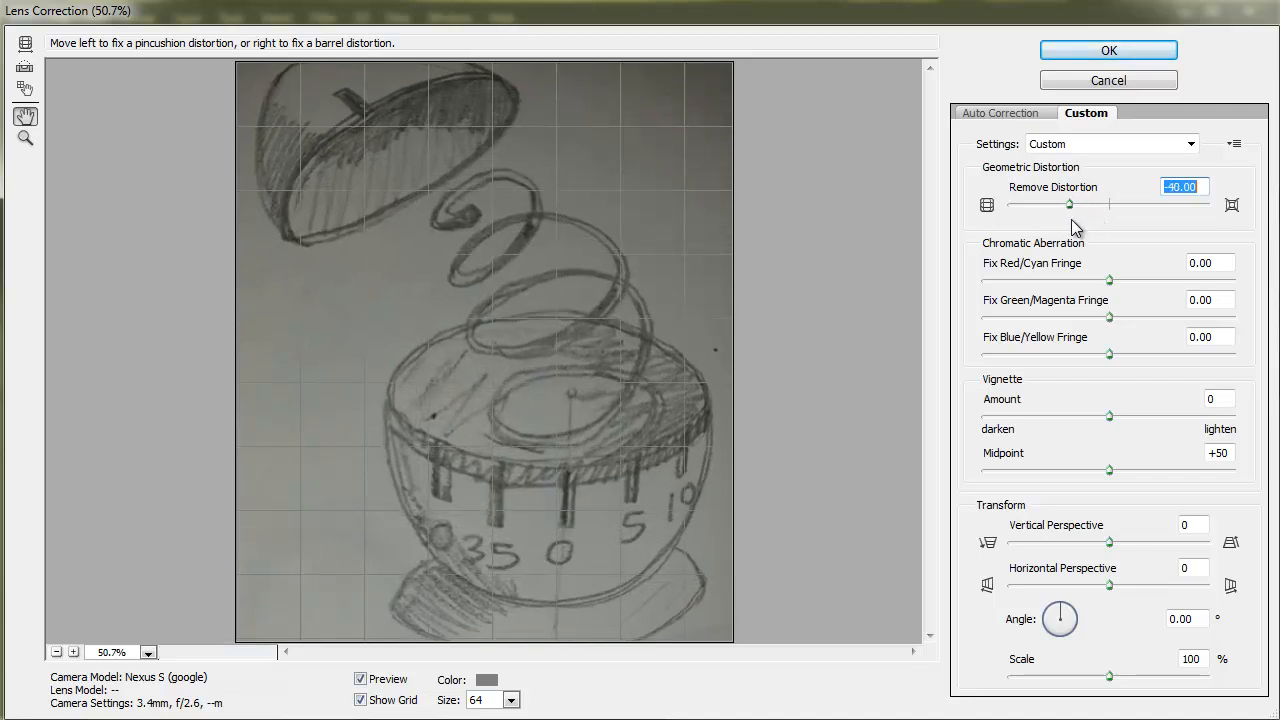
drag(1069, 204, 1160, 204)
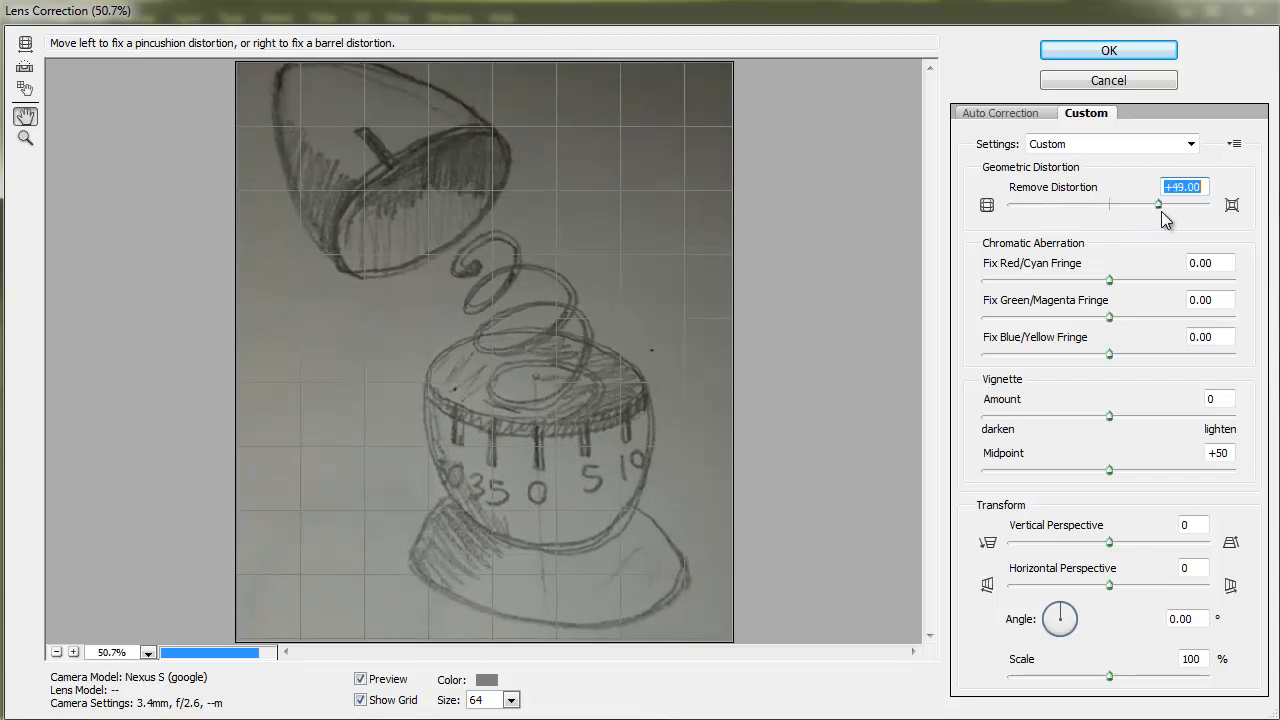
drag(1160, 204, 1145, 204)
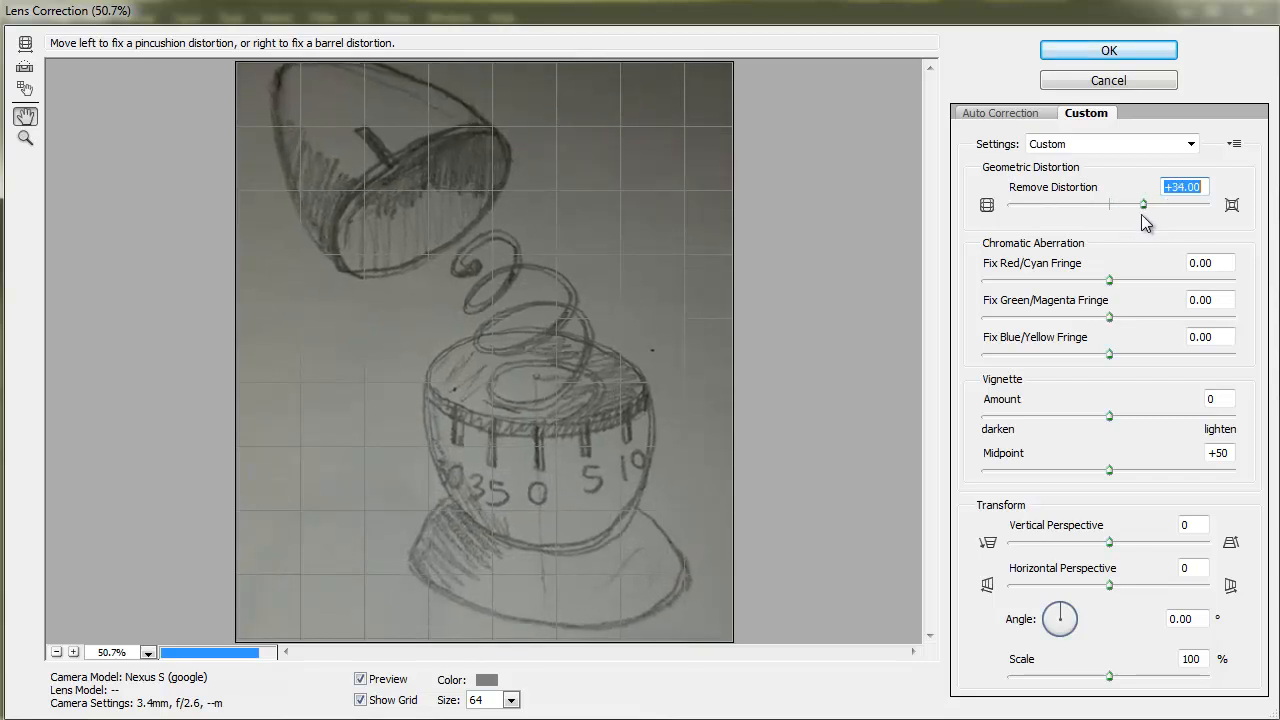
drag(1143, 204, 1118, 204)
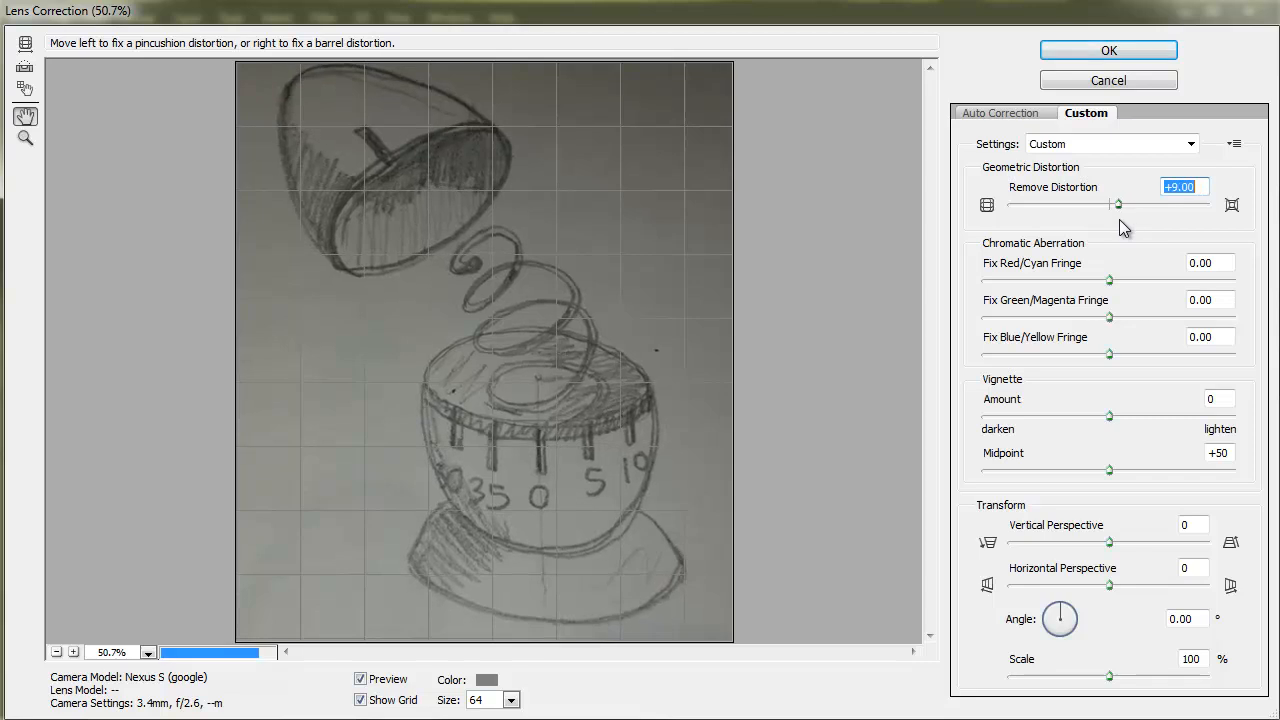
drag(1118, 204, 1113, 204)
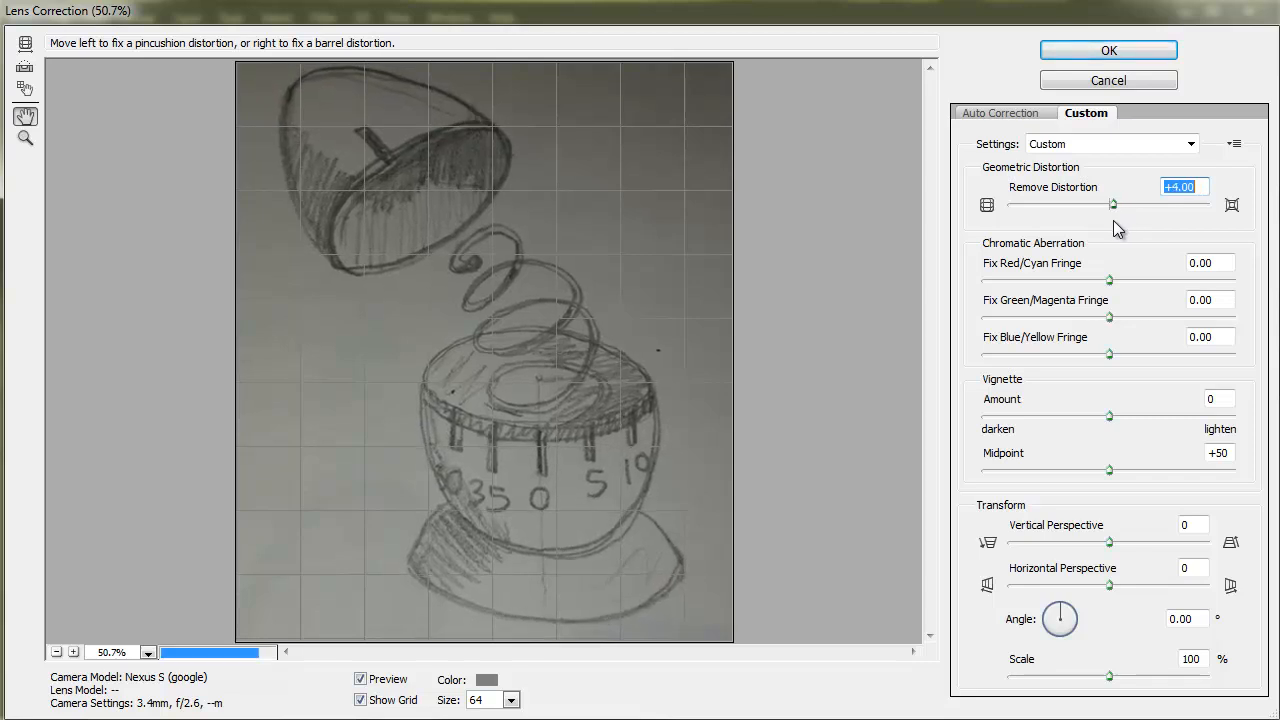
drag(1112, 203, 1105, 203)
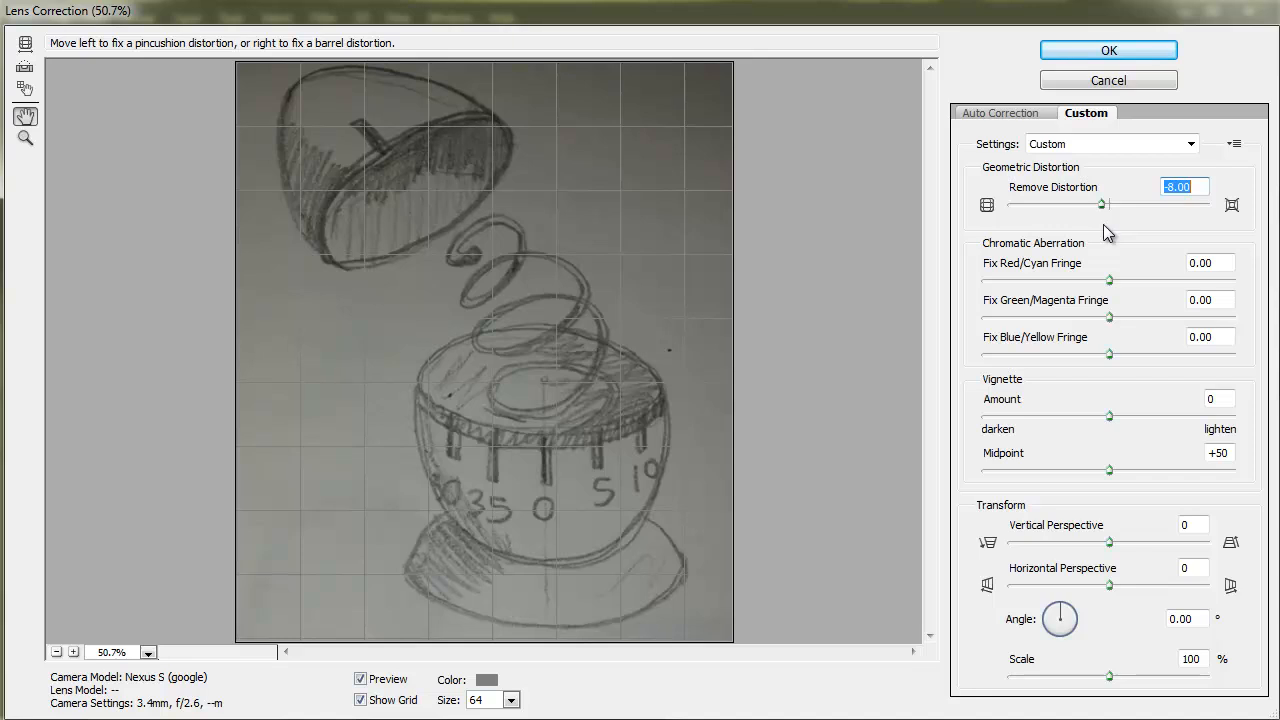
drag(1104, 204, 1109, 204)
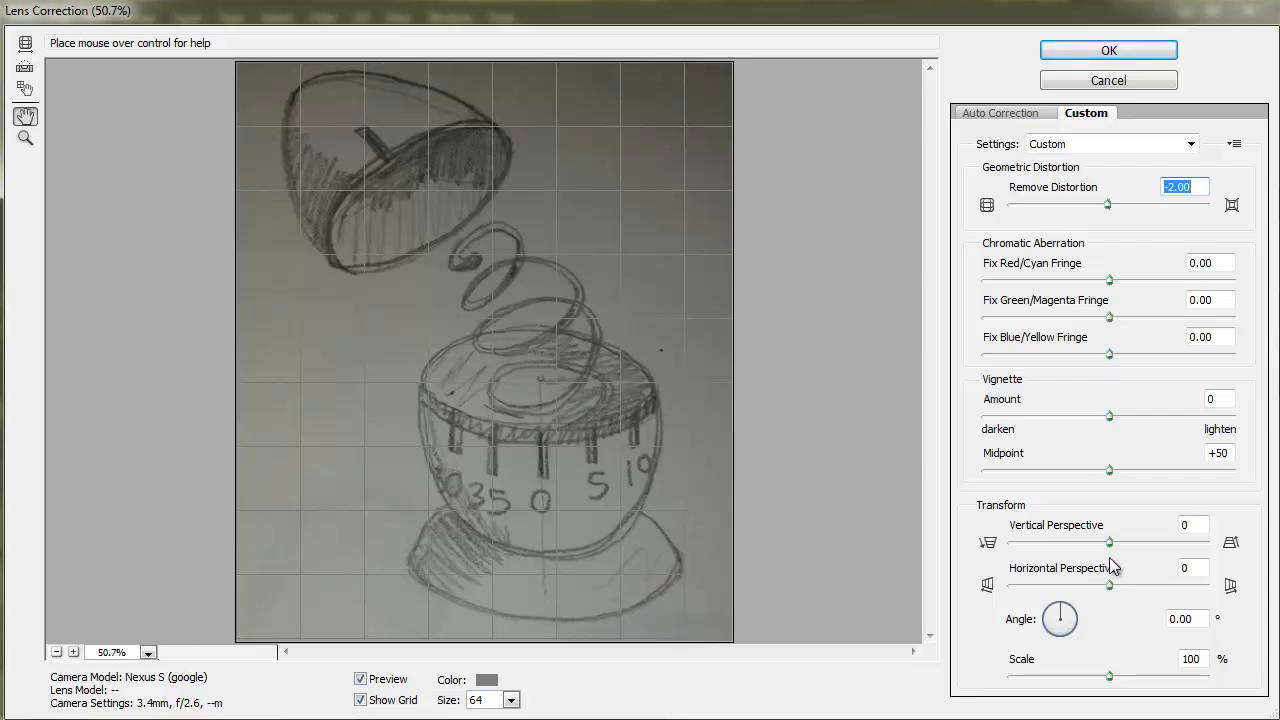
mouse_move(1110, 545)
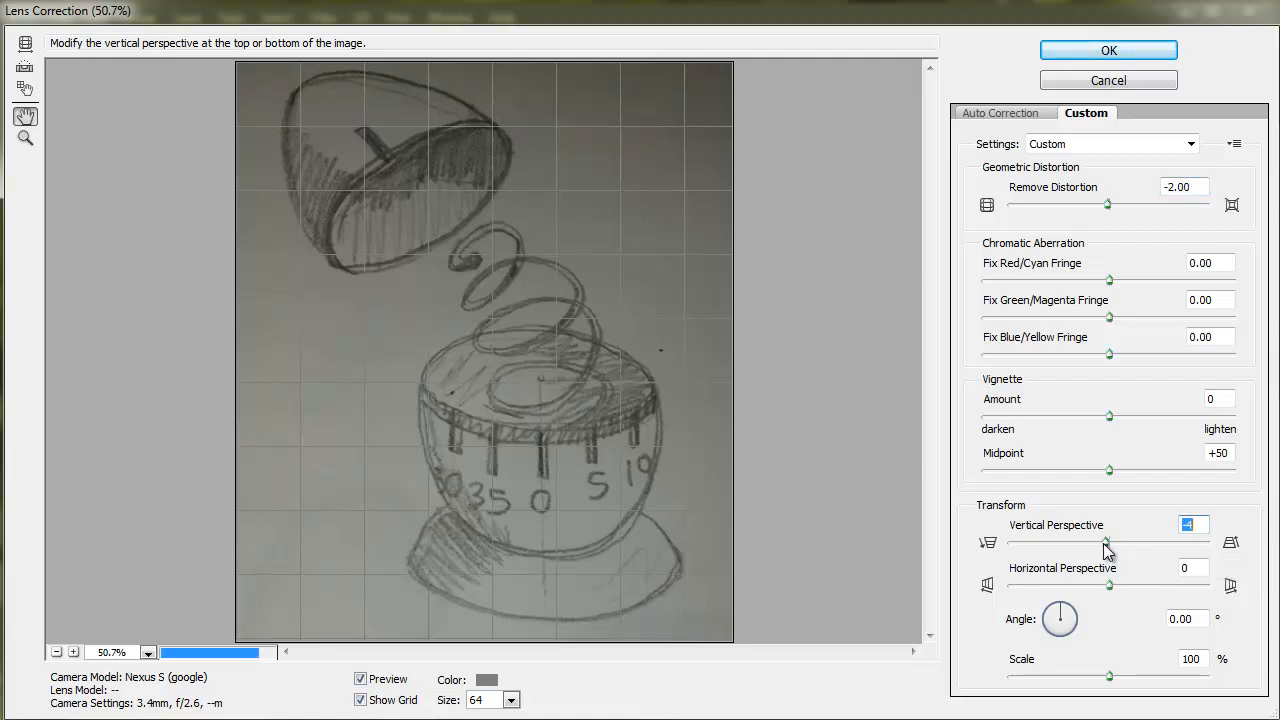
Try Vertical Perspective tilts both ways, settling on -12.
drag(1108, 542, 1078, 542)
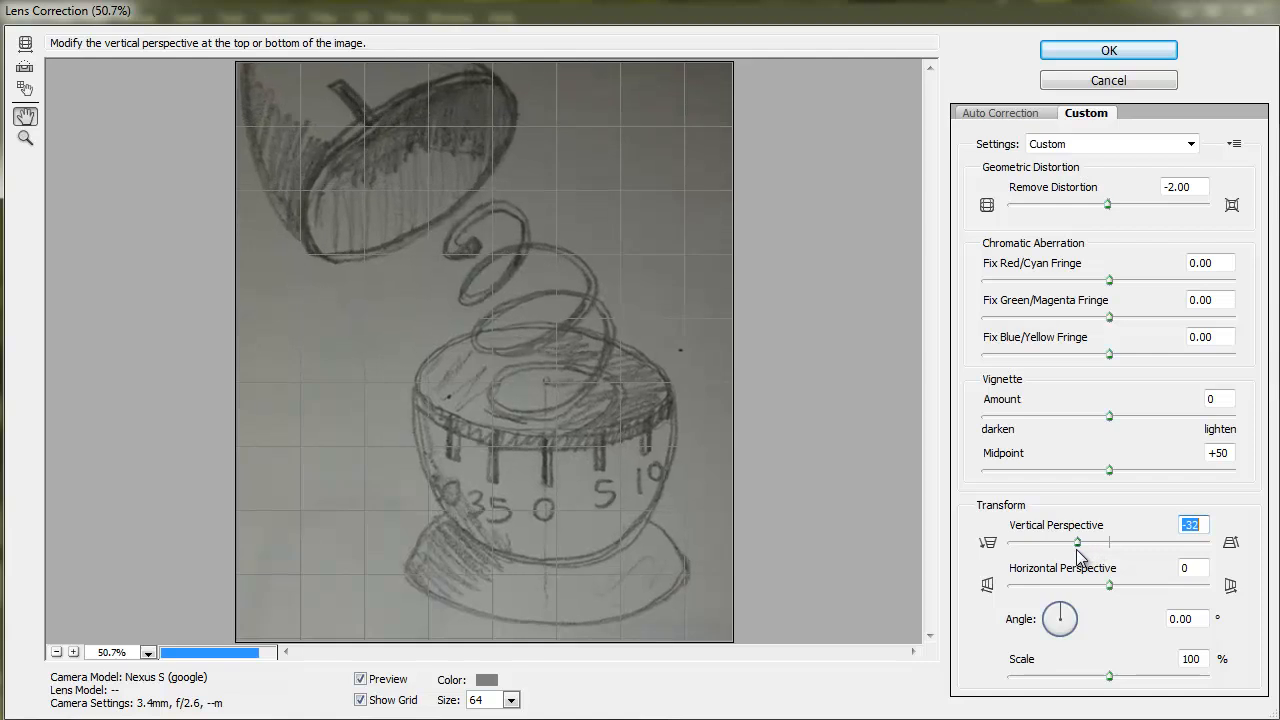
drag(1078, 542, 1073, 542)
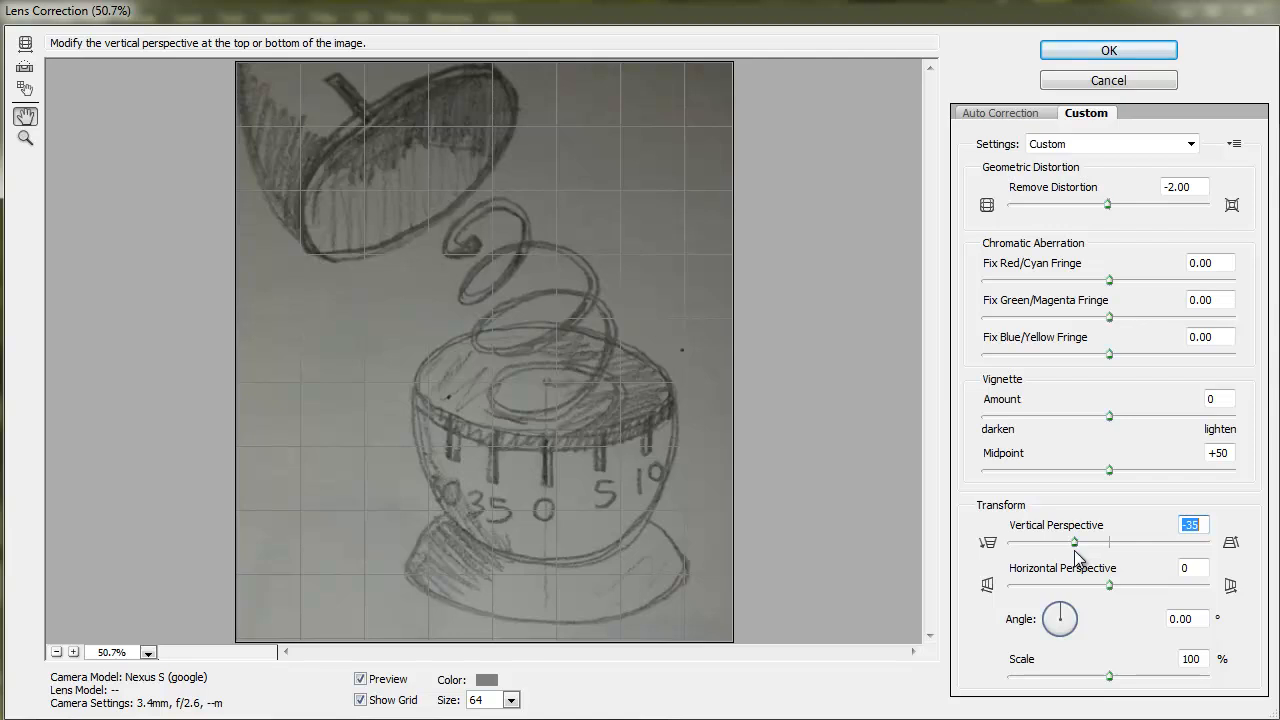
drag(1073, 542, 1082, 542)
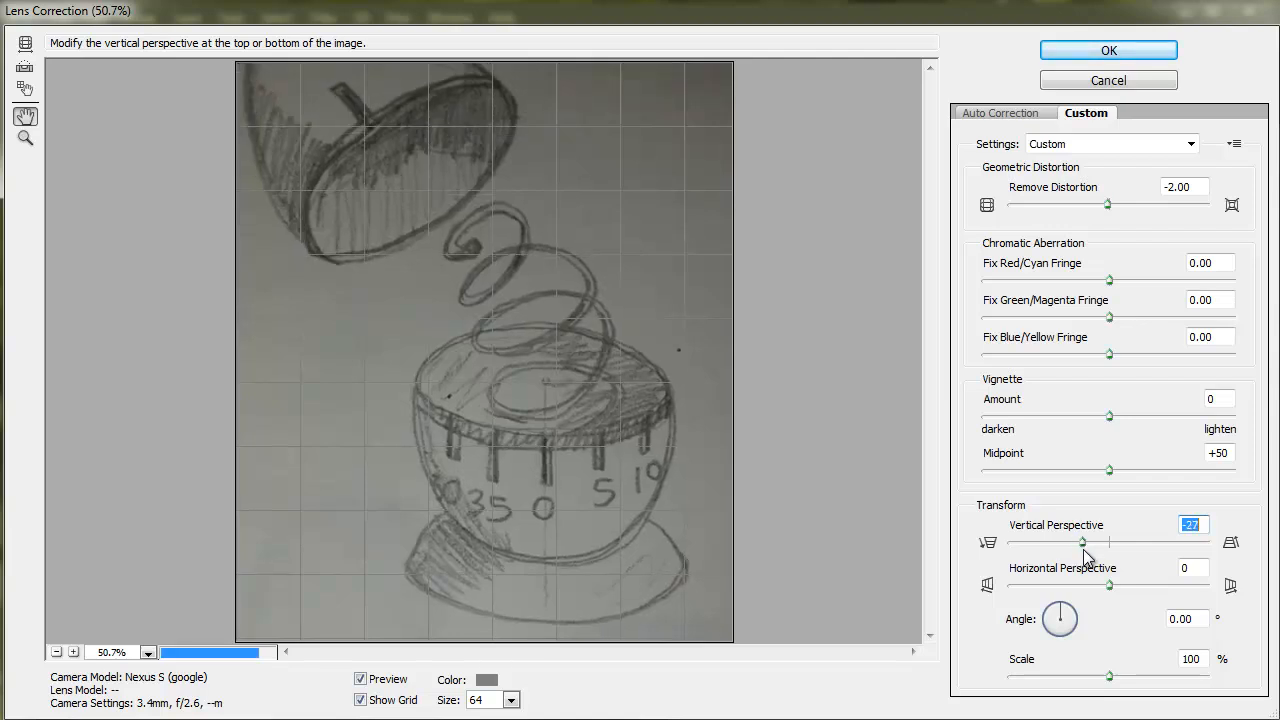
drag(1083, 541, 1128, 541)
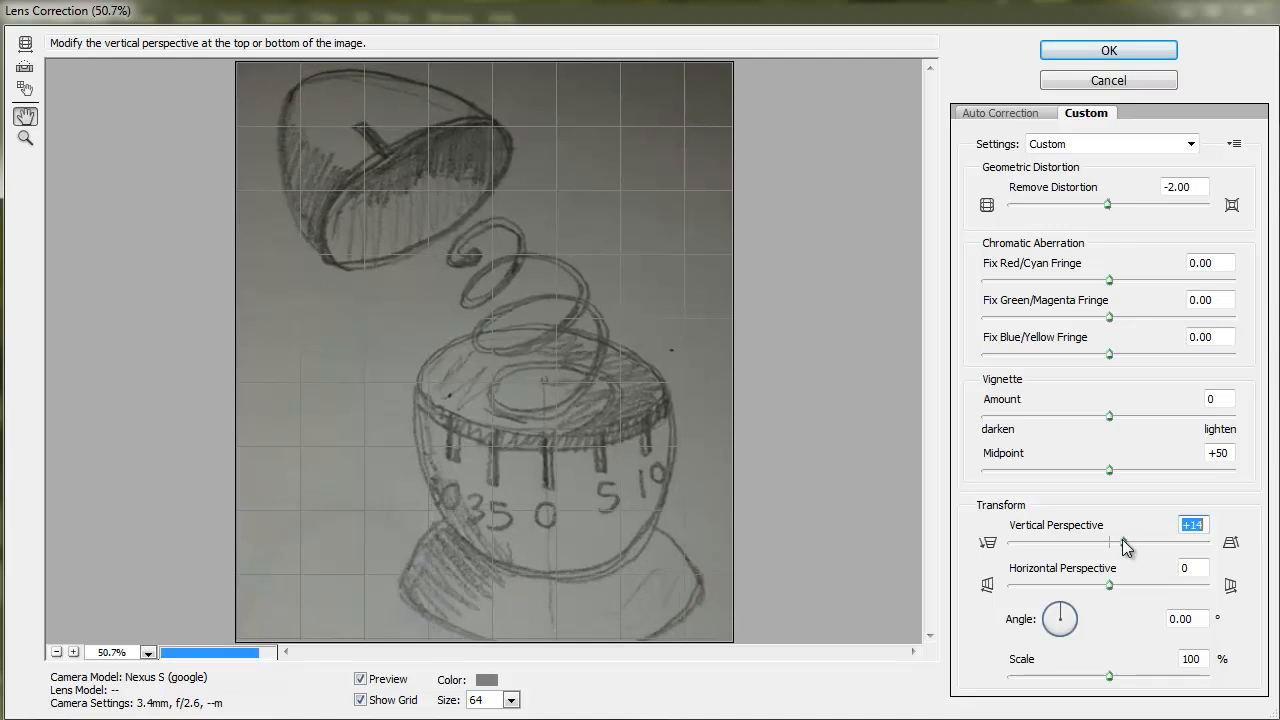
drag(1110, 542, 1080, 542)
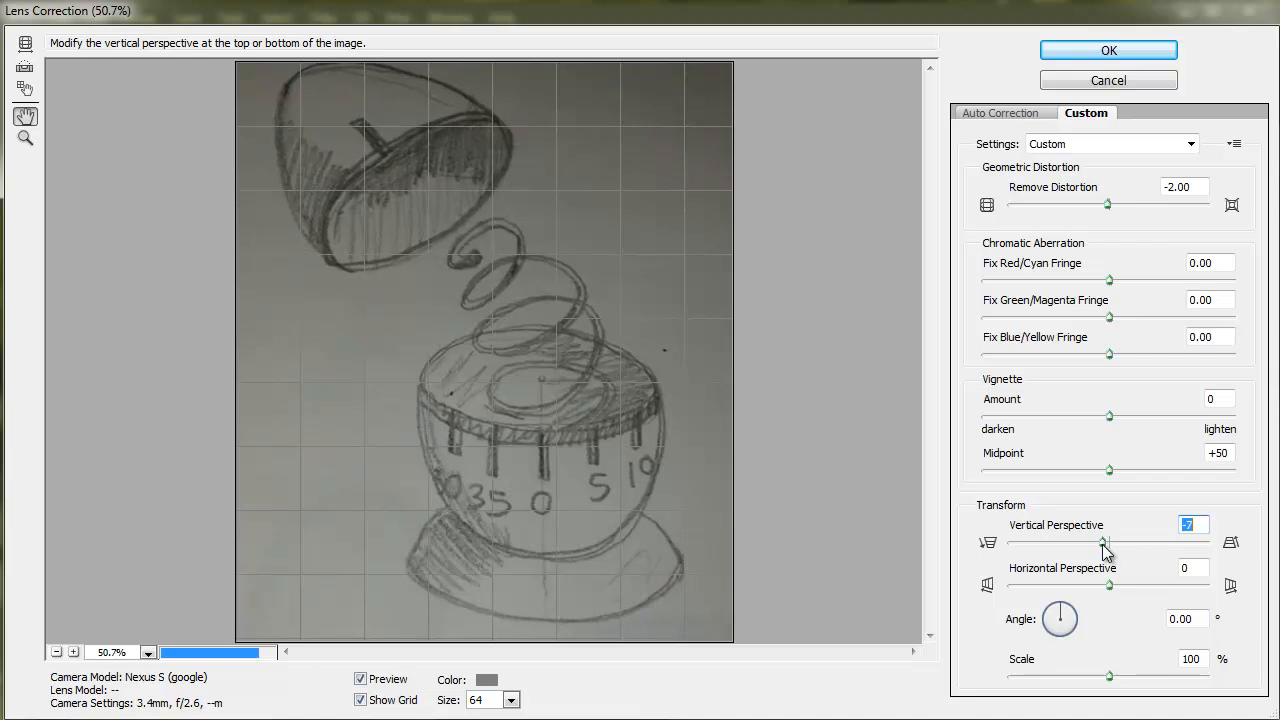
drag(1107, 542, 1100, 542)
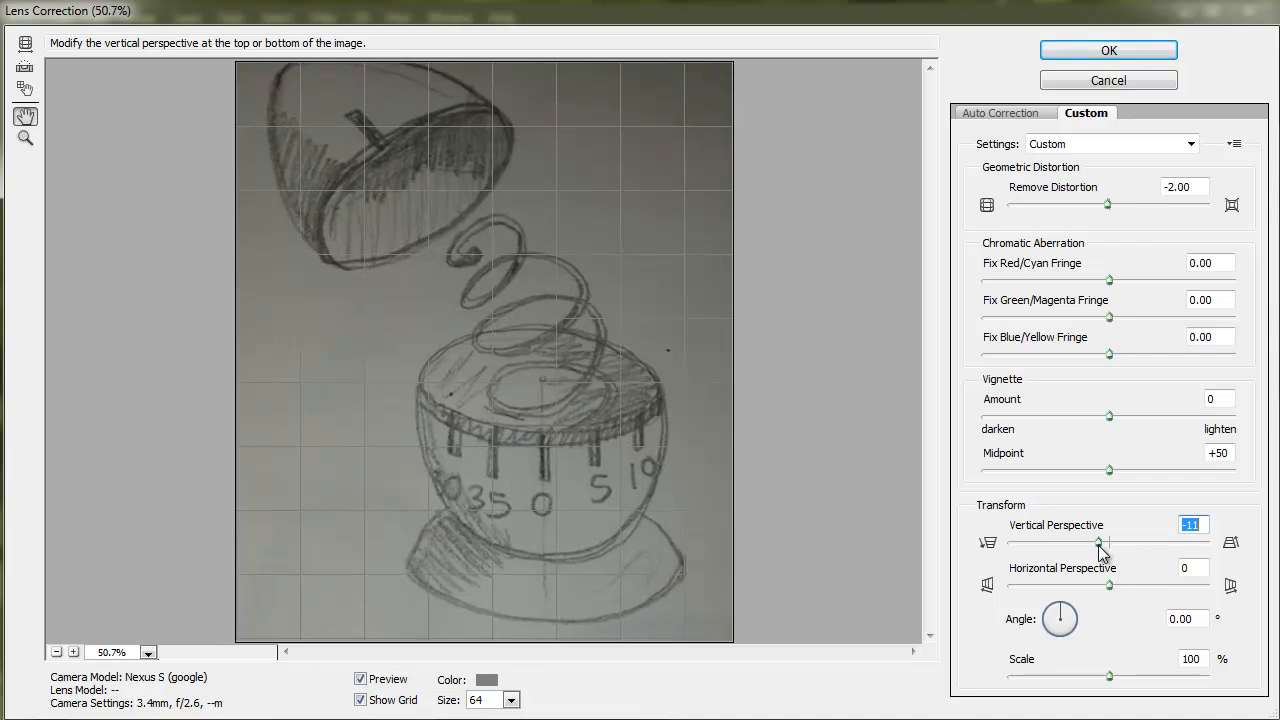
drag(1108, 542, 1103, 542)
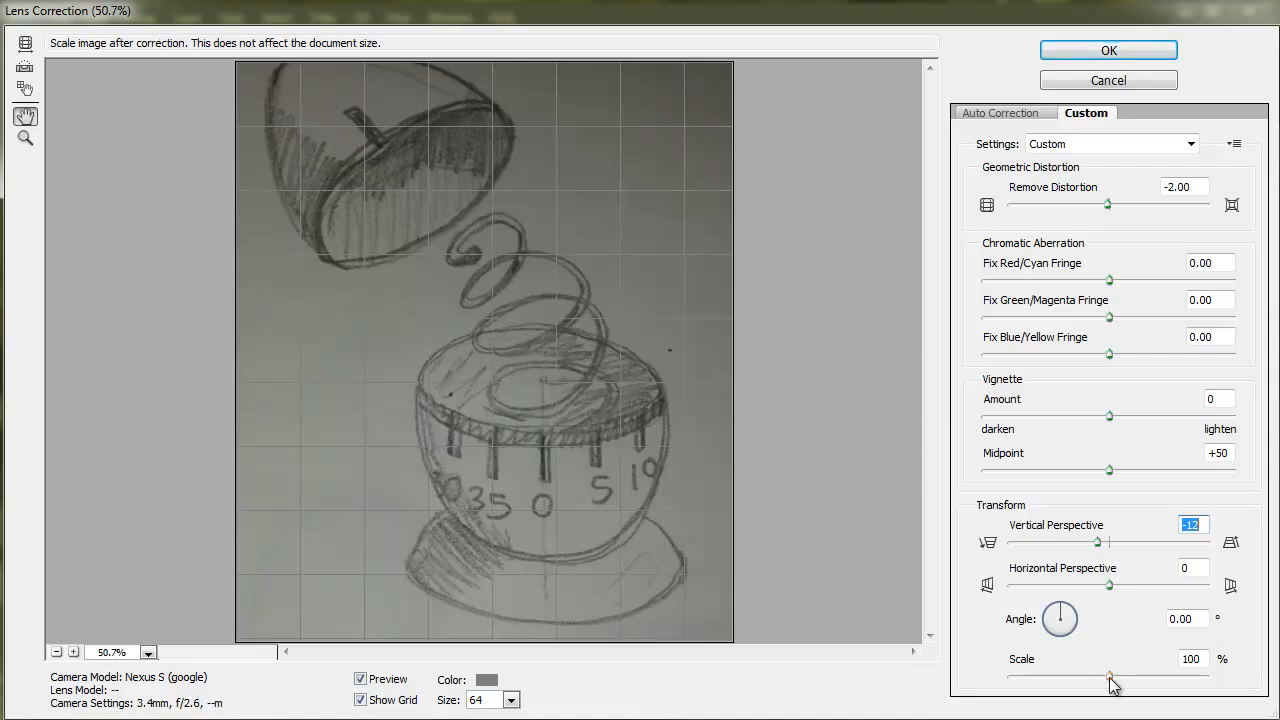
Lower the Transform Scale to about 91%, exposing transparent margins.
drag(1110, 677, 1100, 685)
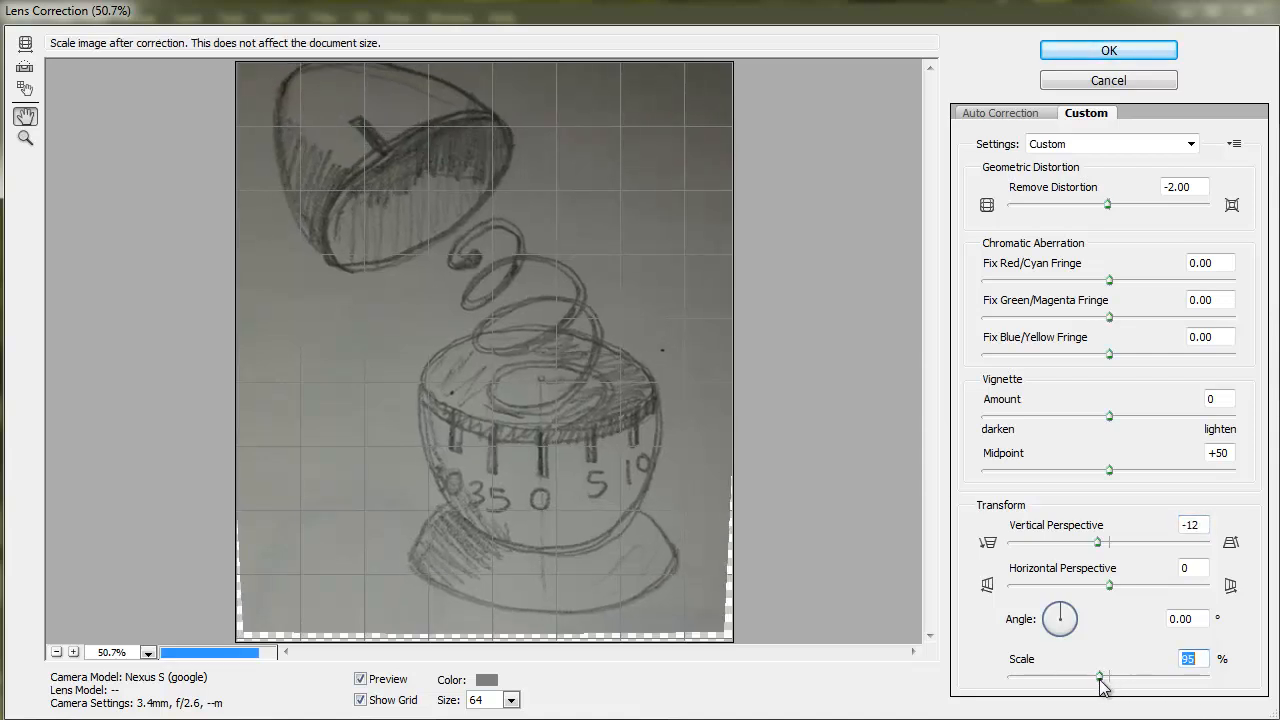
drag(1110, 678, 1095, 678)
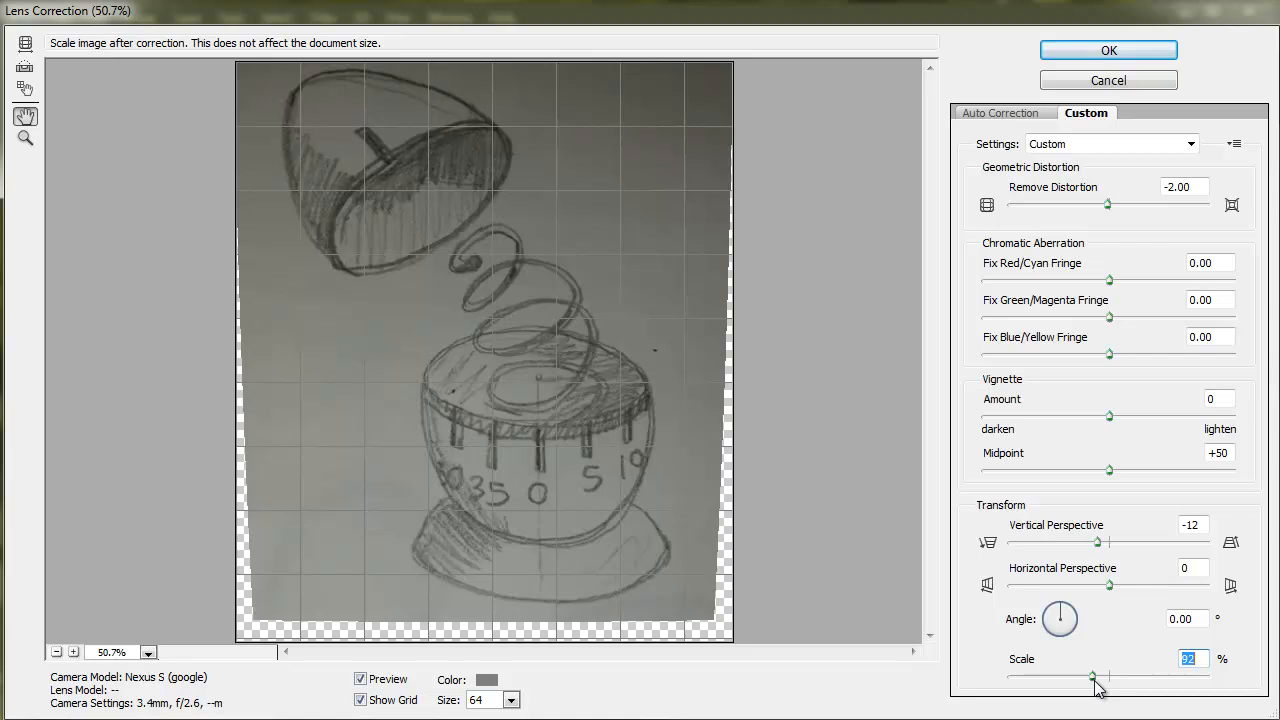
drag(1095, 677, 1090, 677)
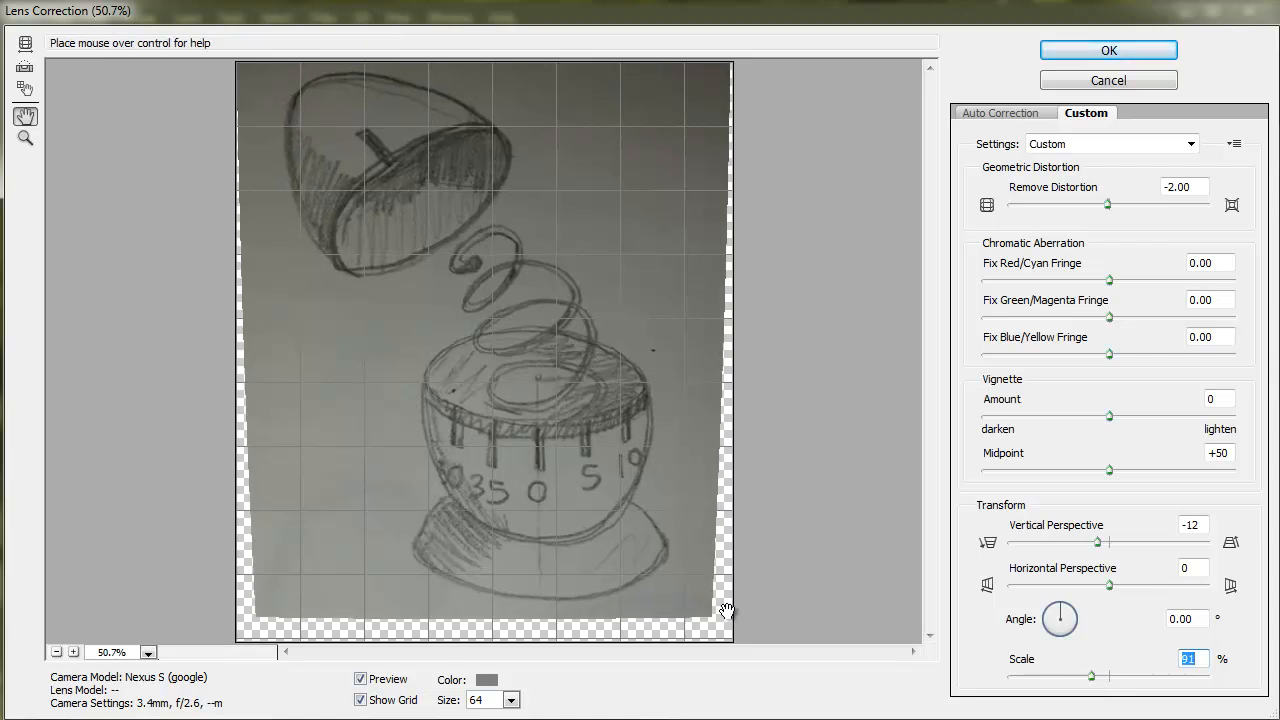
mouse_move(338, 595)
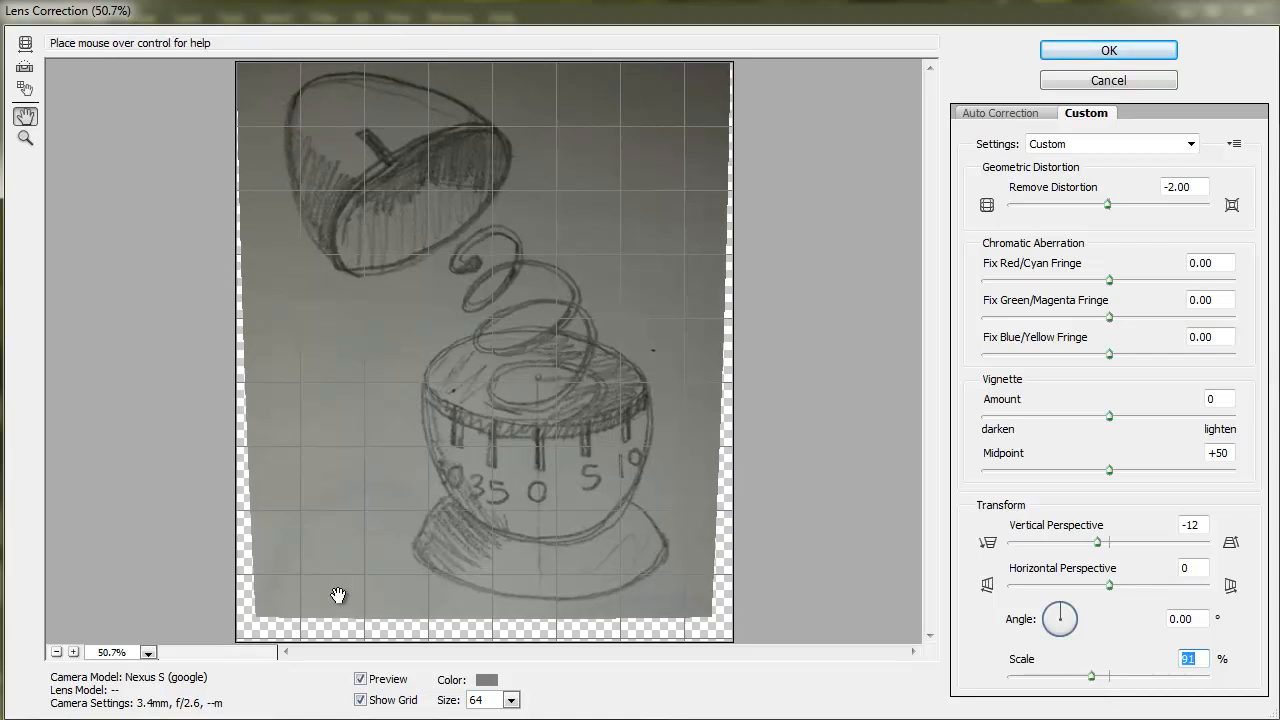
mouse_move(708, 673)
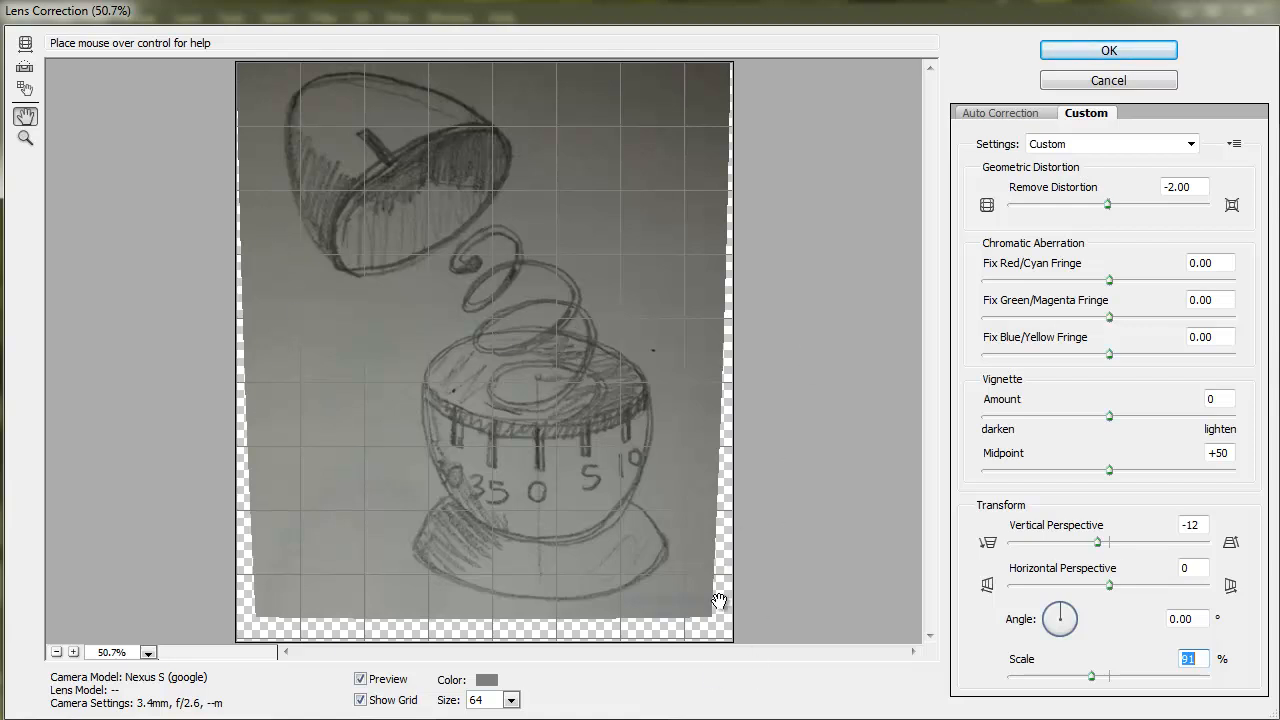
mouse_move(685, 500)
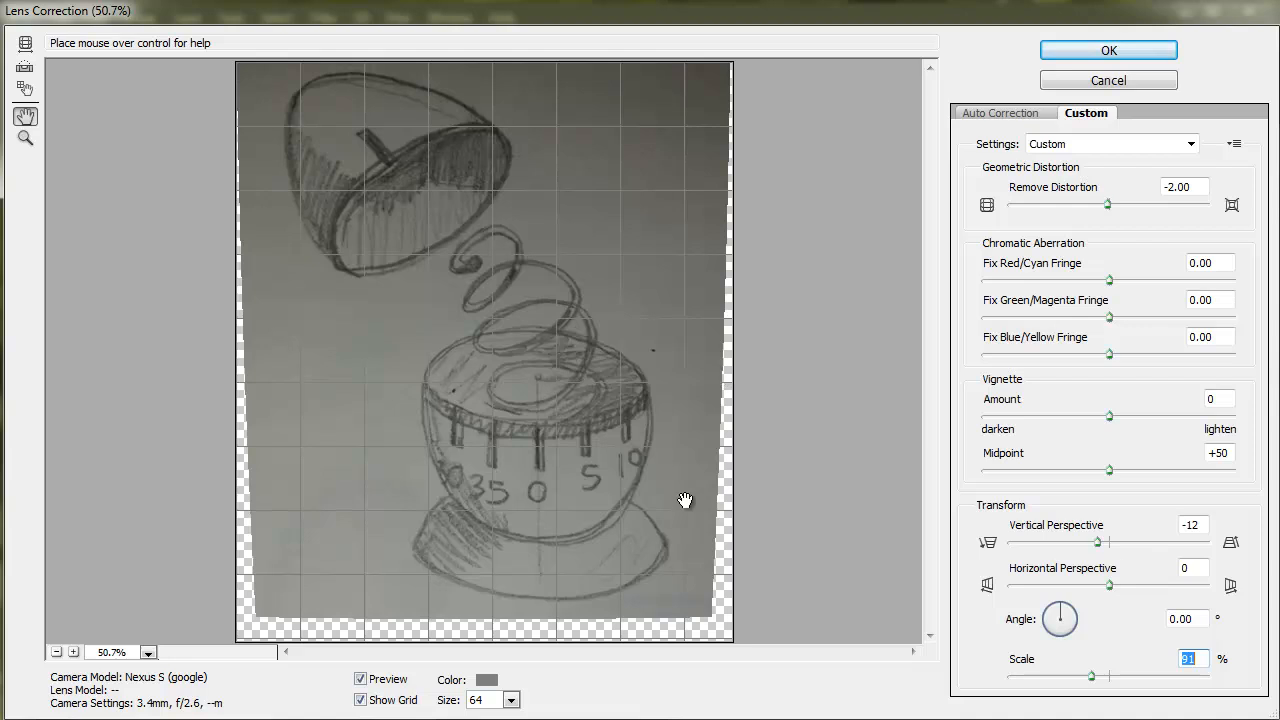
mouse_move(1030, 105)
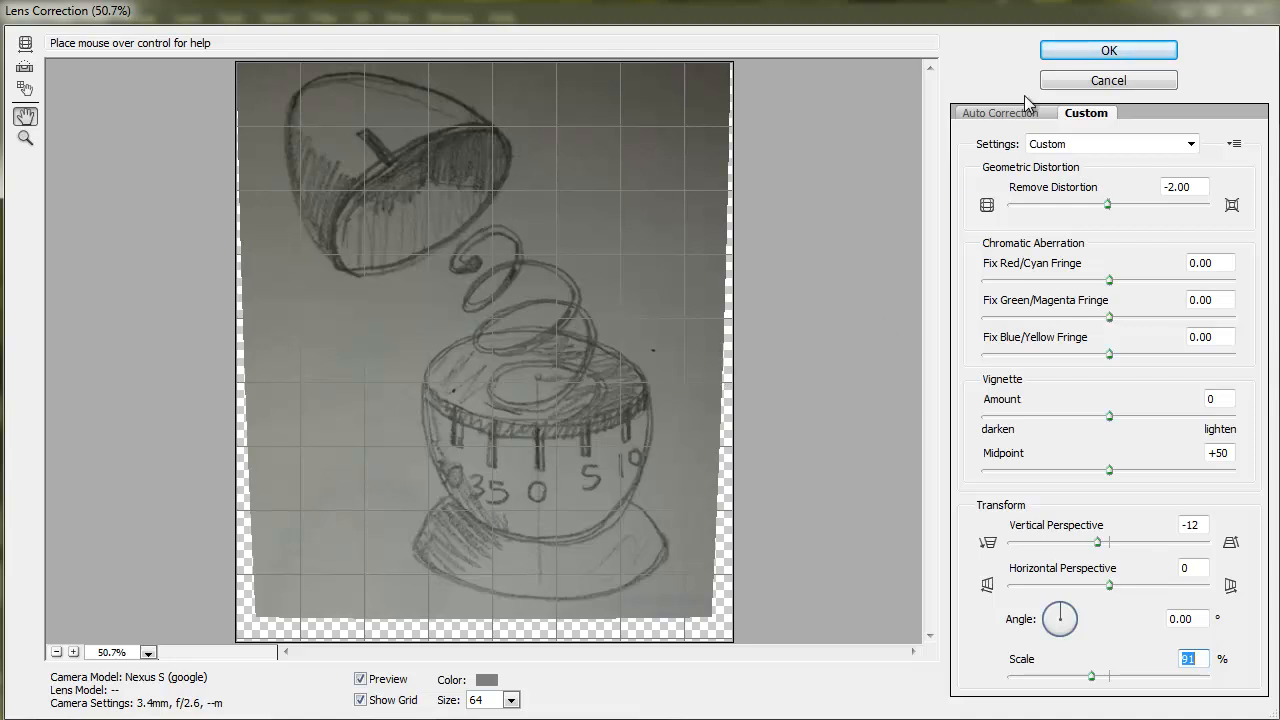
mouse_move(1108, 50)
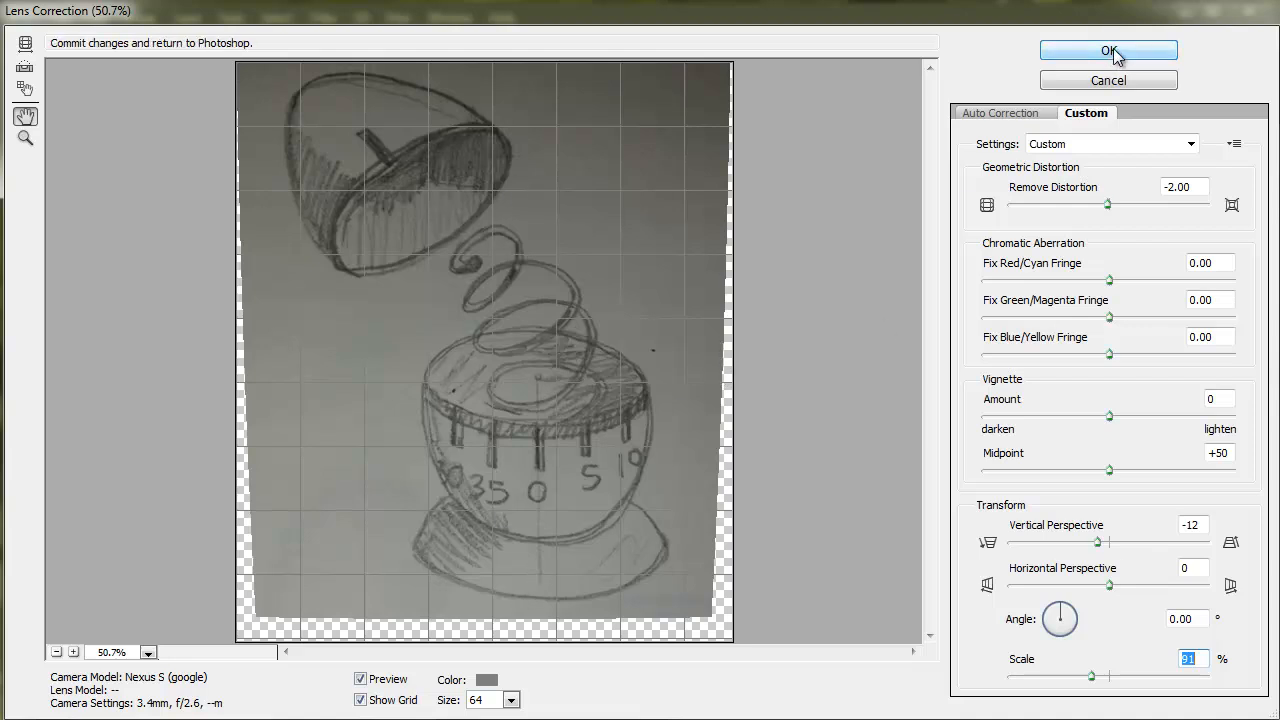
Apply the lens correction and crop the left and bottom edges past the transparent strips.
click(1108, 50)
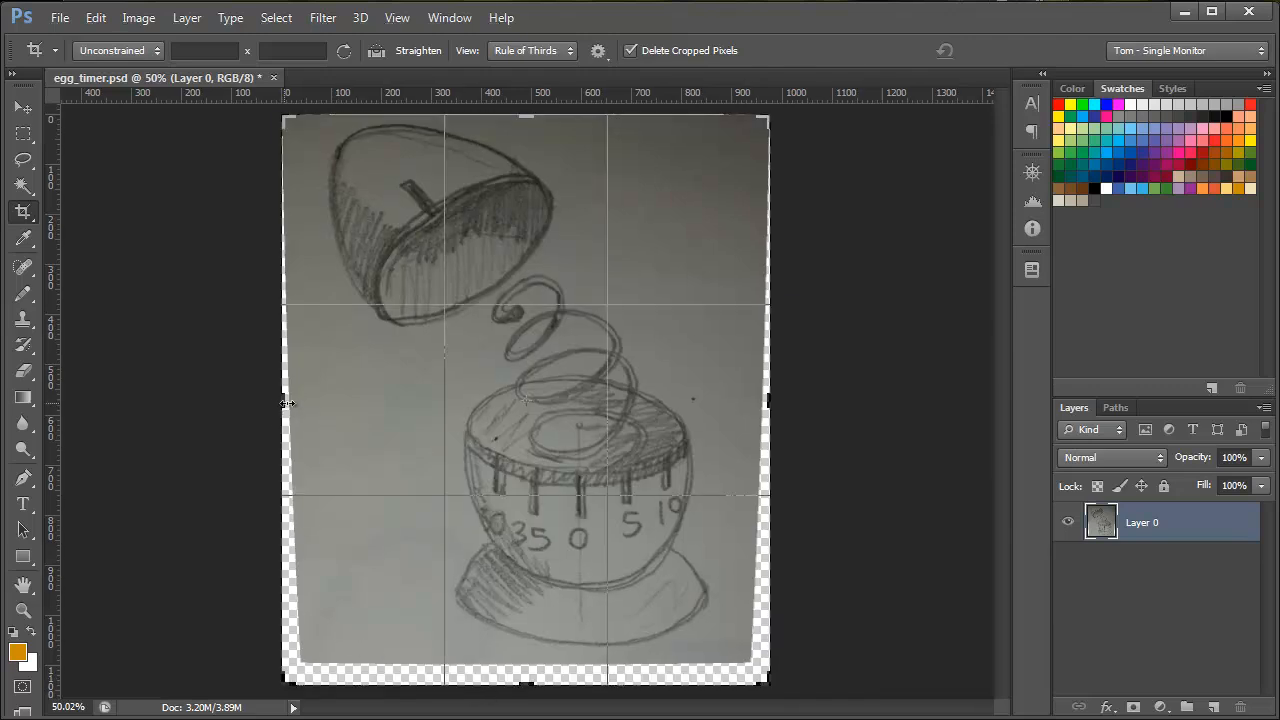
drag(287, 403, 305, 403)
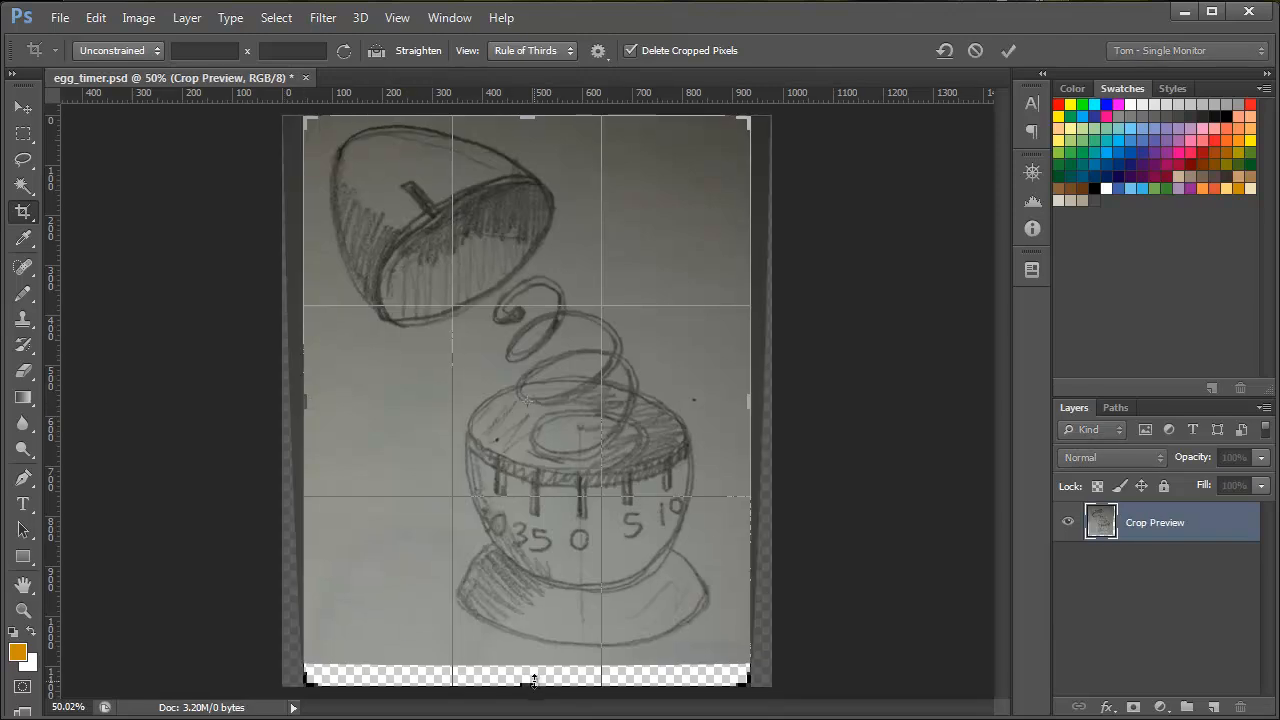
drag(535, 683, 537, 668)
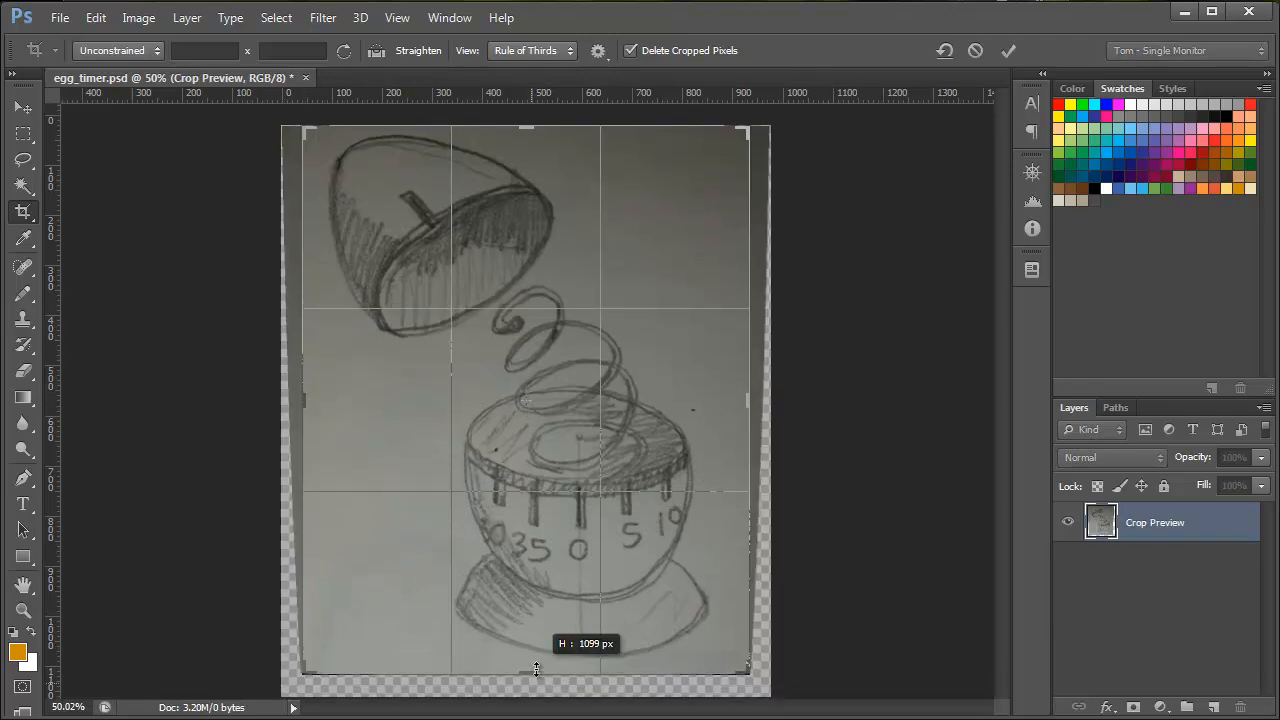
drag(535, 670, 535, 665)
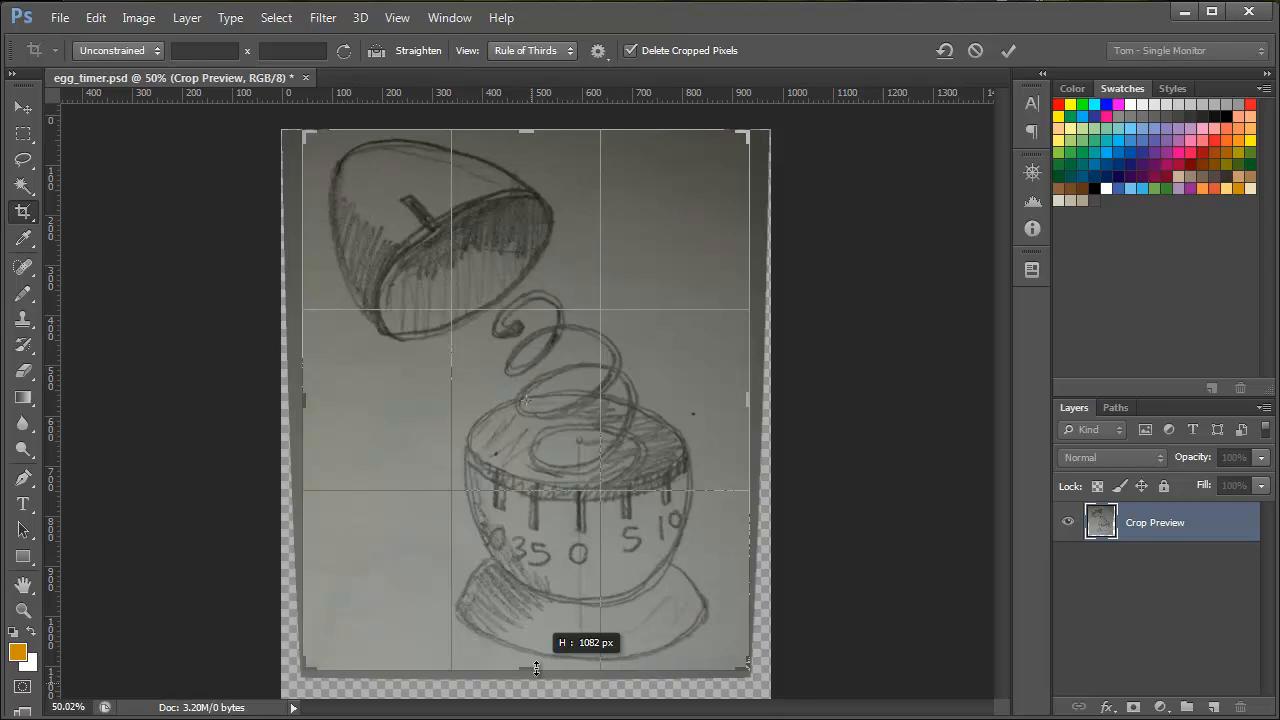